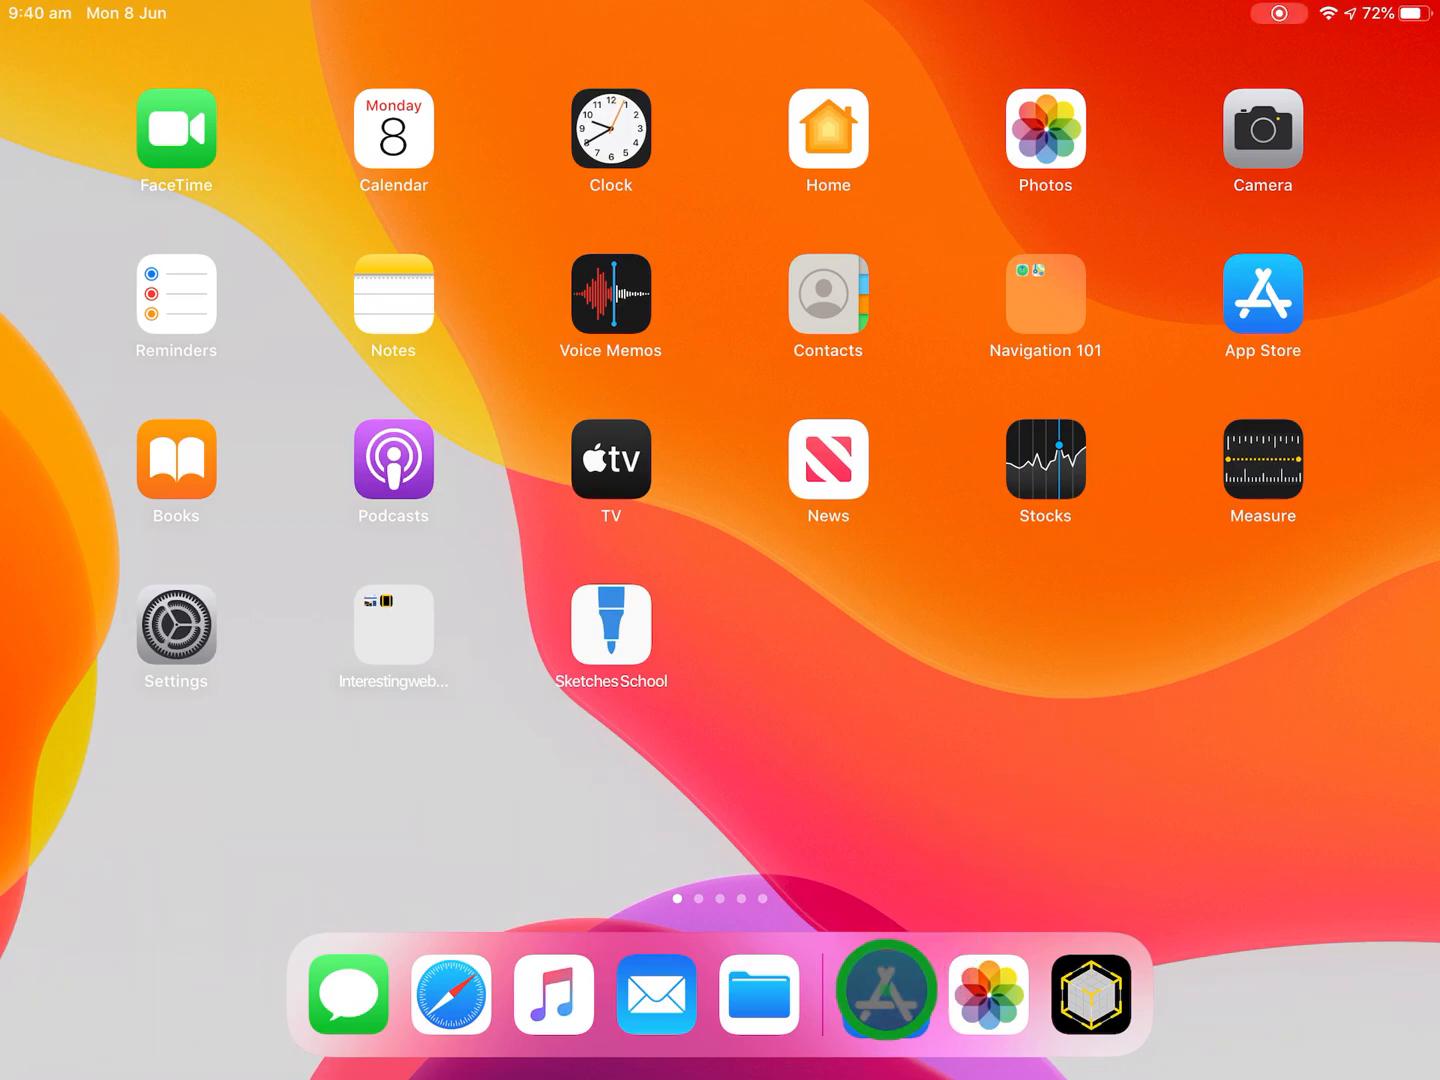
- Search the App Store for 'reality composer' to find the installed app
click(1262, 293)
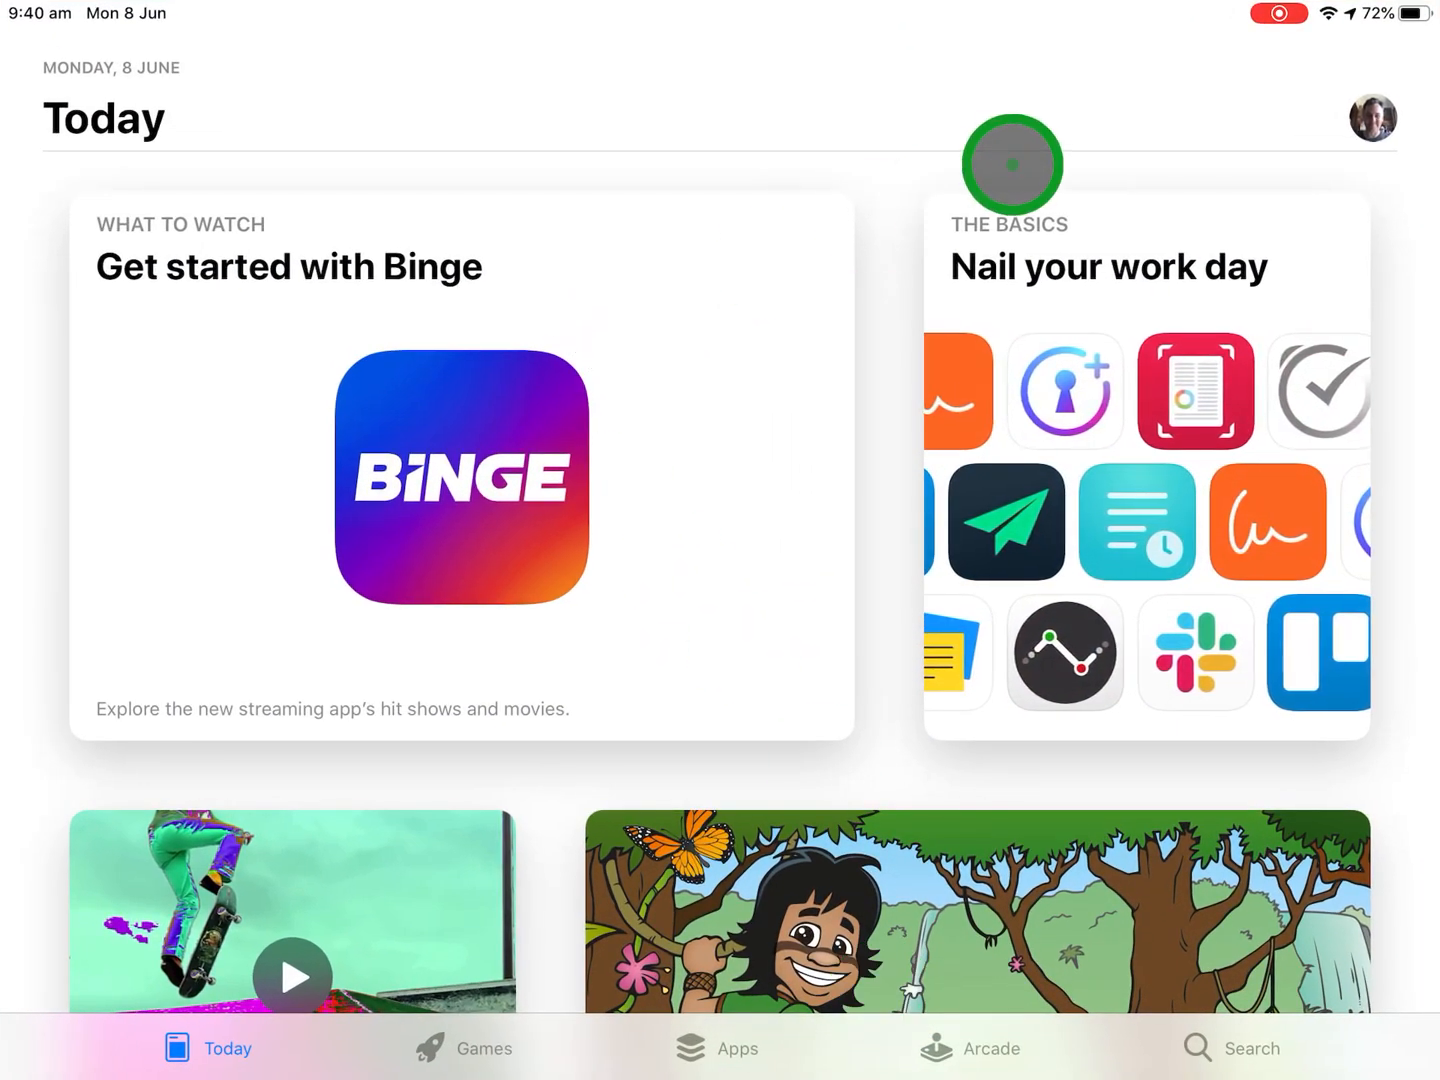
click(1253, 1048)
text(Reali)
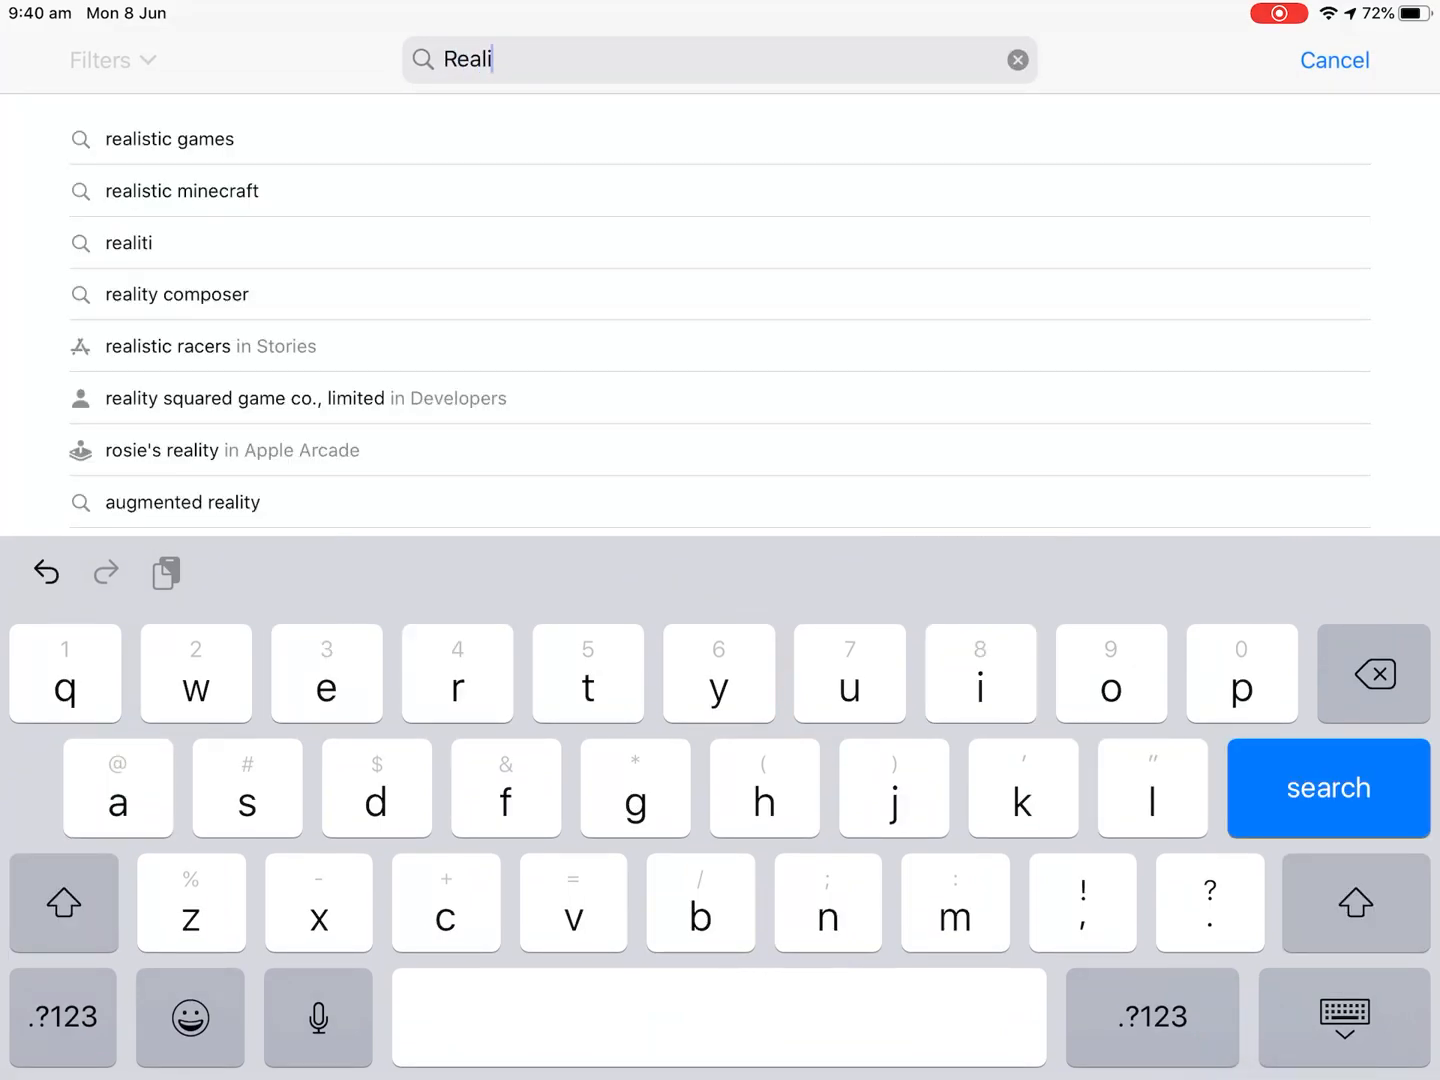
click(177, 293)
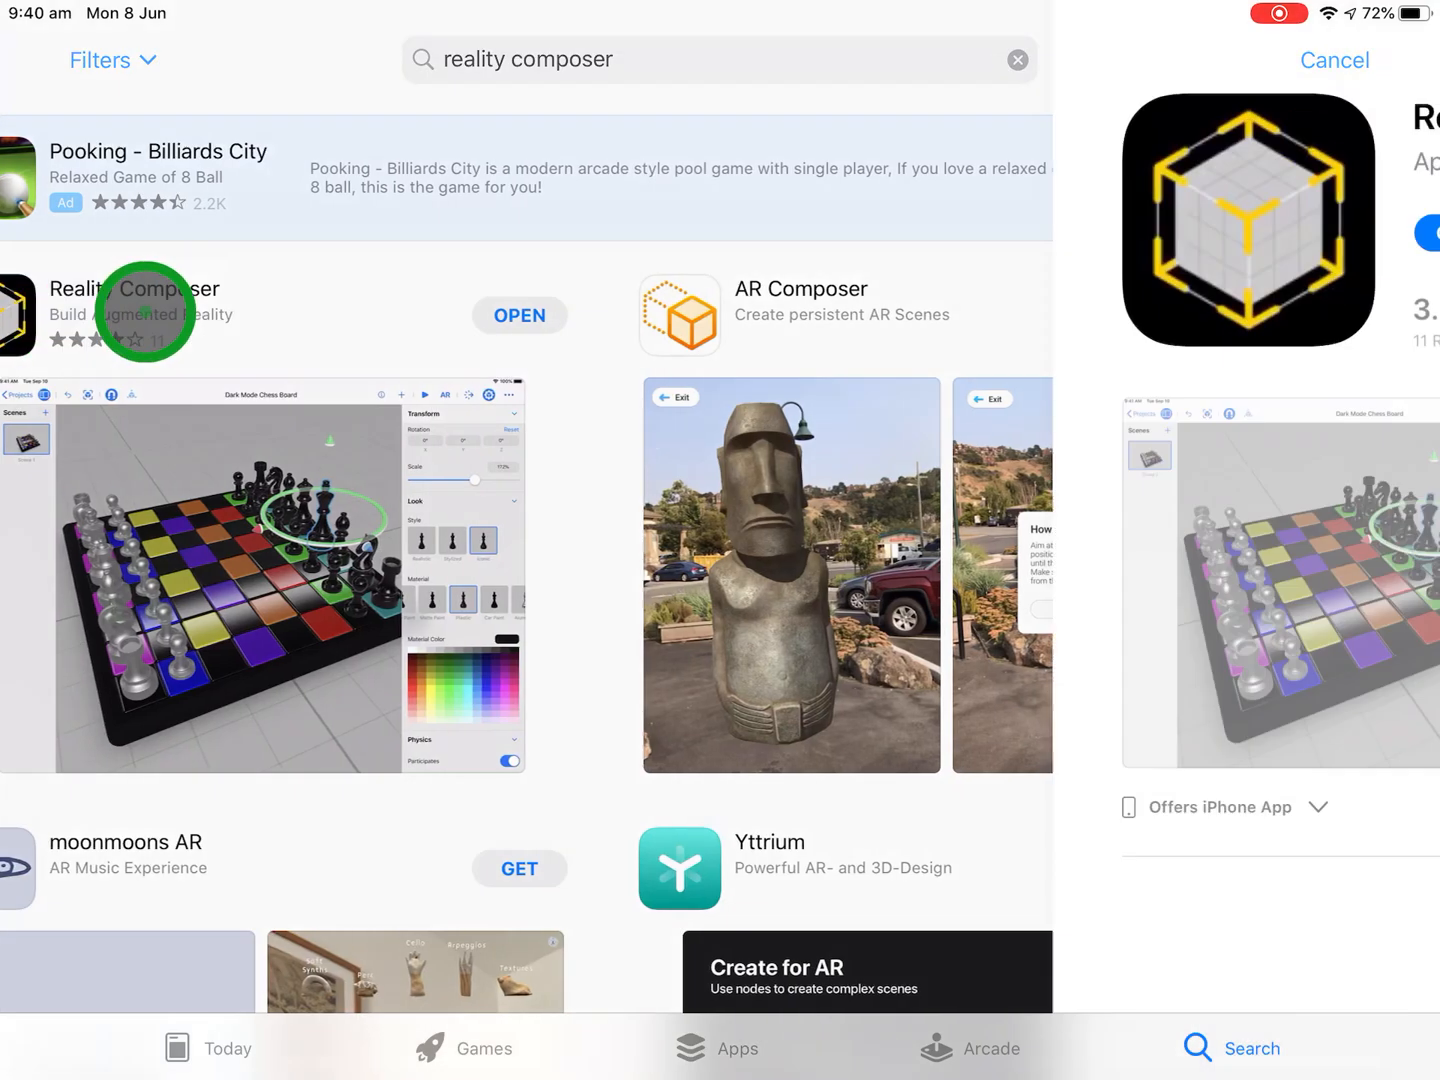
- Open the Reality Composer product page to view its ratings and screenshots
click(130, 315)
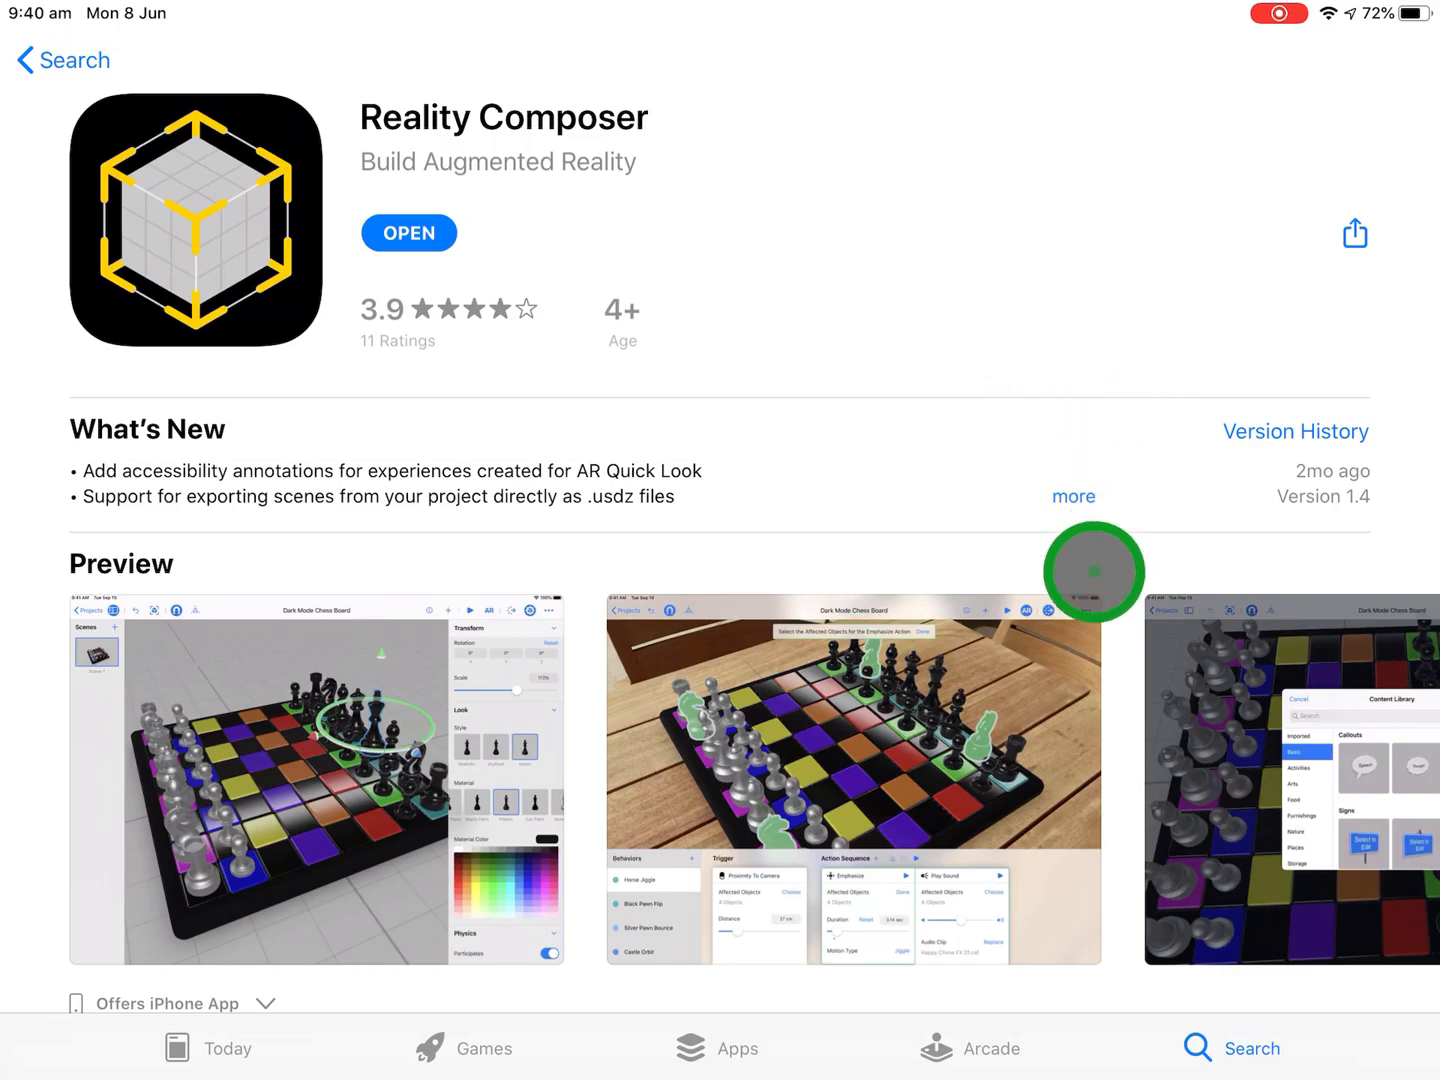
mouse_move(1073, 496)
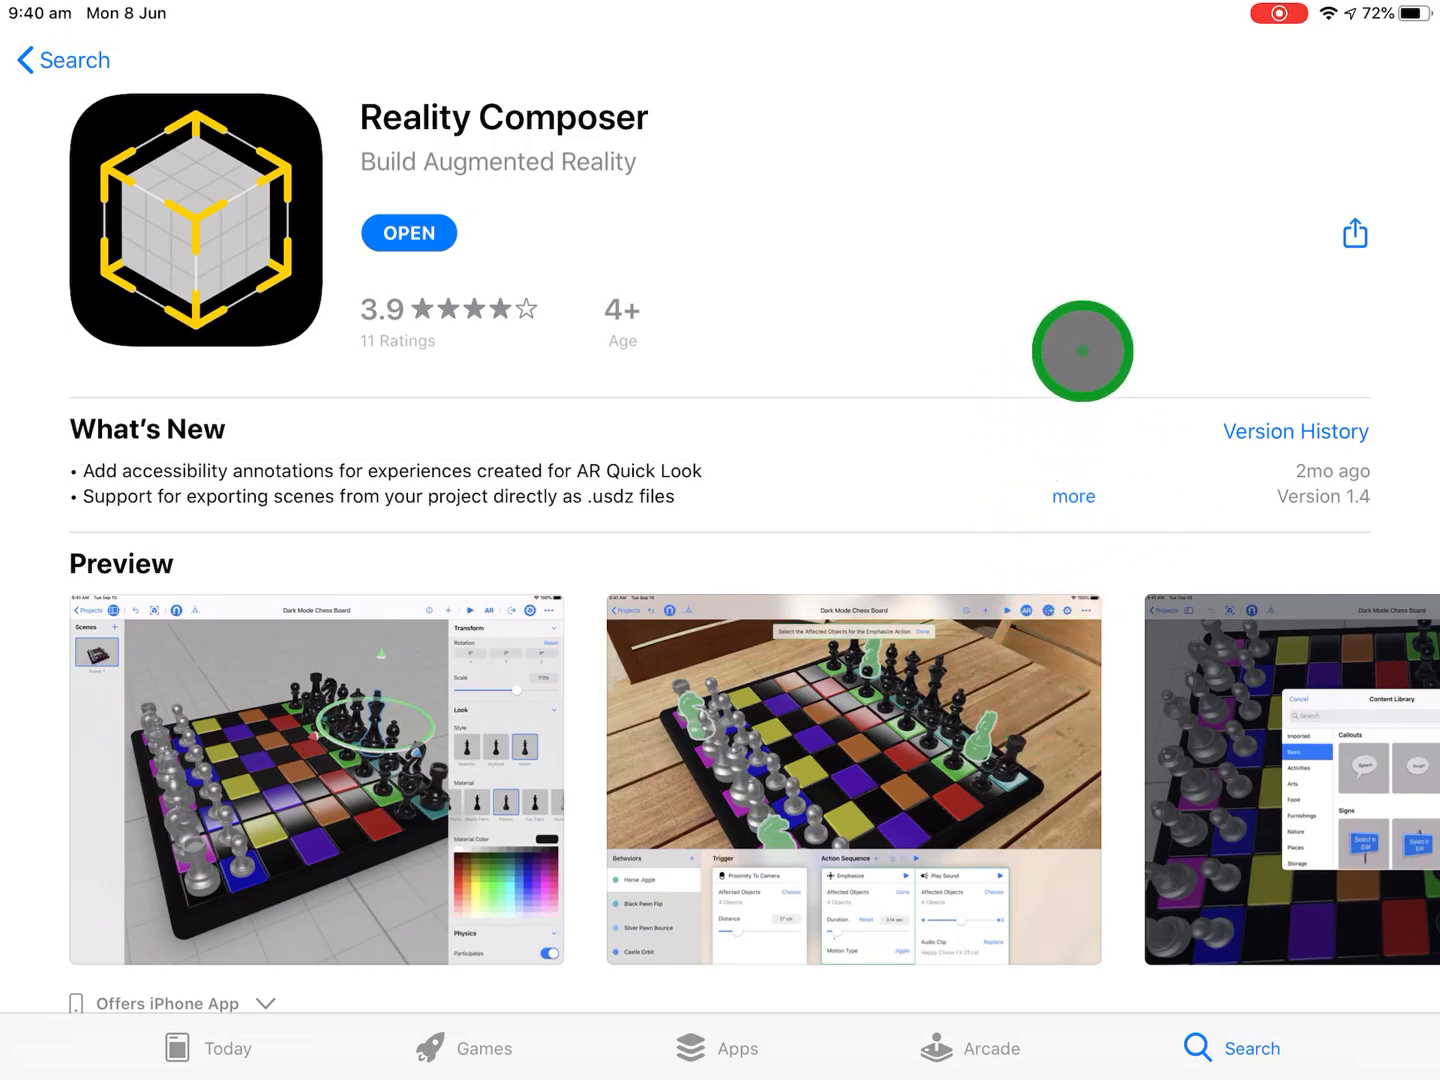
mouse_move(1107, 334)
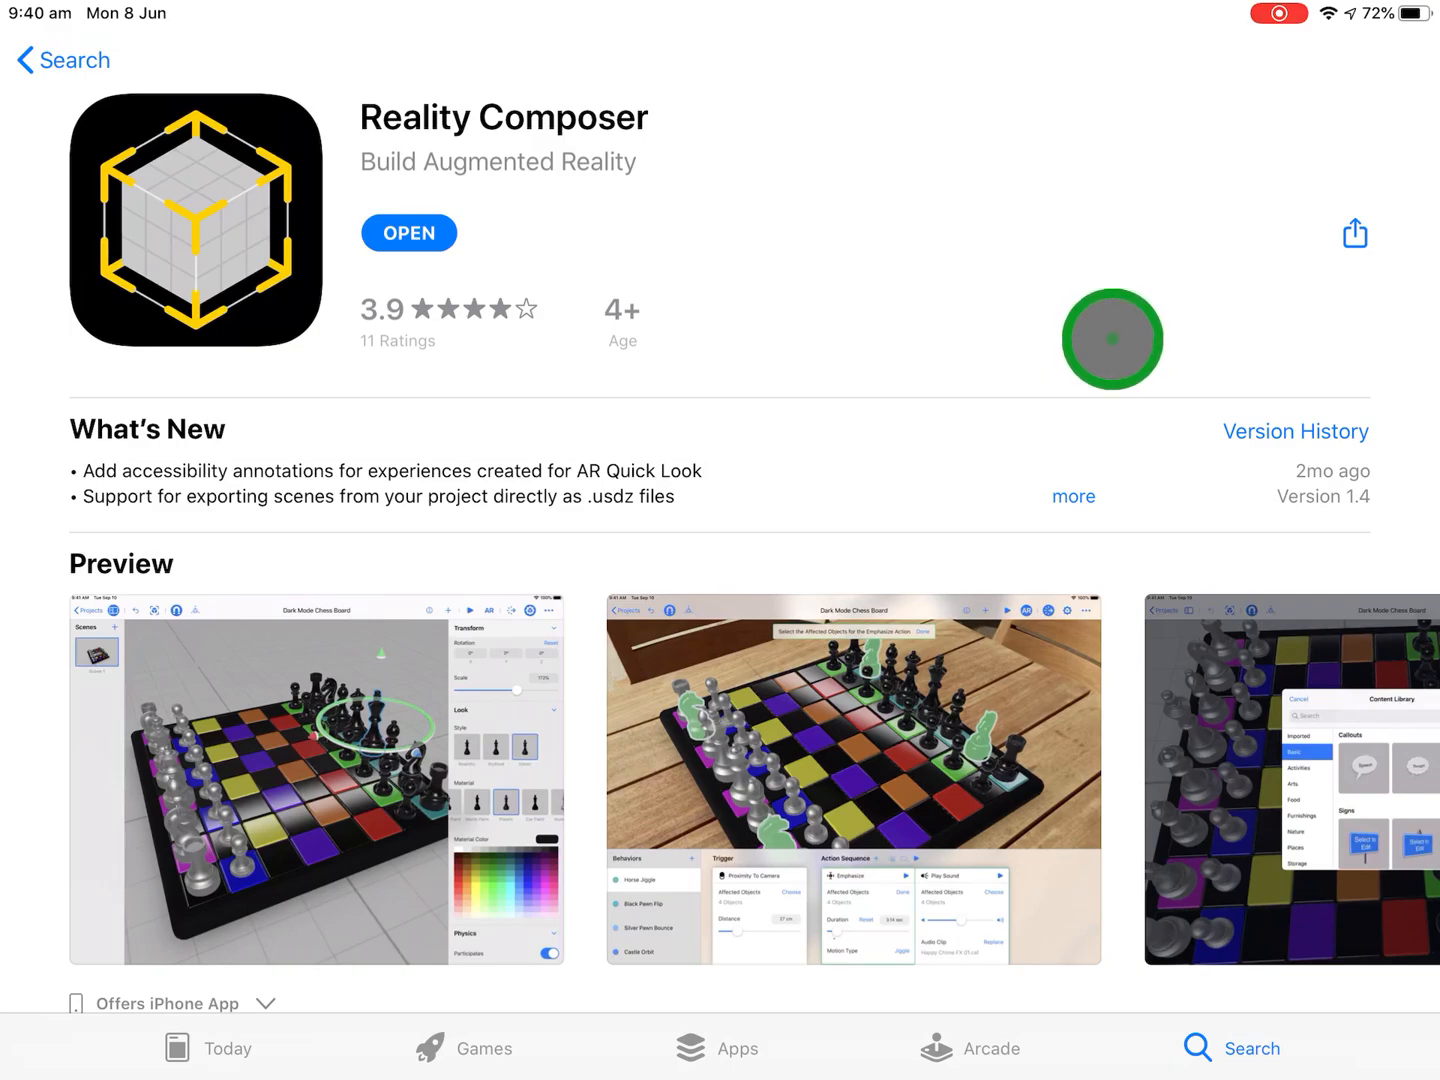
mouse_move(807, 262)
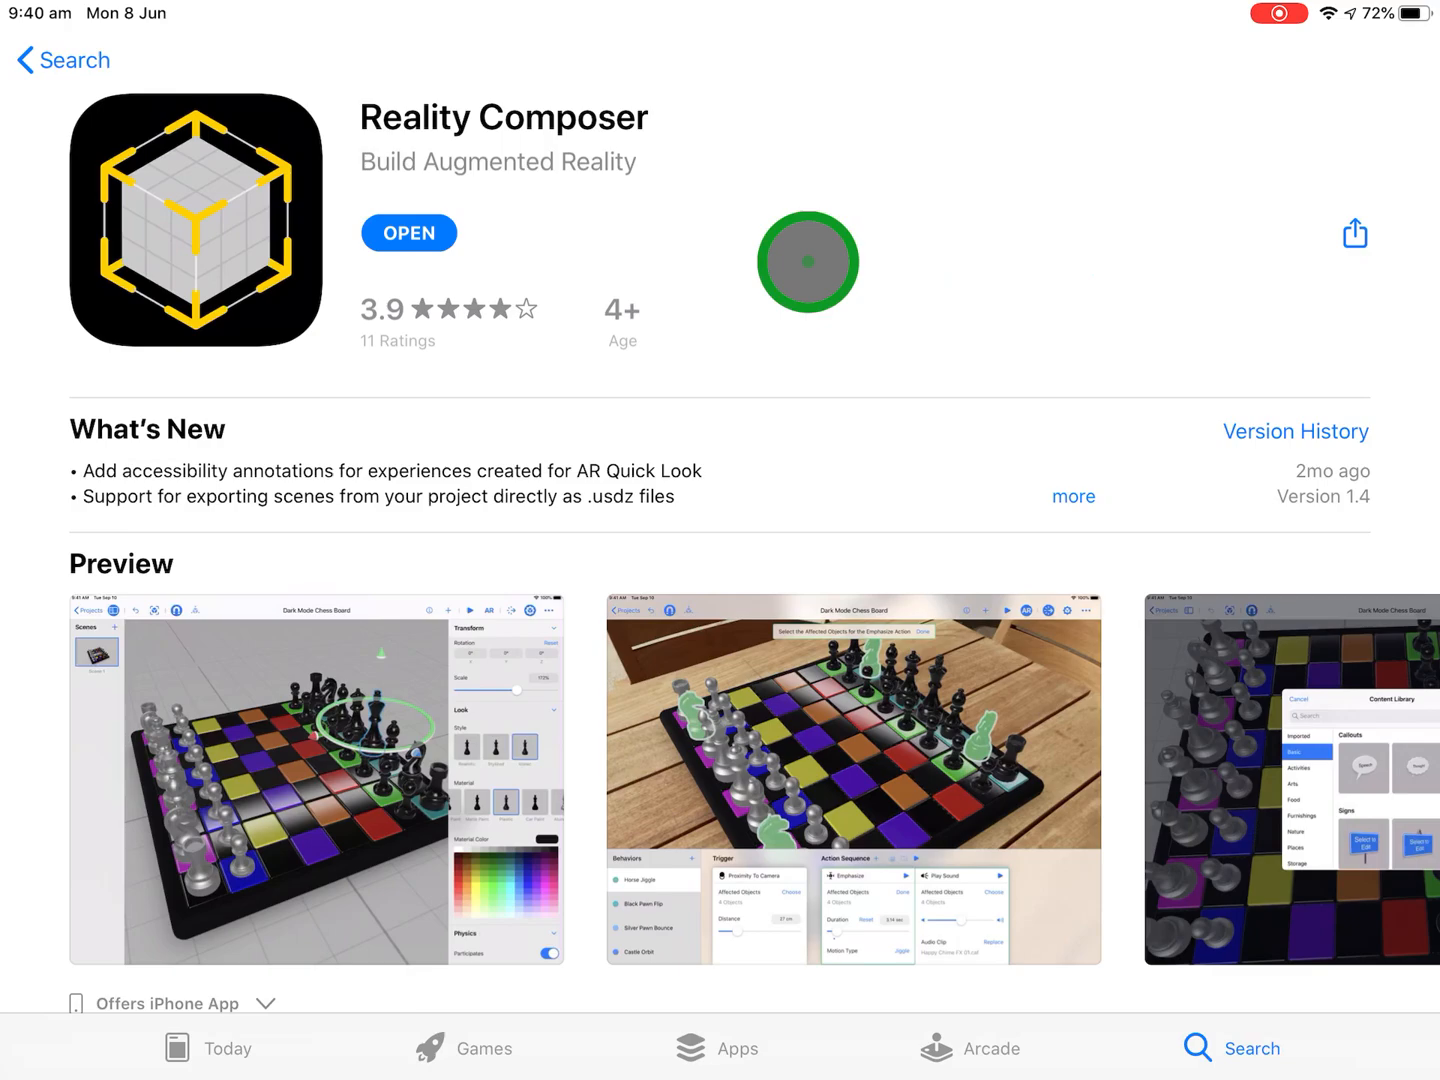
- Launch Reality Composer and create a new project under On My iPad
click(408, 232)
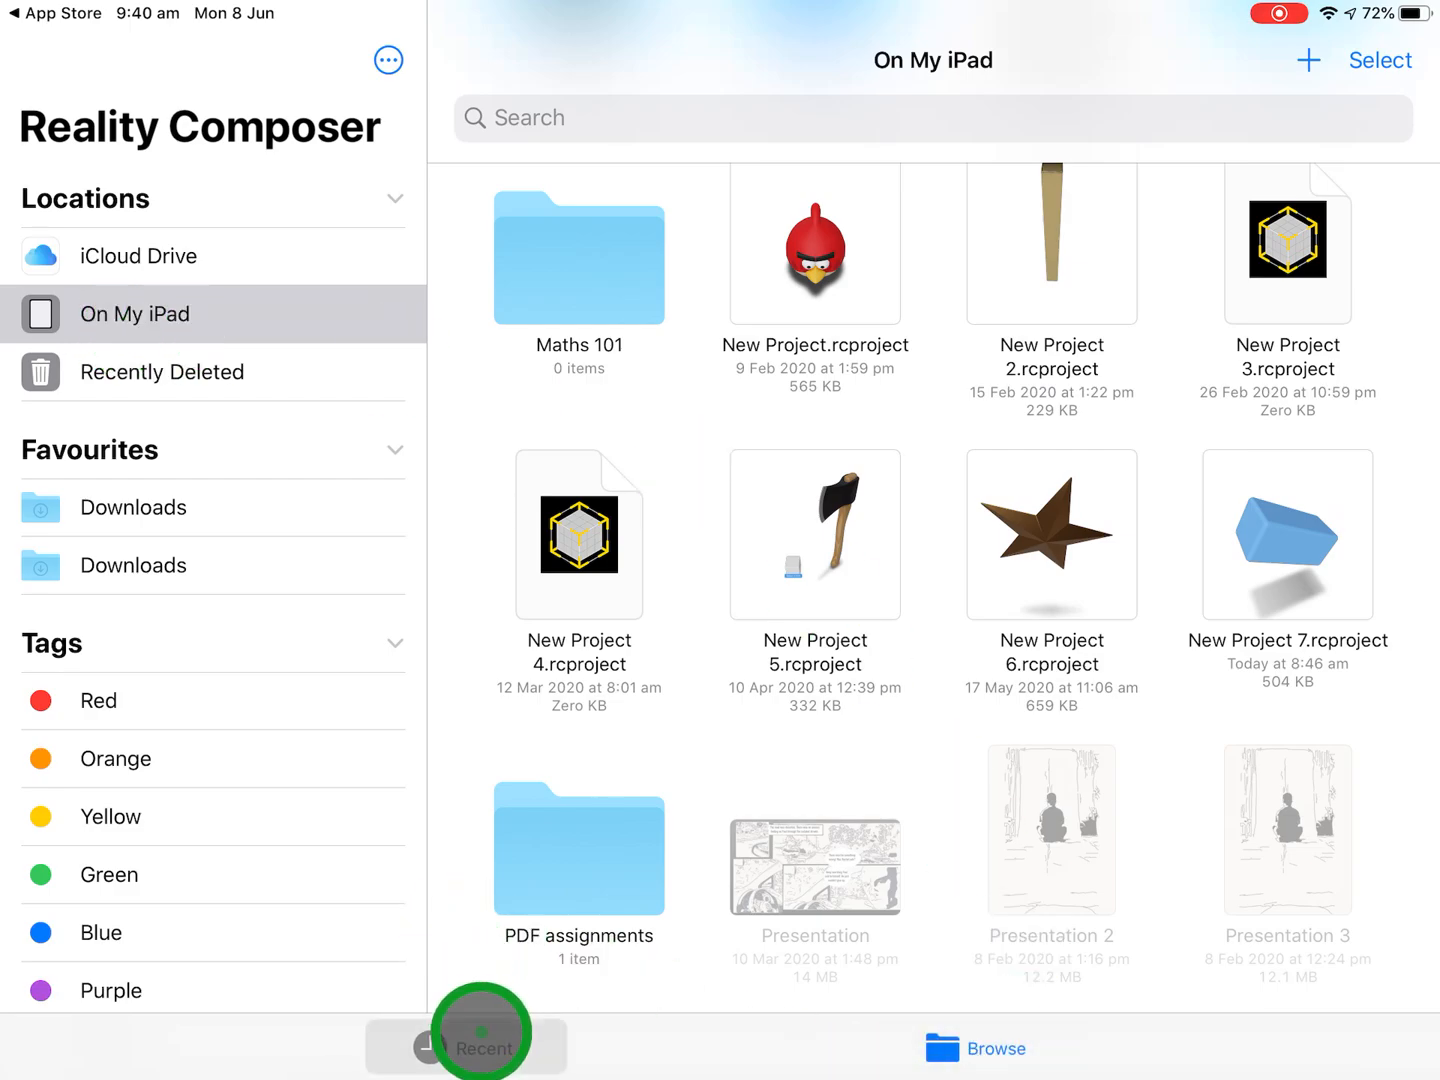
click(483, 1048)
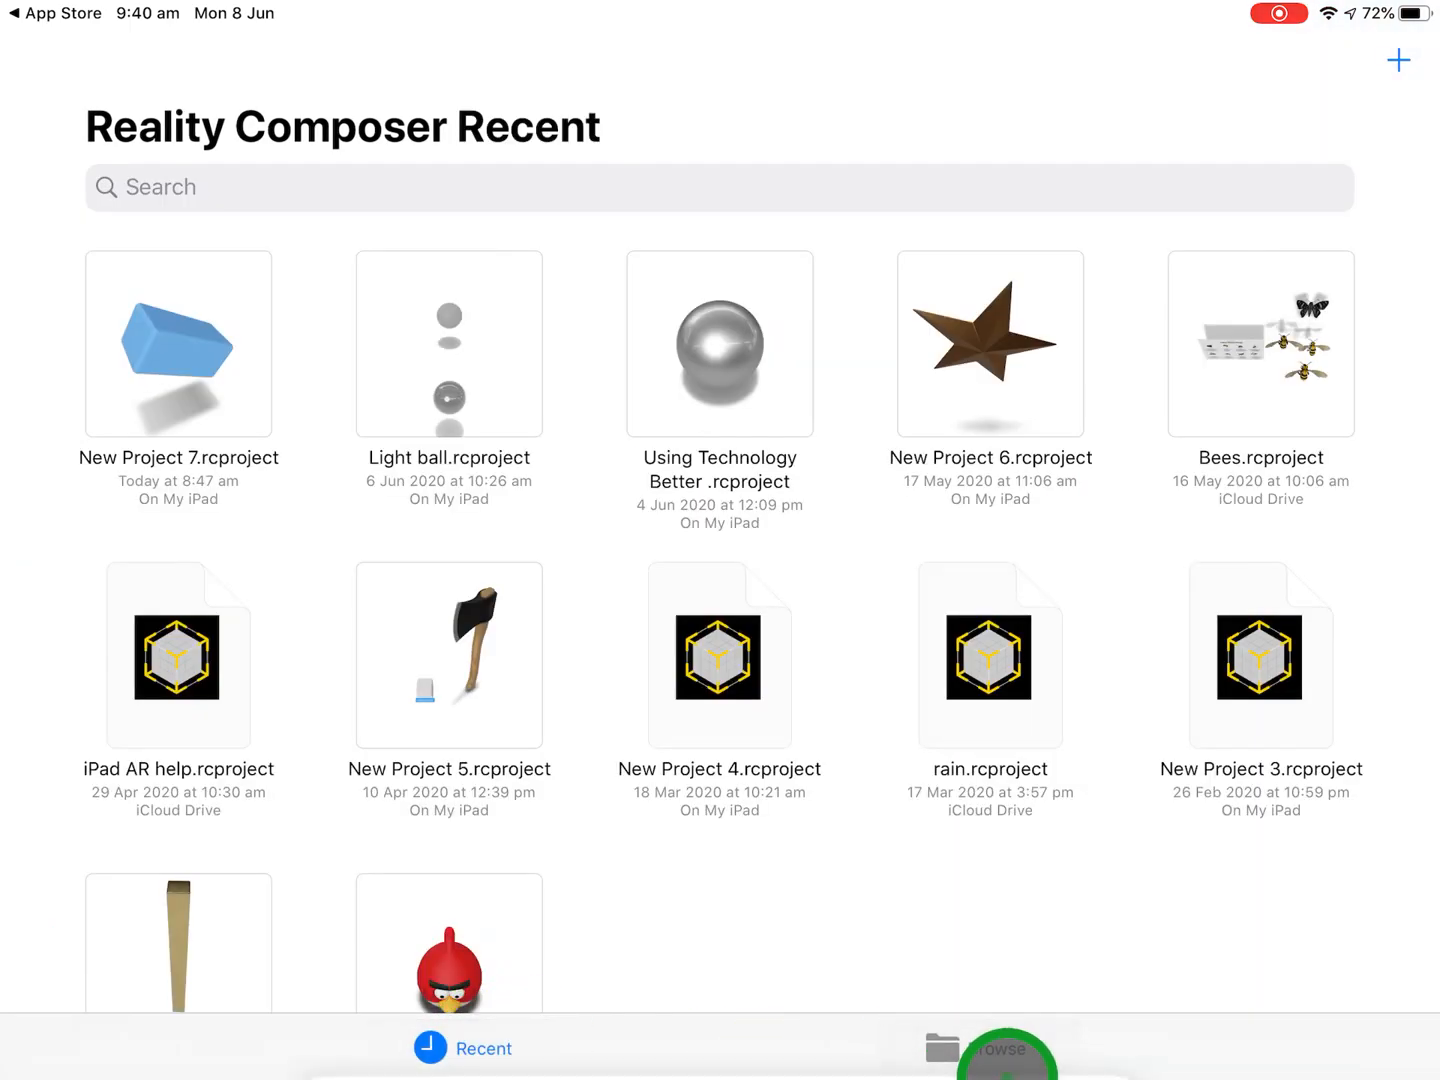
click(992, 1048)
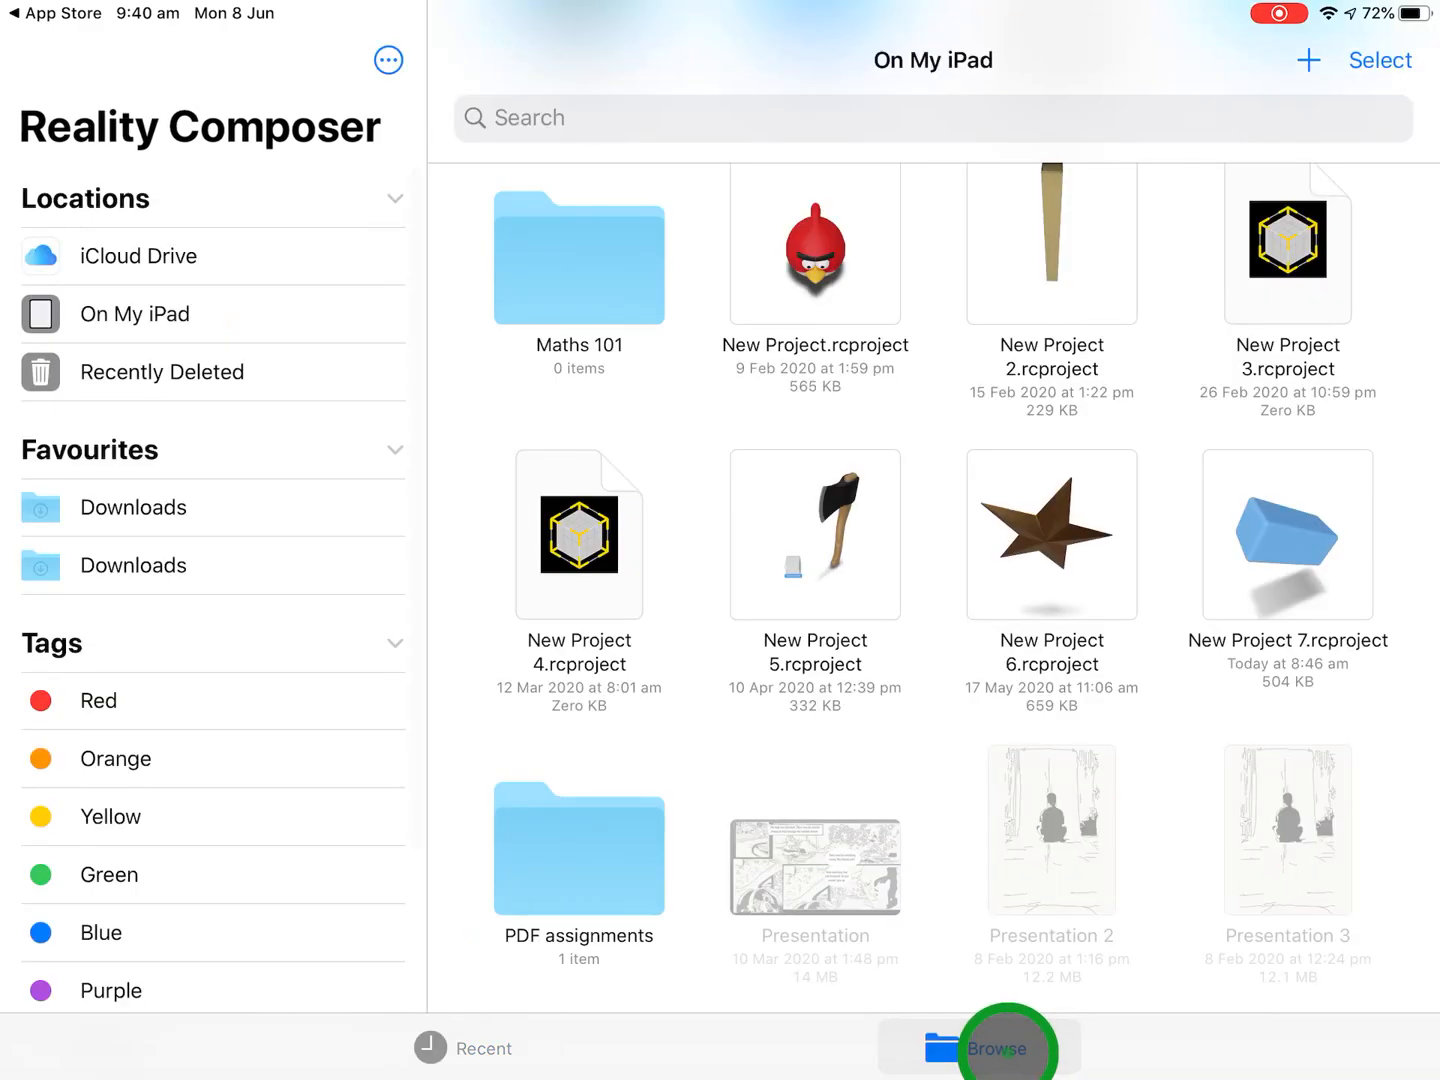
click(133, 314)
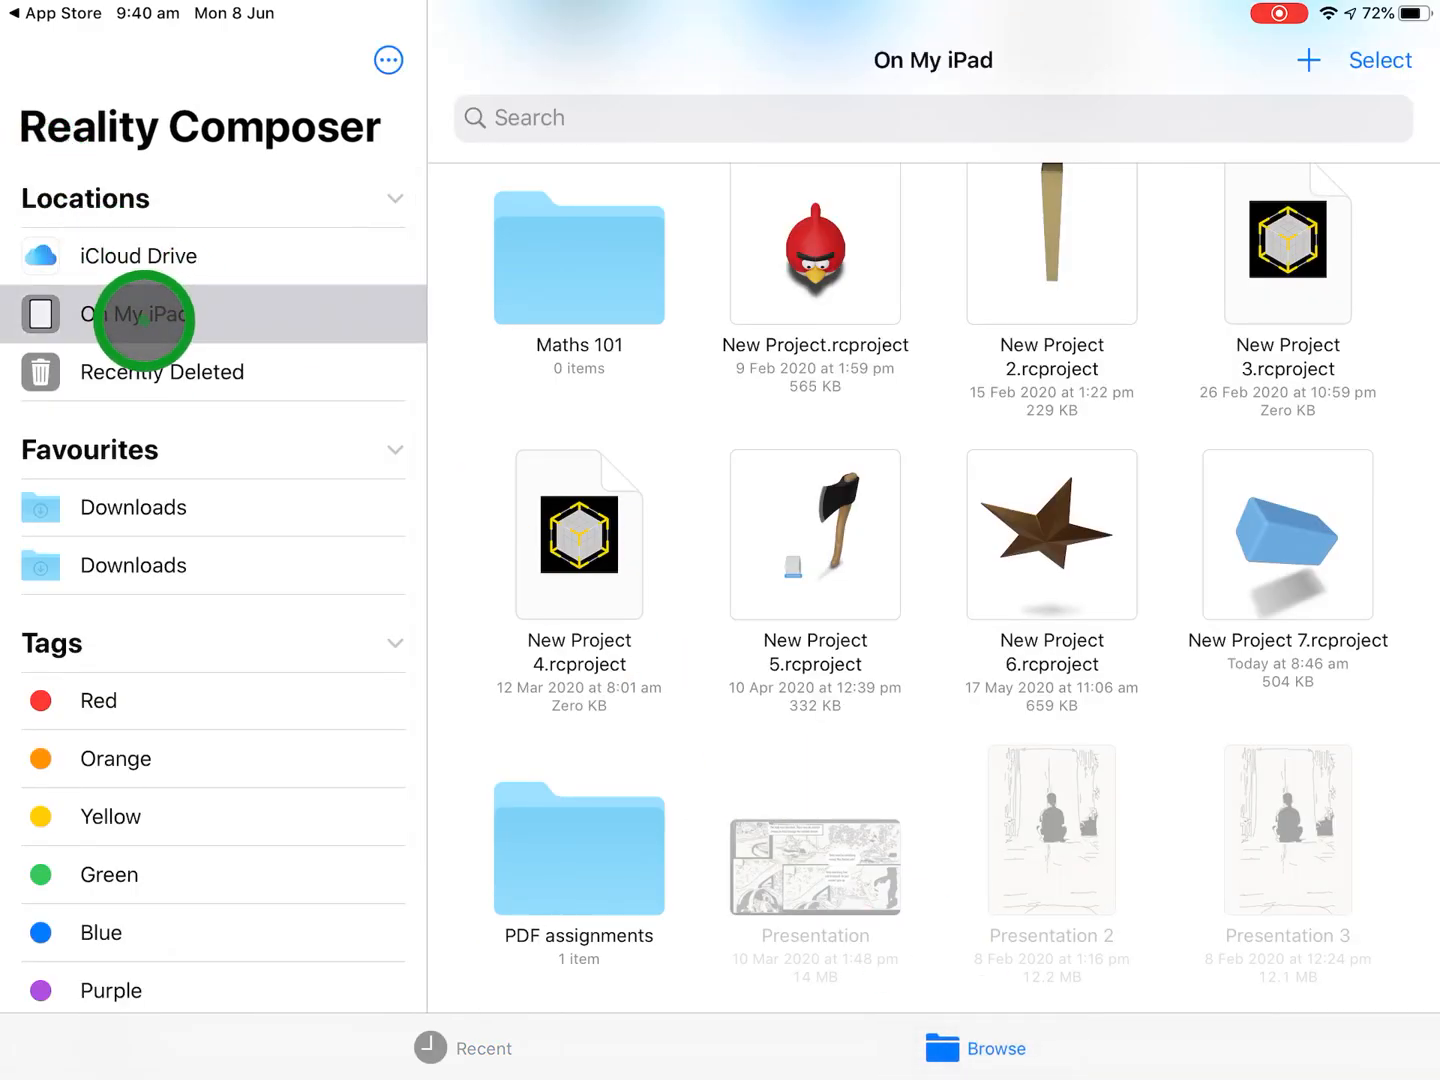
click(1308, 61)
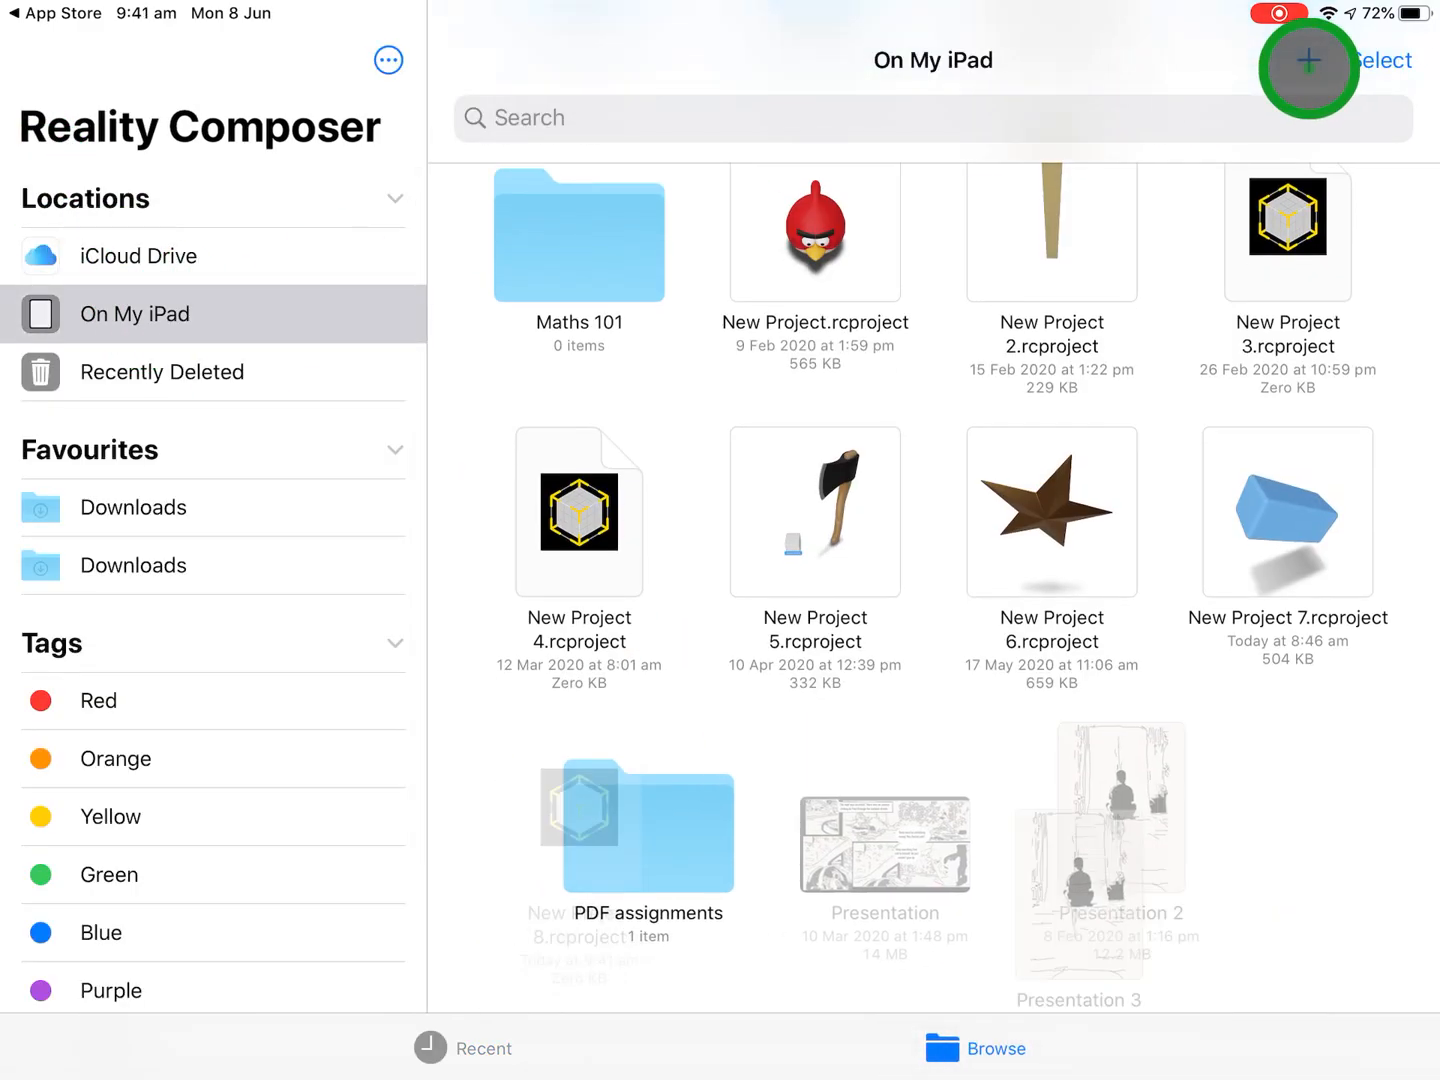
- Open New Project 8 and review the anchor types in Choose an Anchor
click(1307, 66)
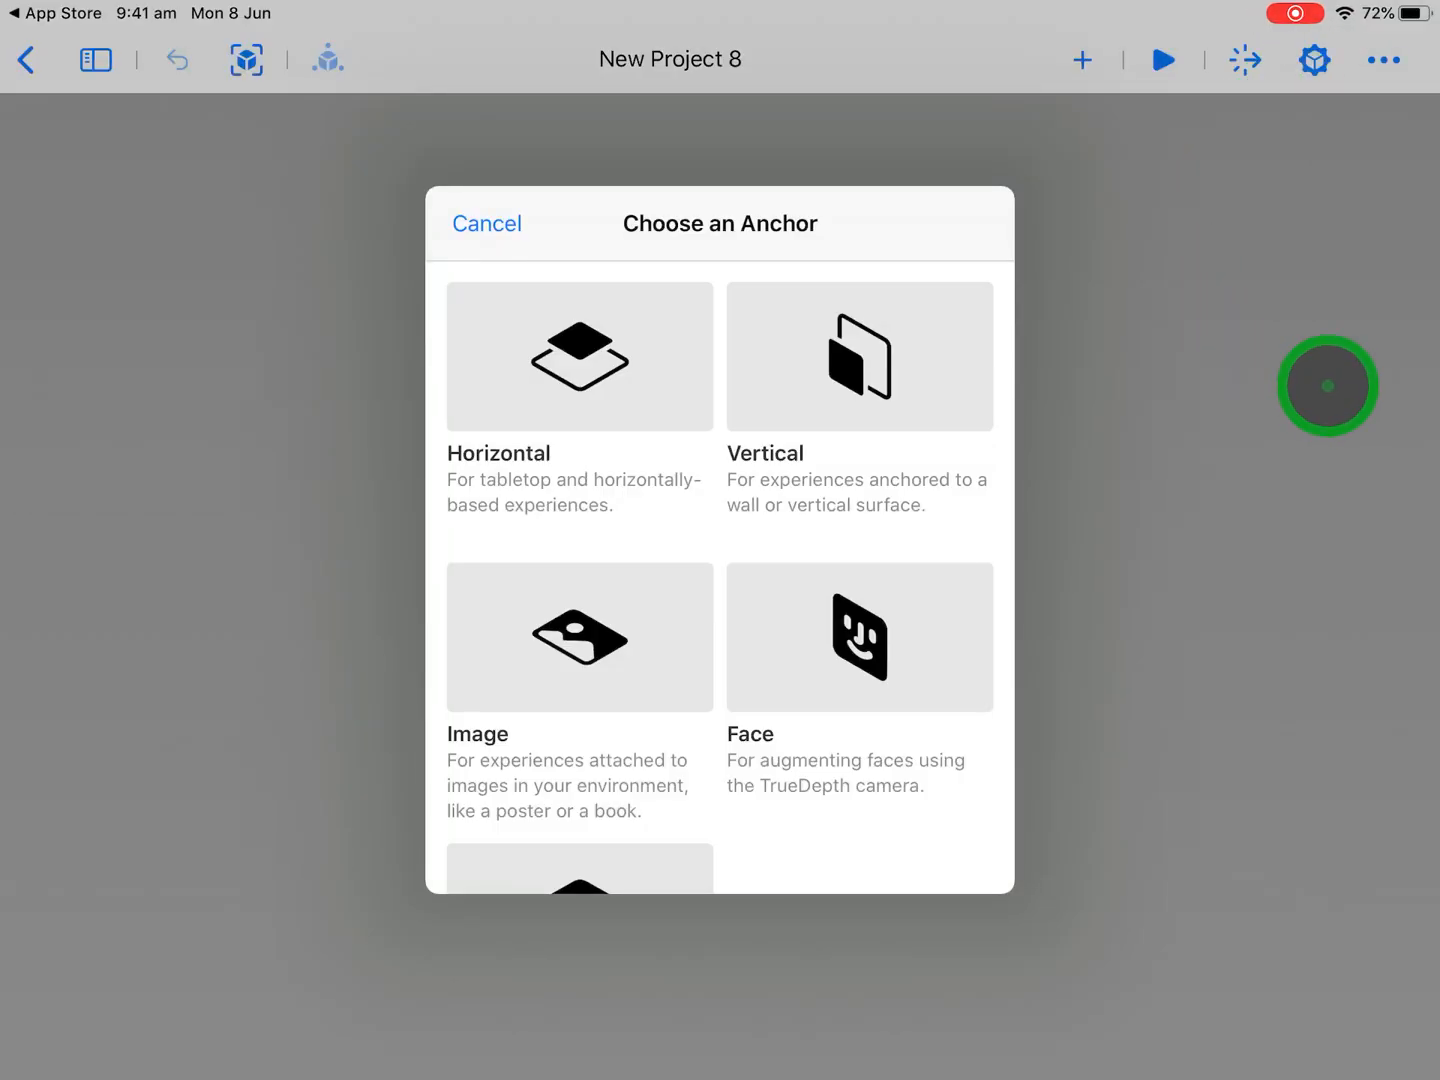
mouse_move(1335, 364)
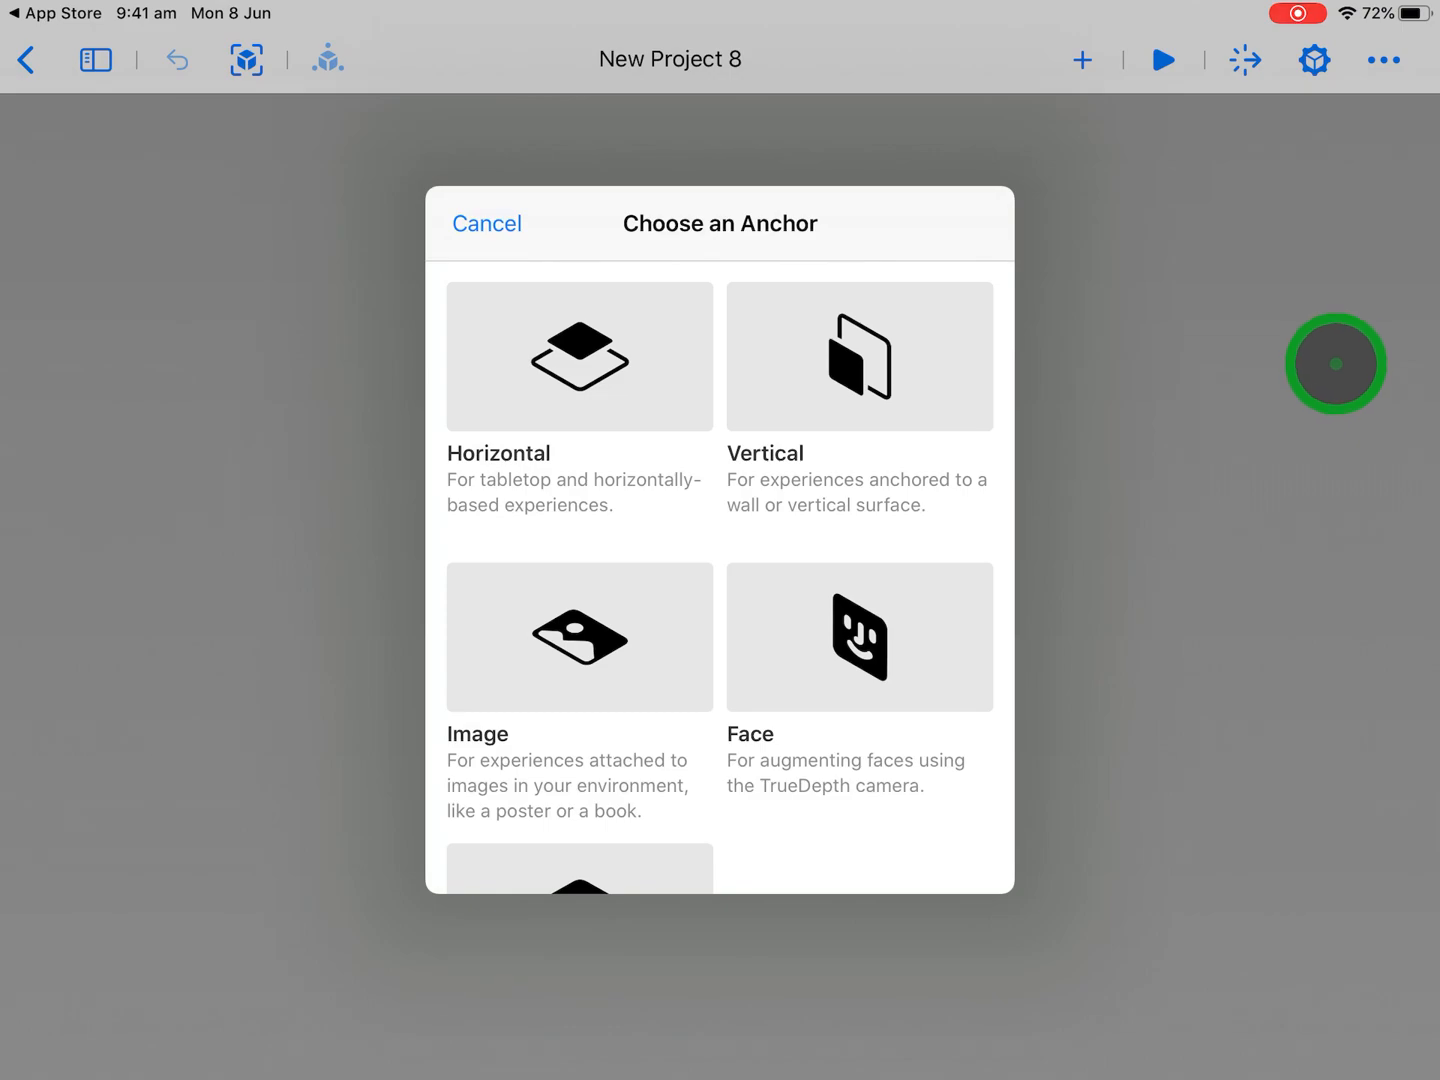
mouse_move(1076, 315)
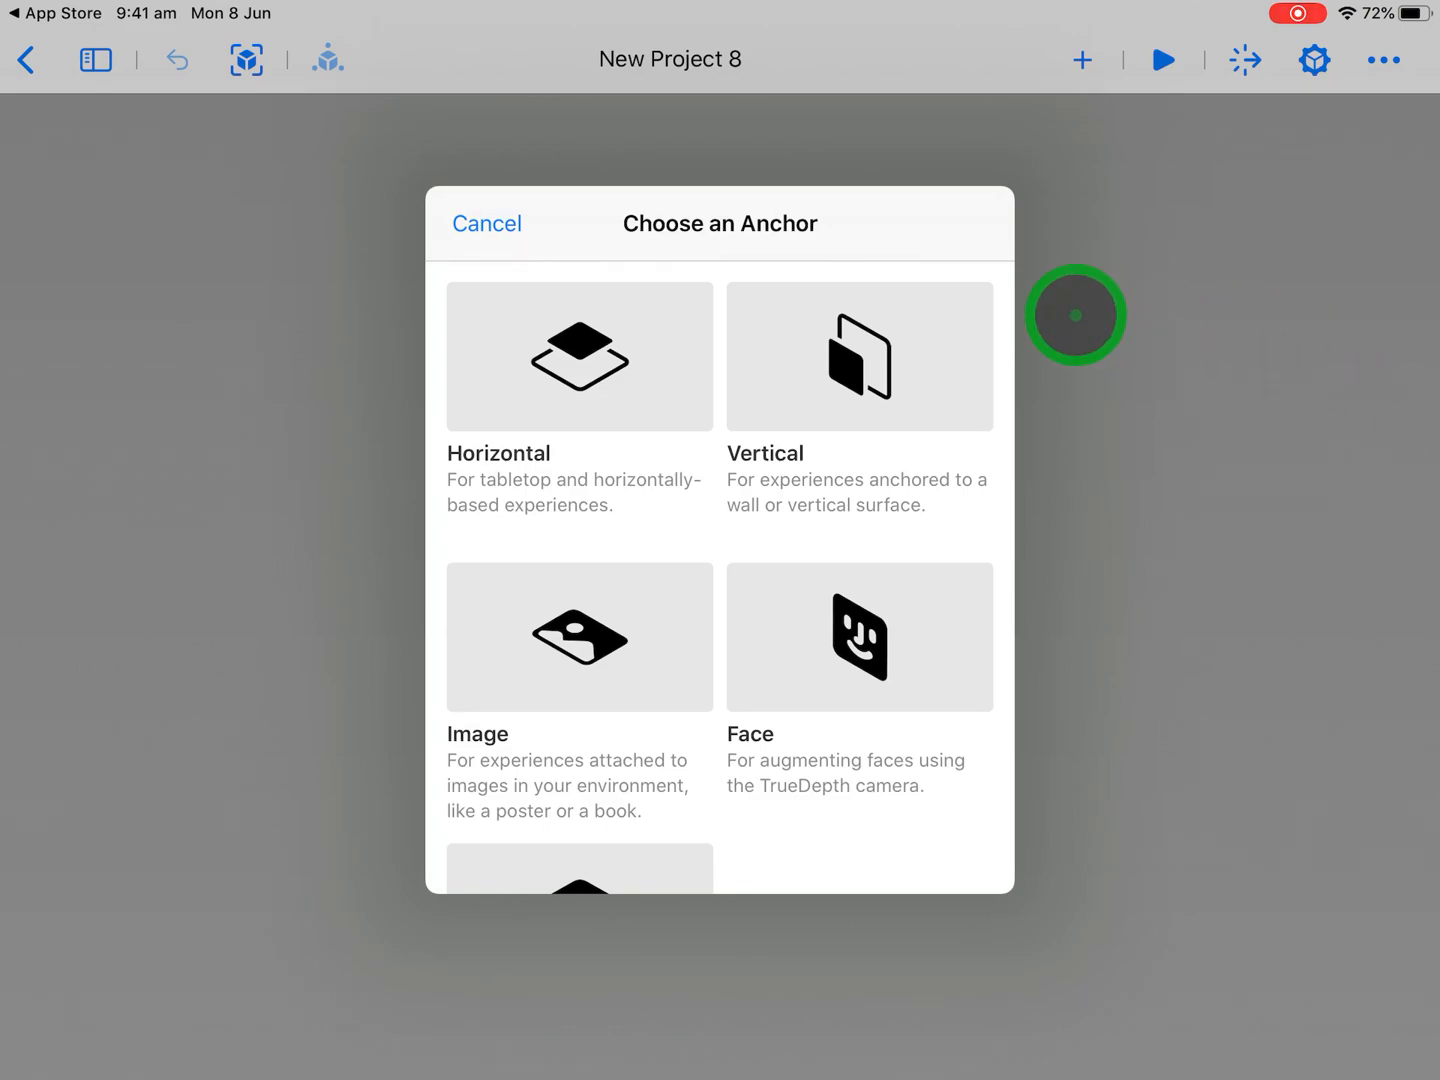
mouse_move(1162, 336)
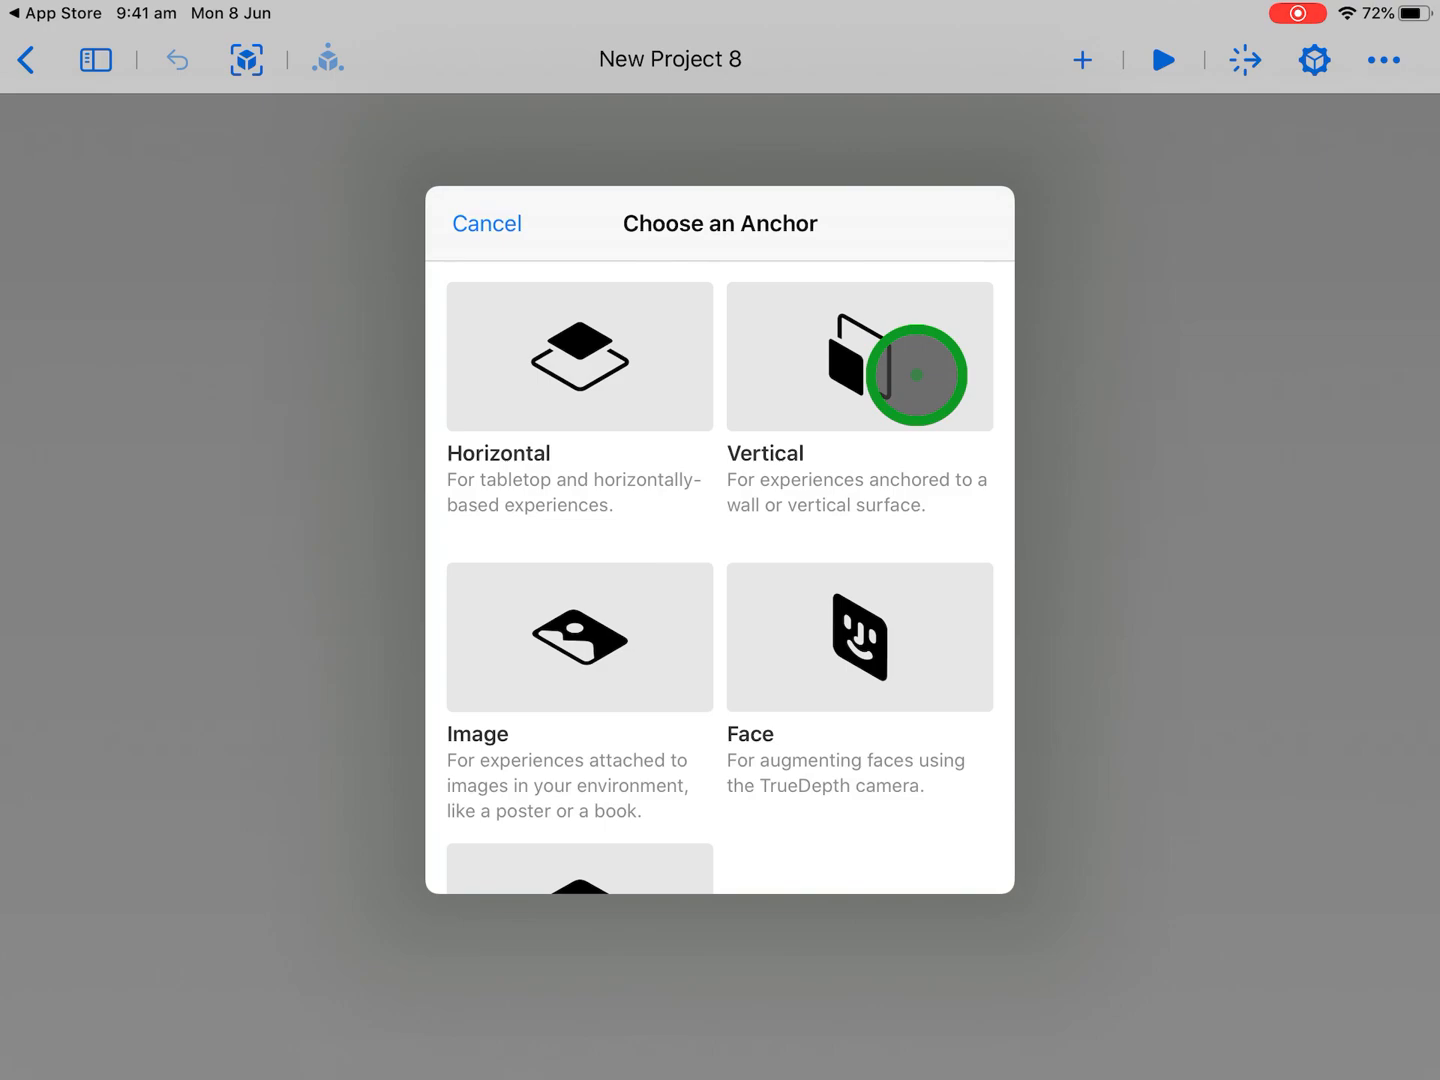
mouse_move(629, 727)
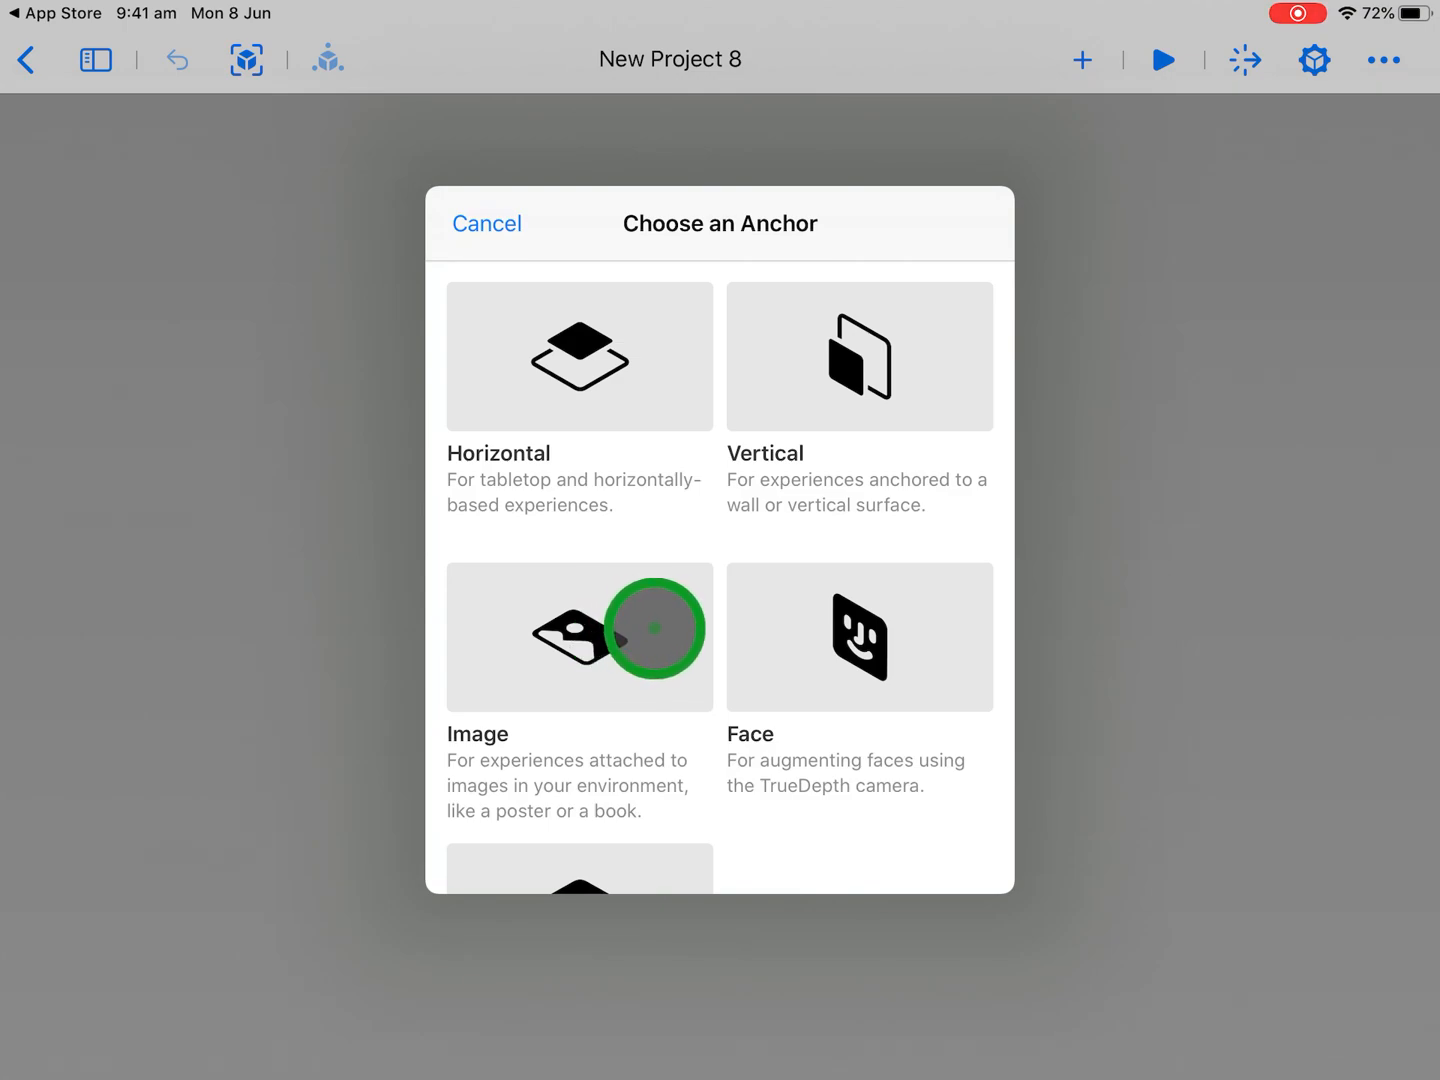
mouse_move(994, 717)
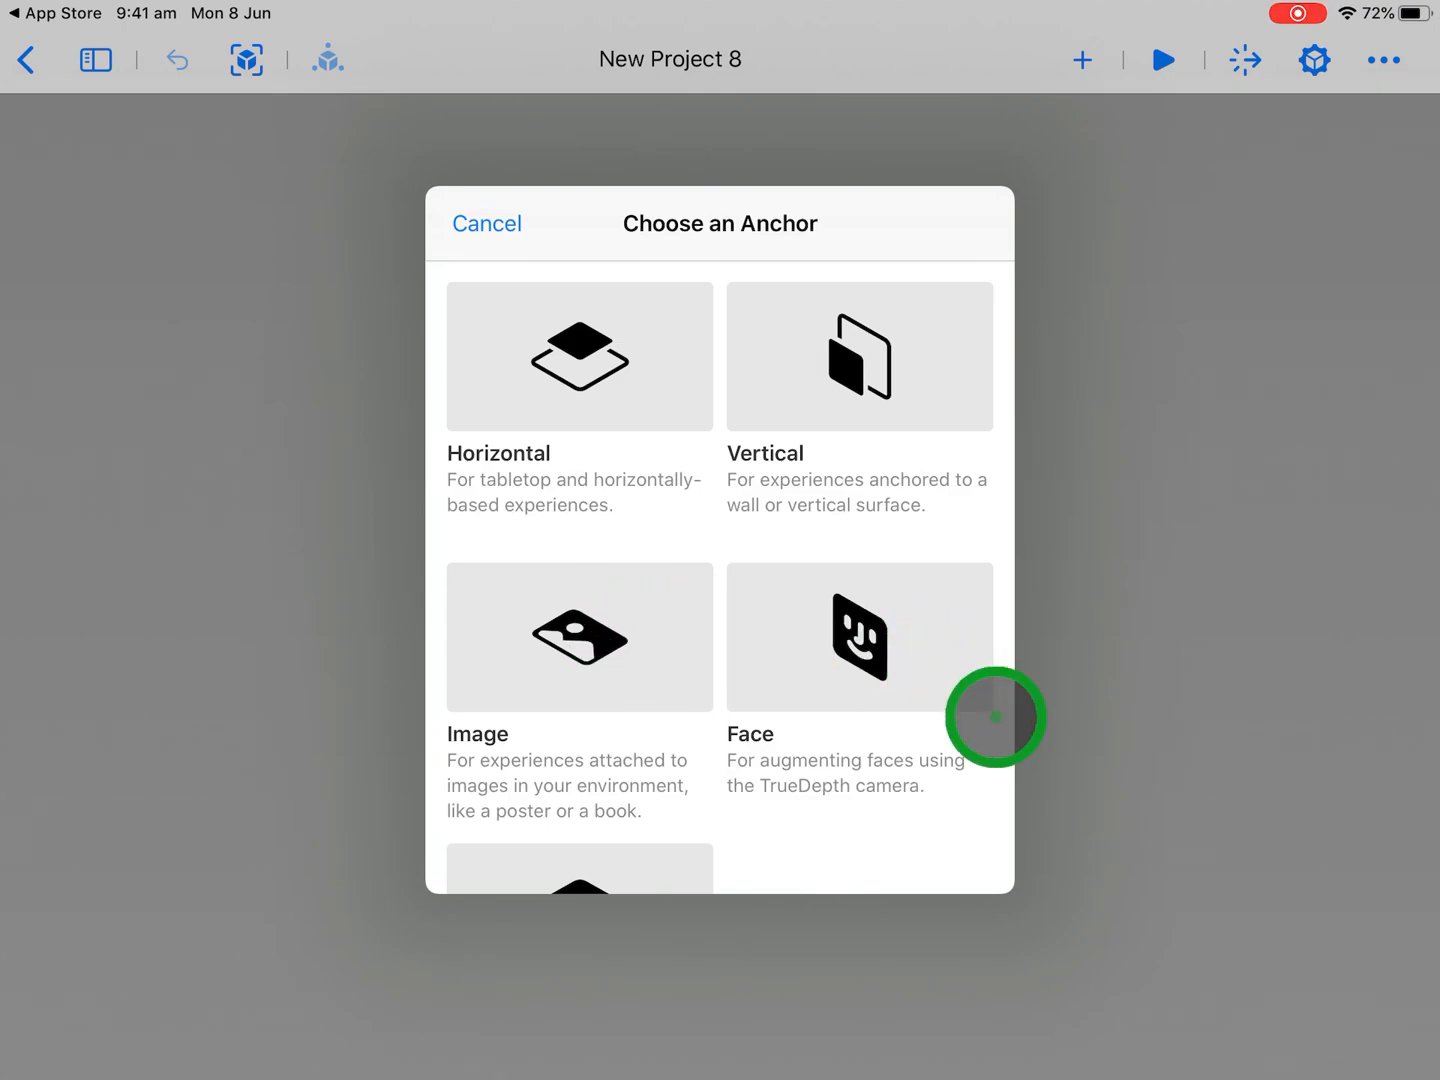
mouse_move(930, 691)
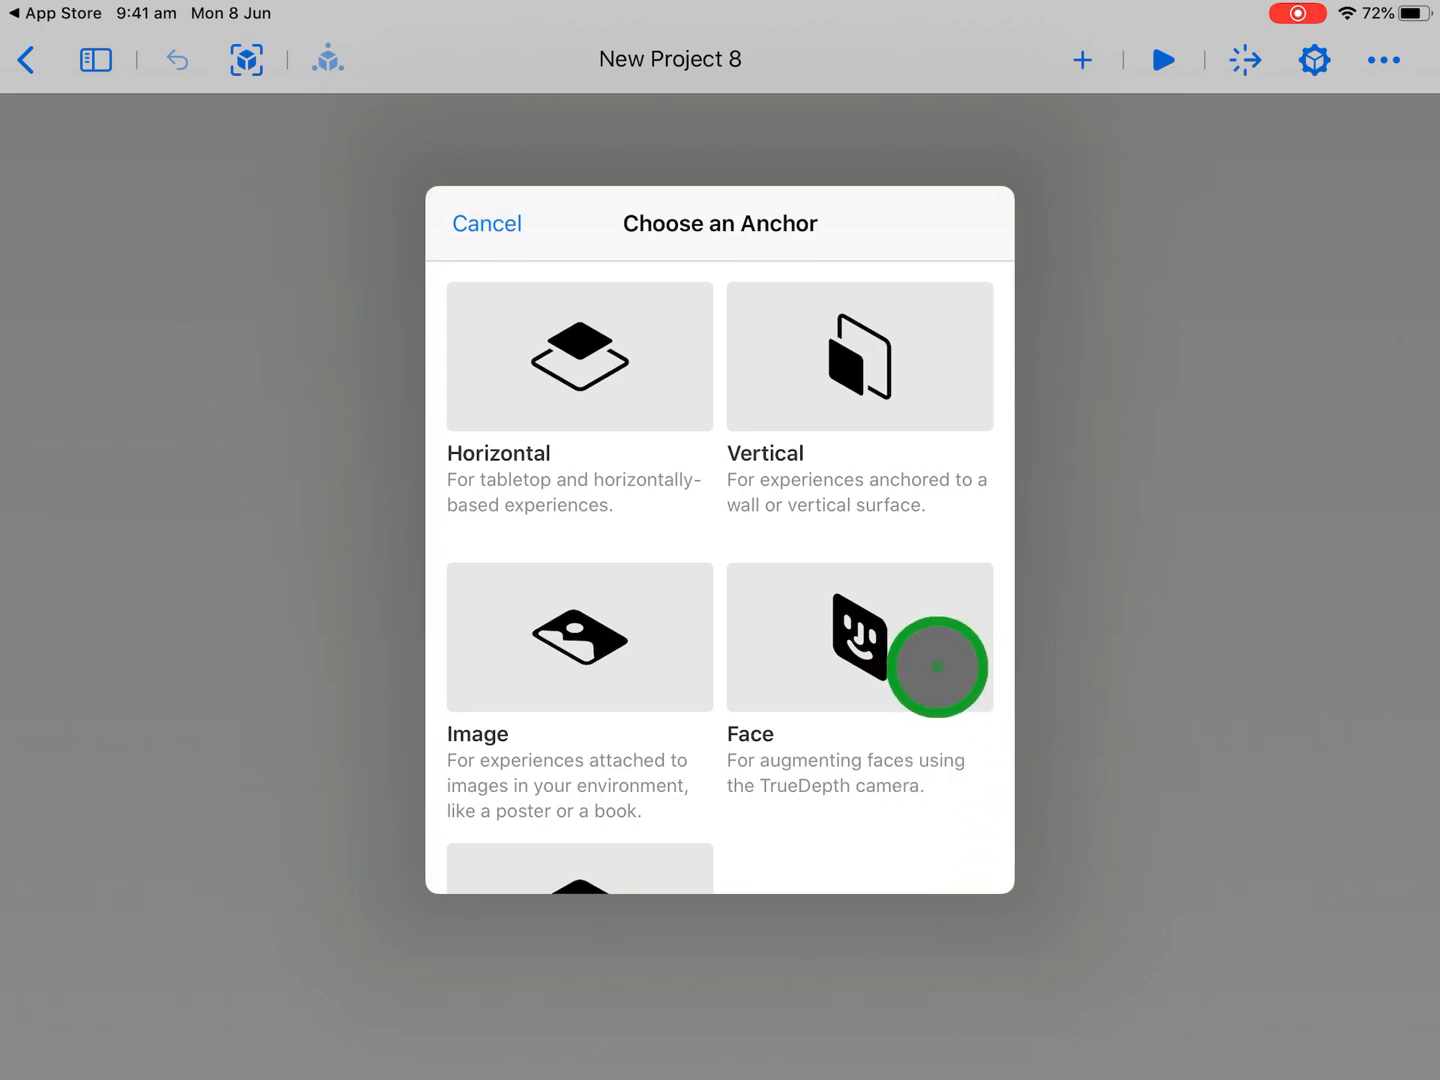
mouse_move(928, 623)
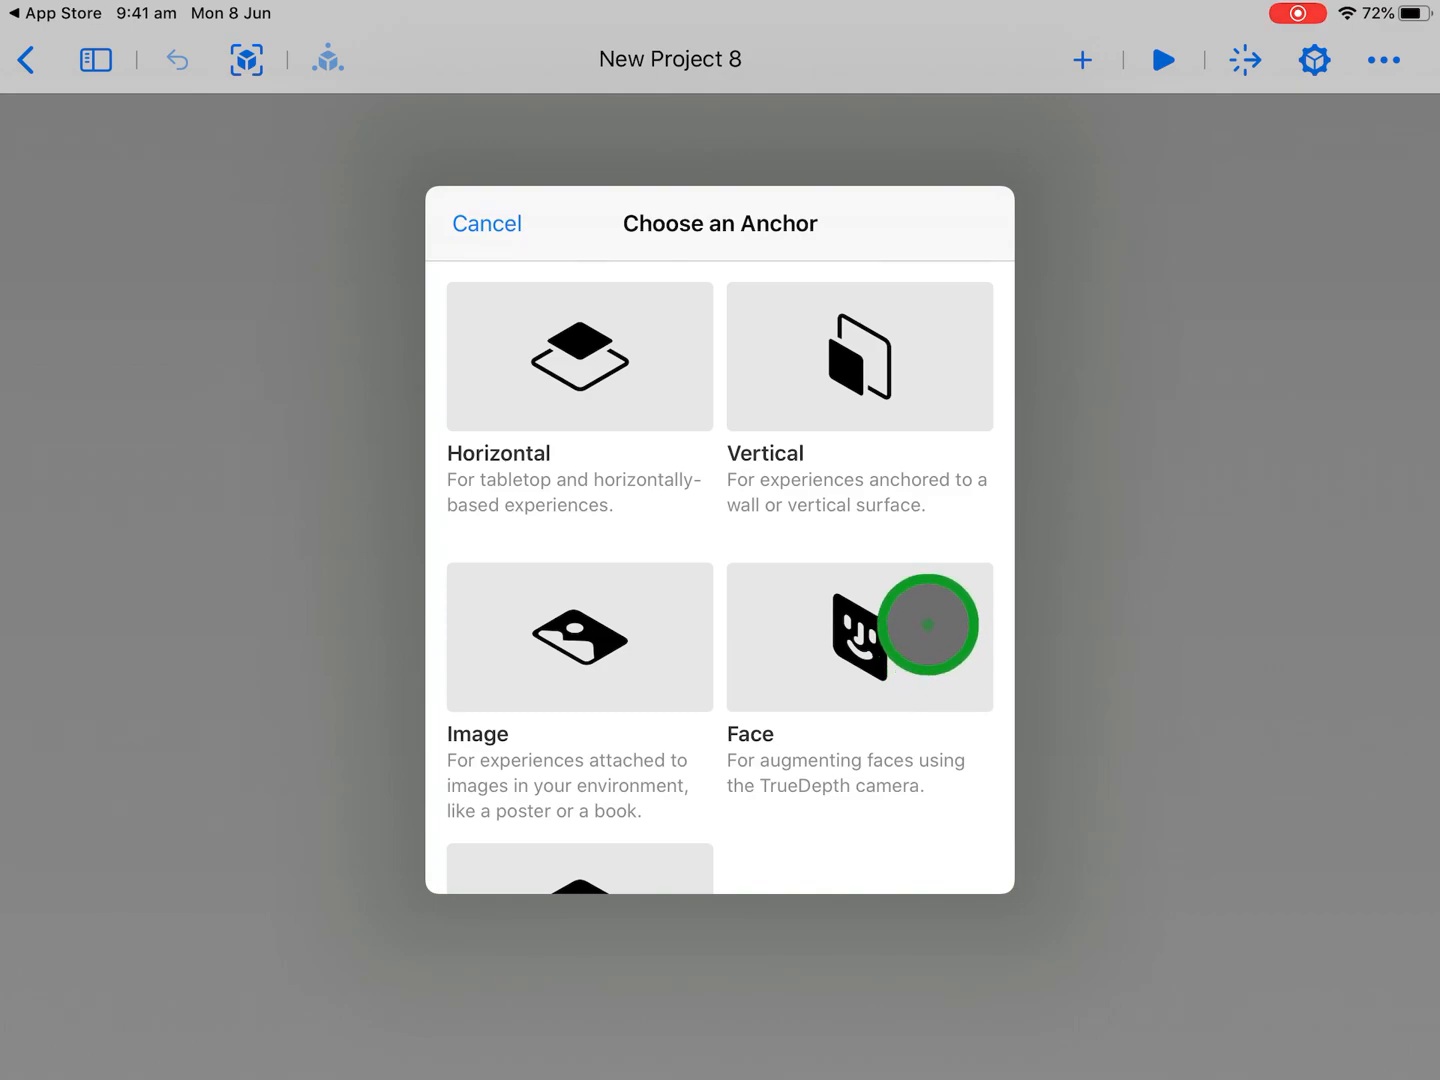
mouse_move(1100, 1015)
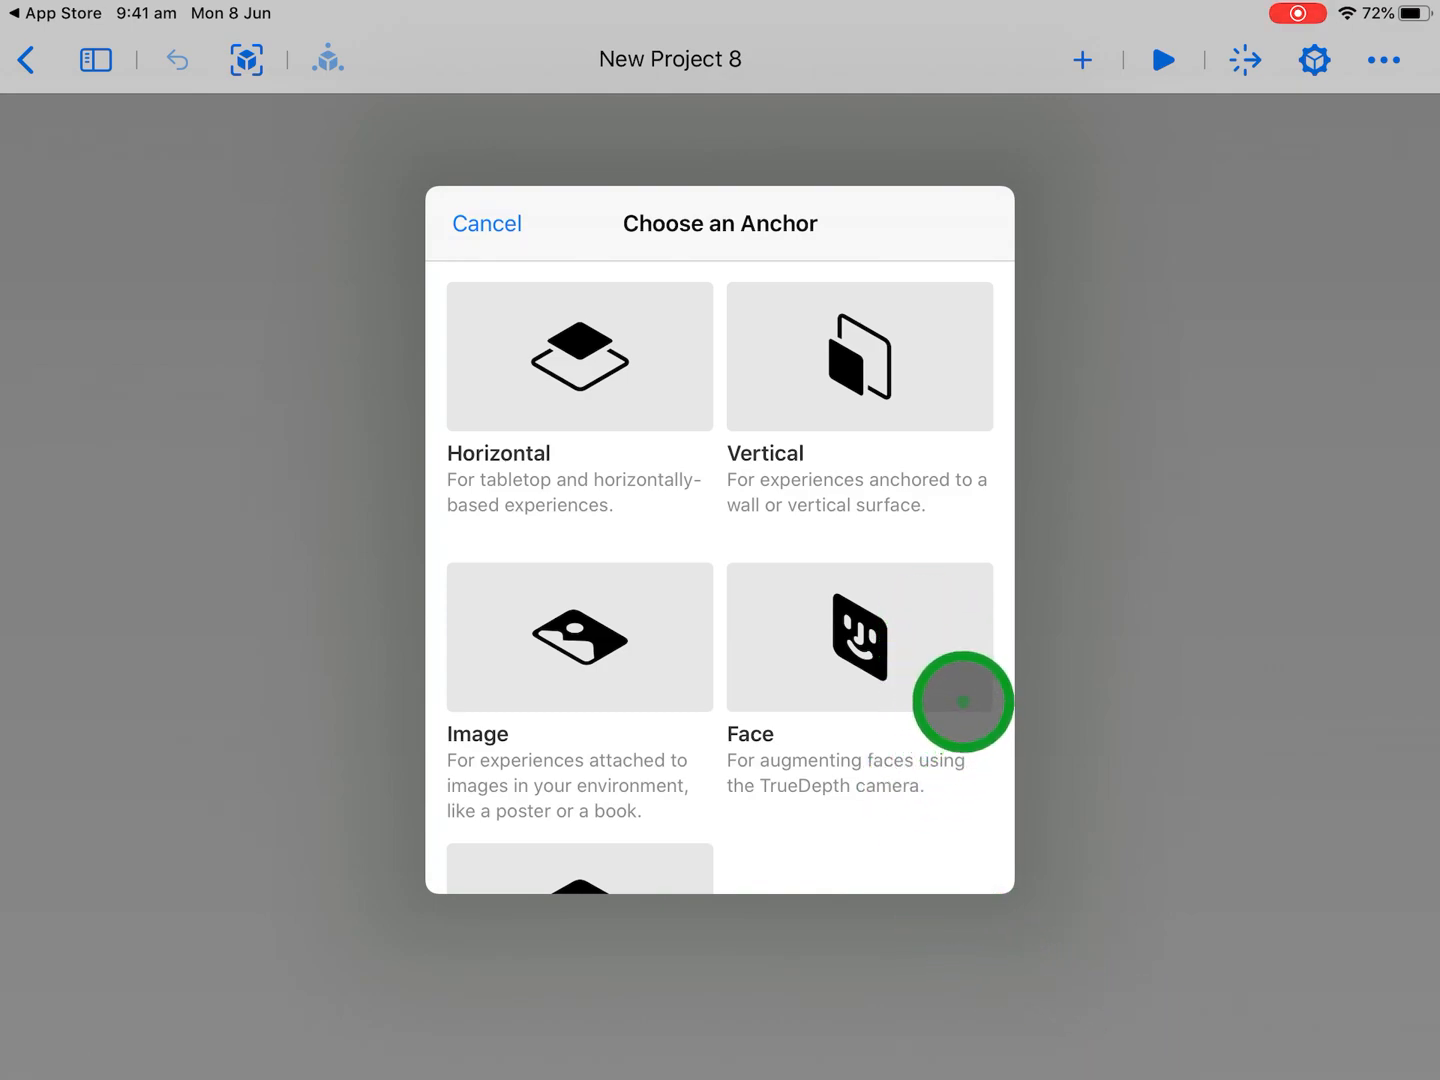
mouse_move(733, 747)
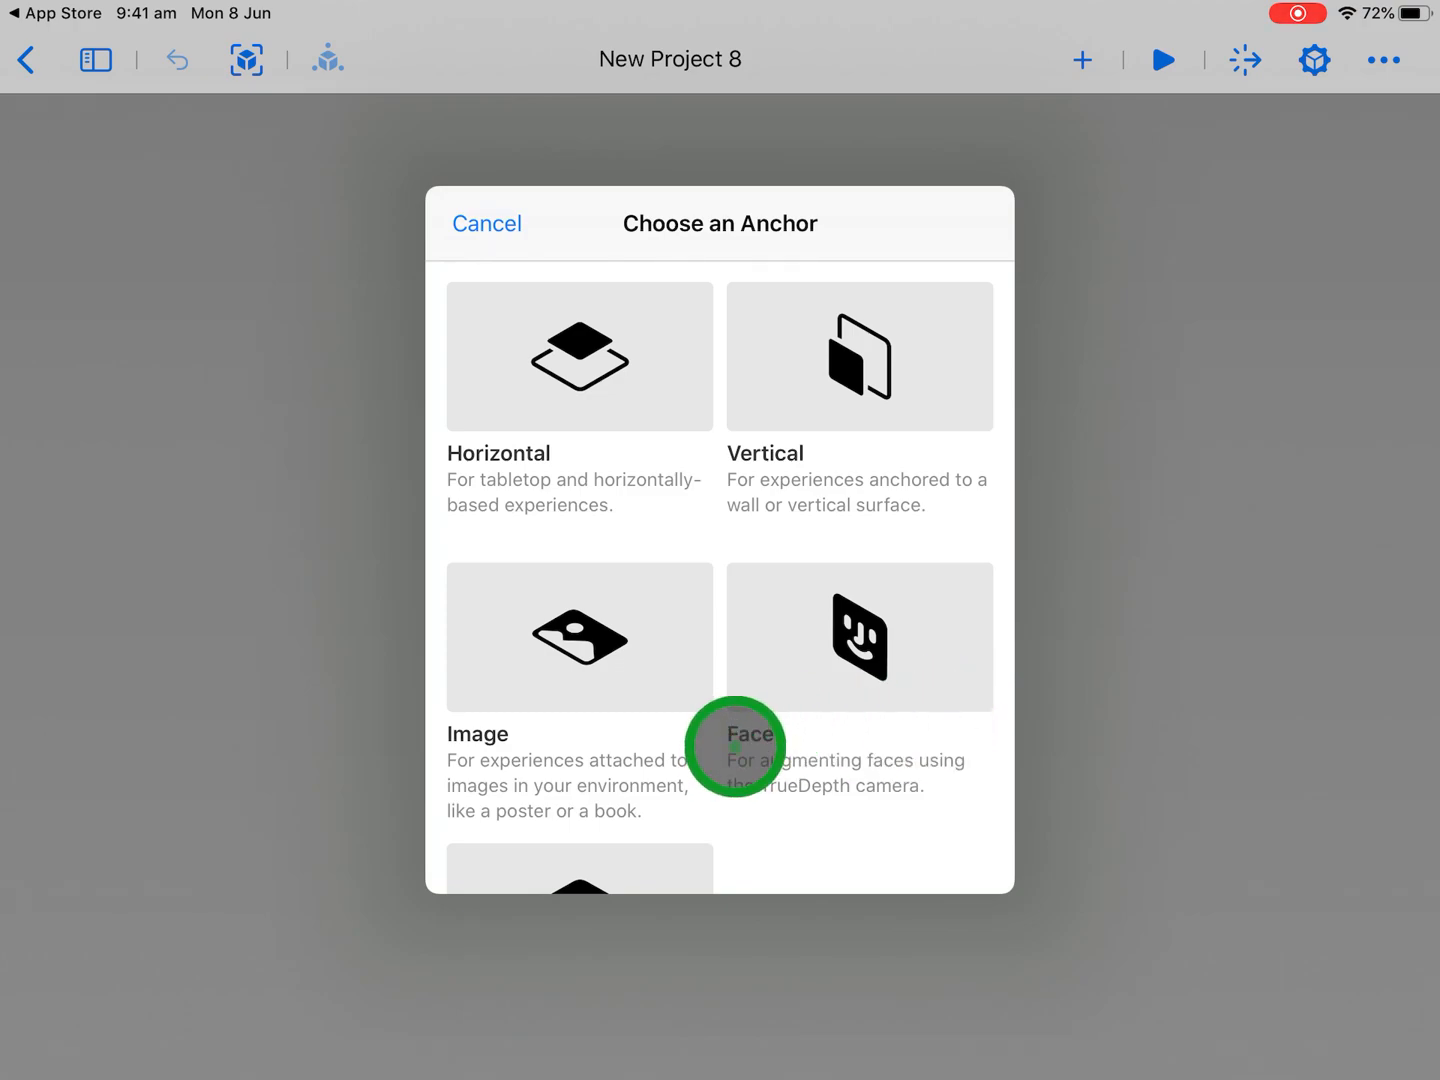
scroll(up, 3)
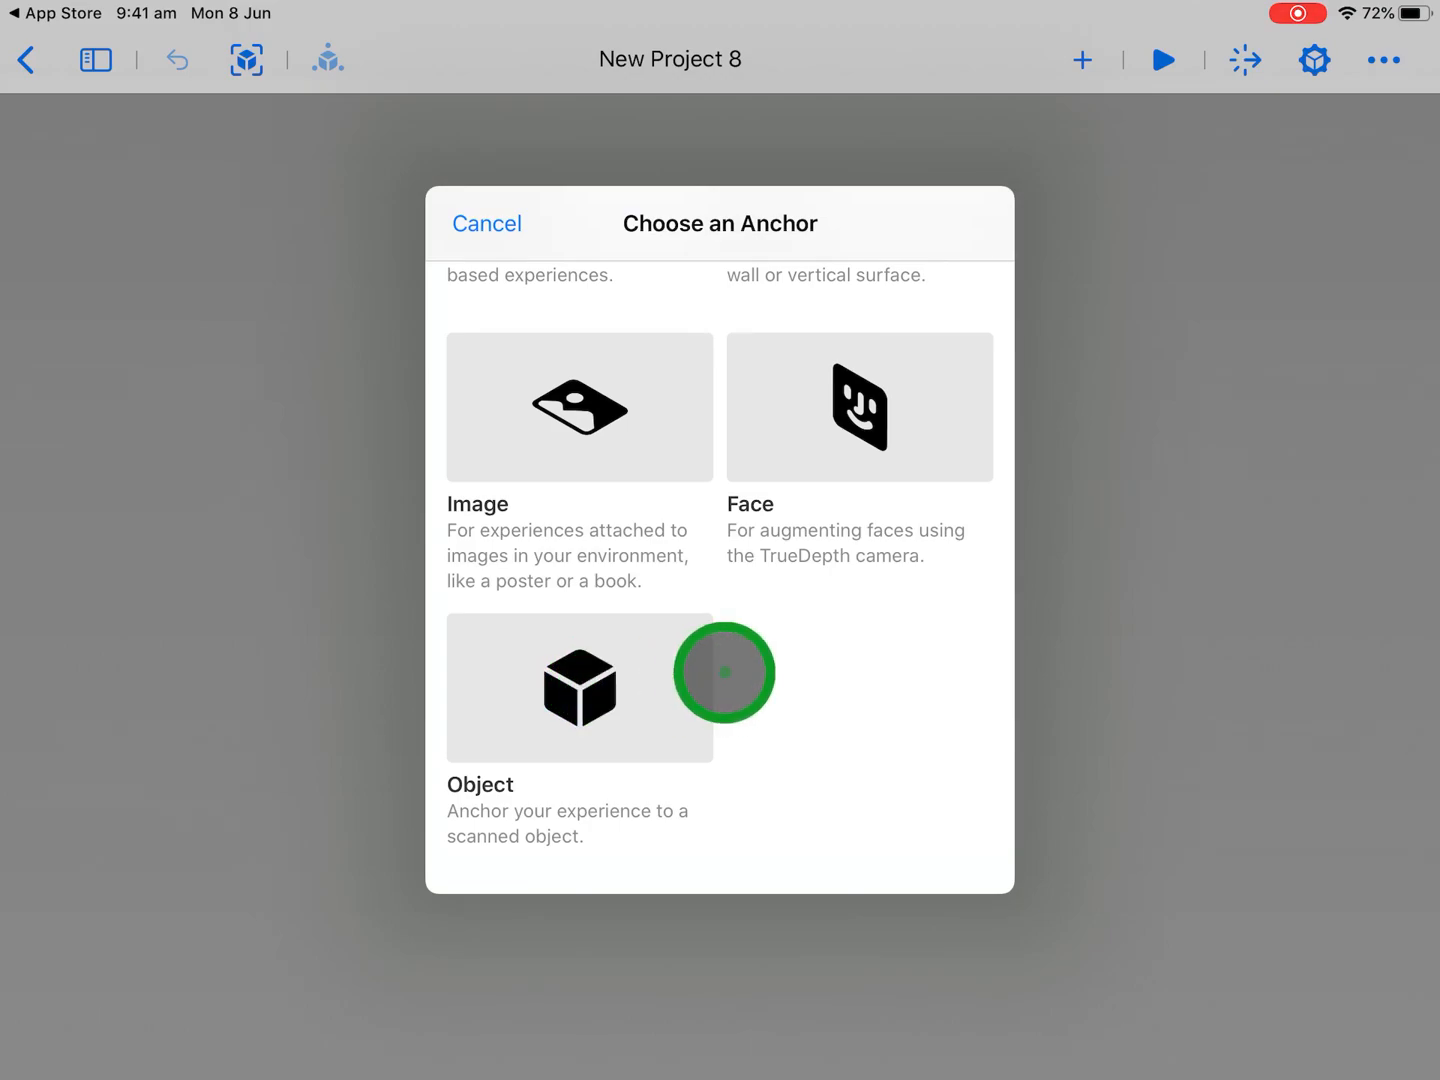
mouse_move(863, 685)
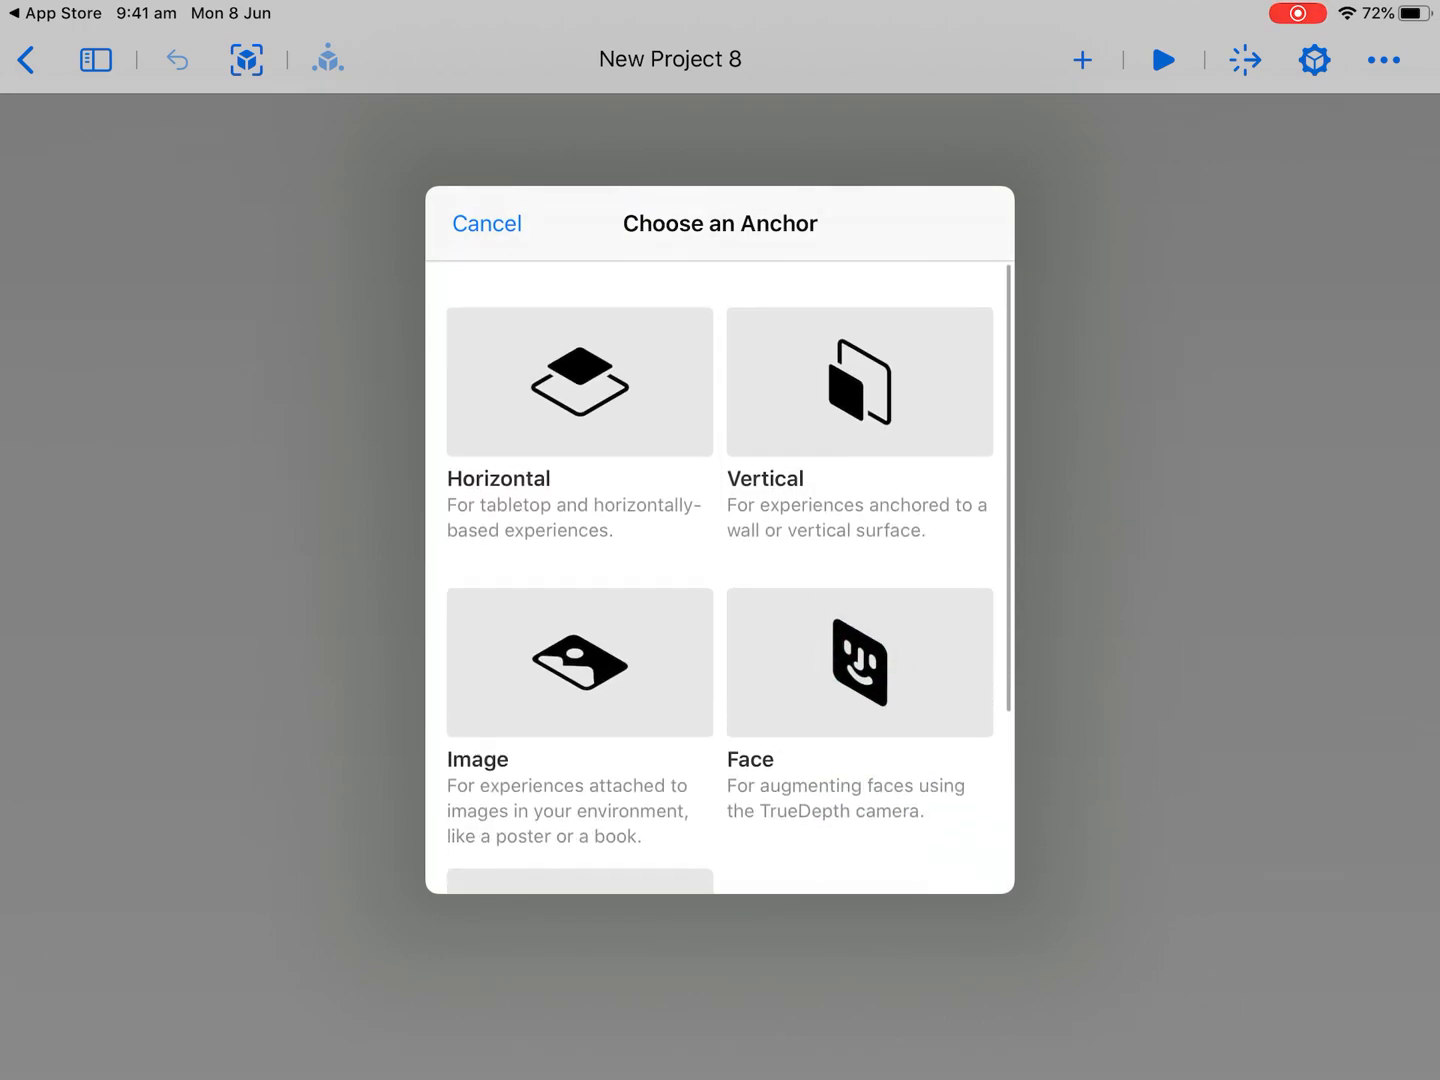
- Choose the Horizontal anchor, placing a default cube in the scene
click(578, 382)
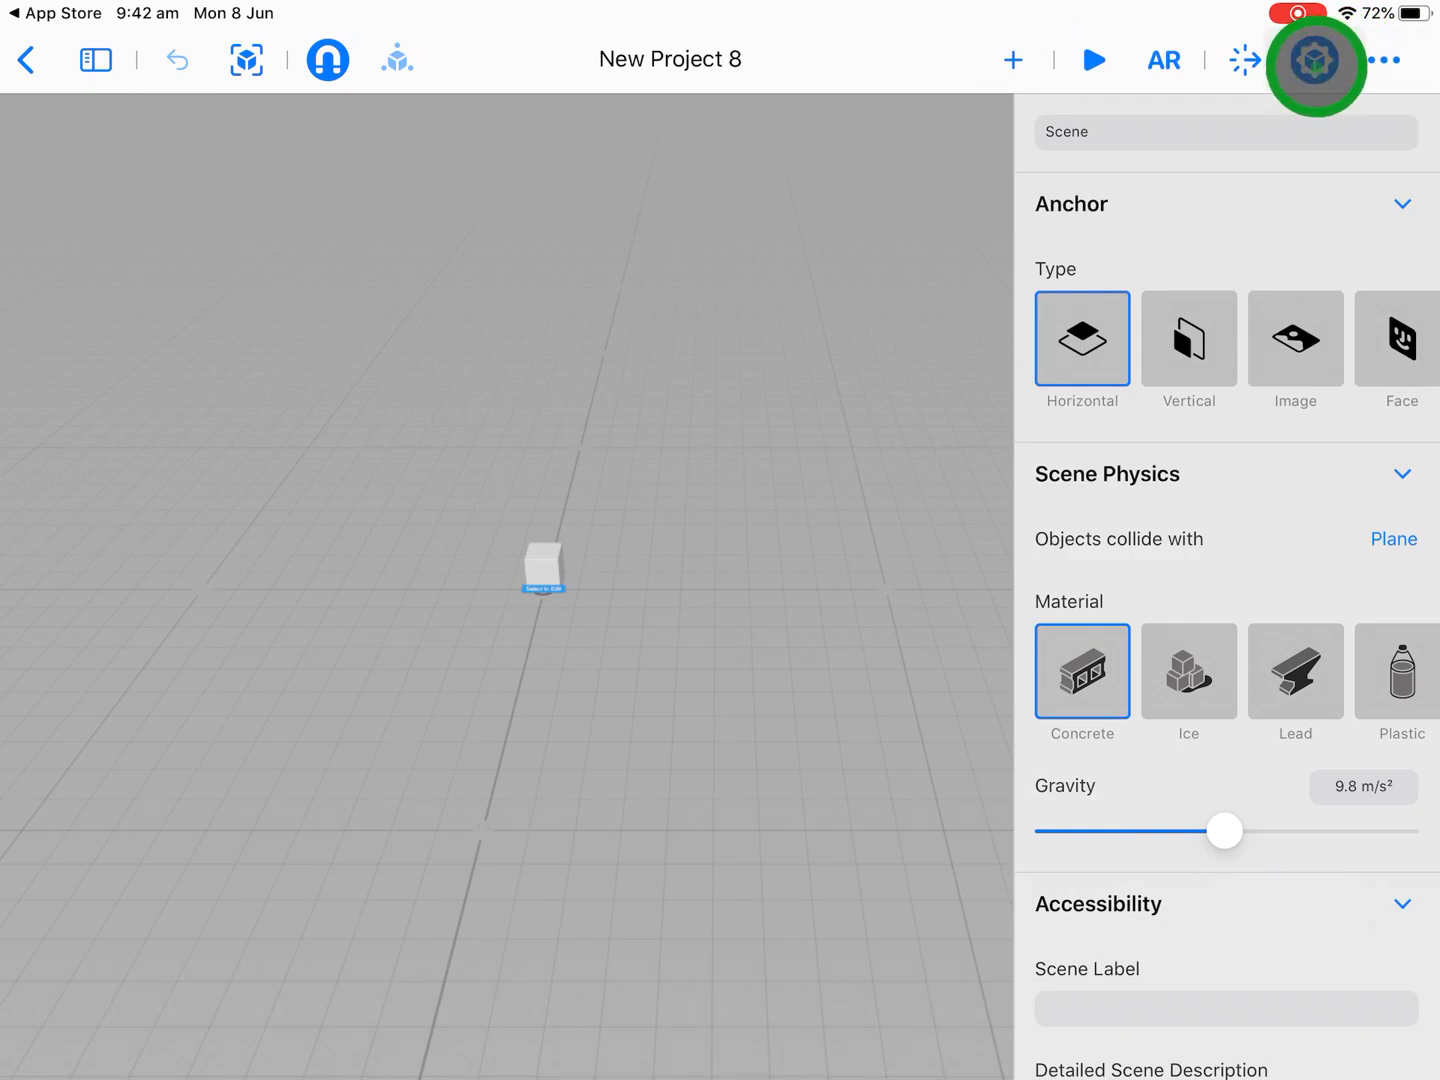
- Close the scene settings inspector to show the default cube
click(1316, 60)
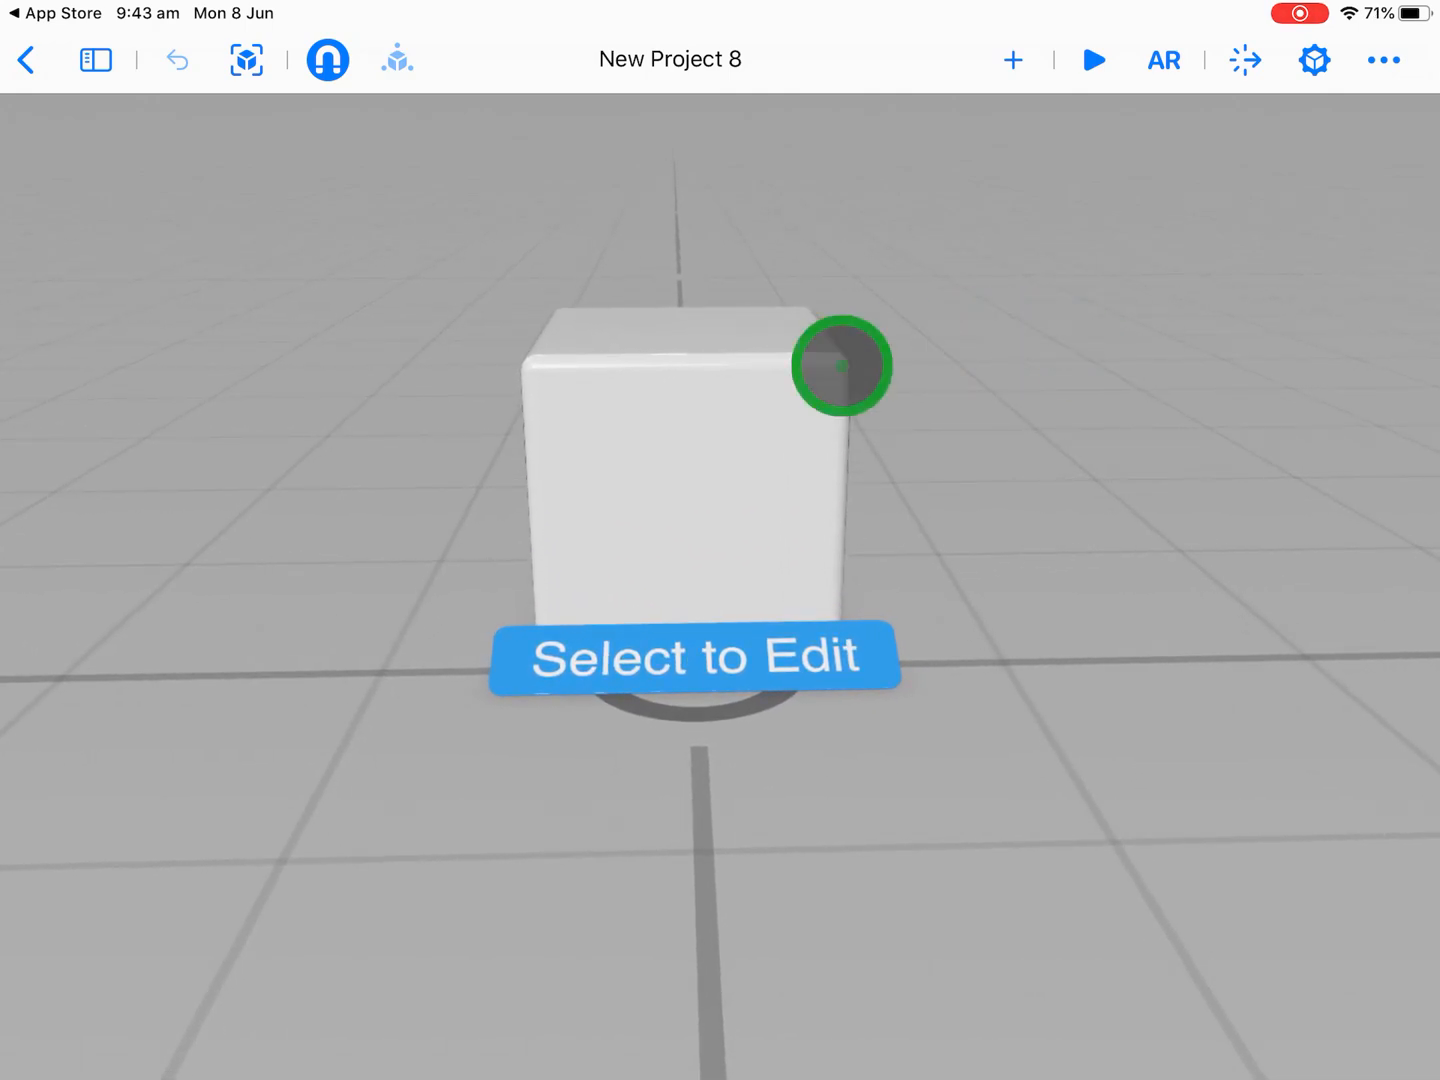
- Delete the default cube from the scene
click(690, 450)
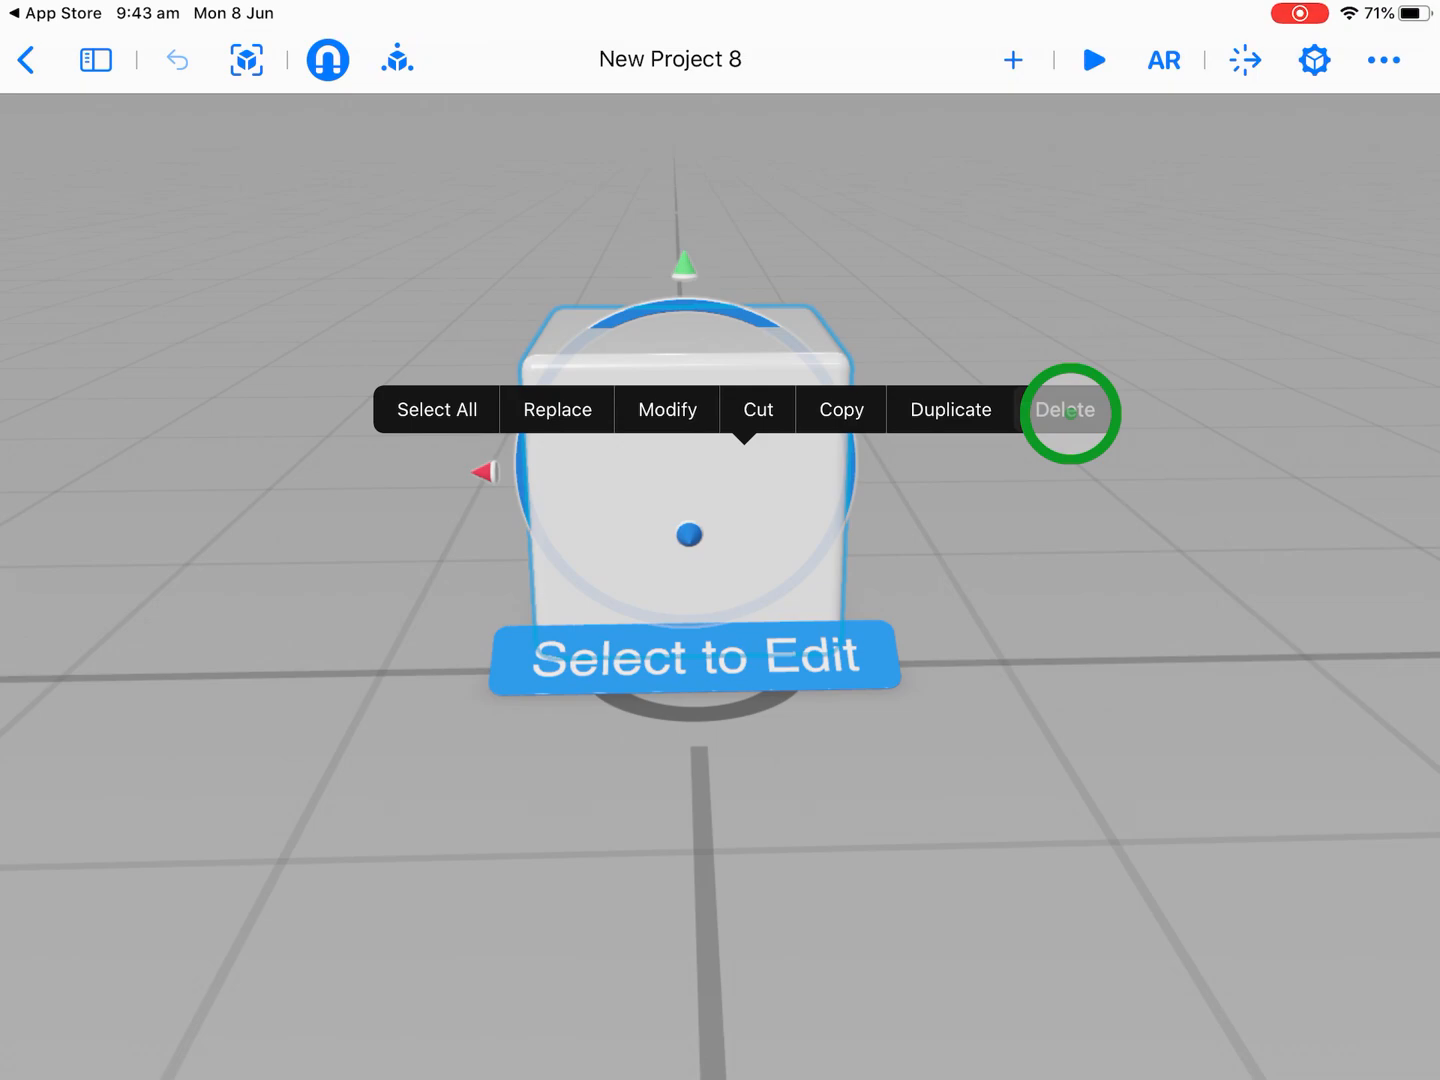
click(1065, 410)
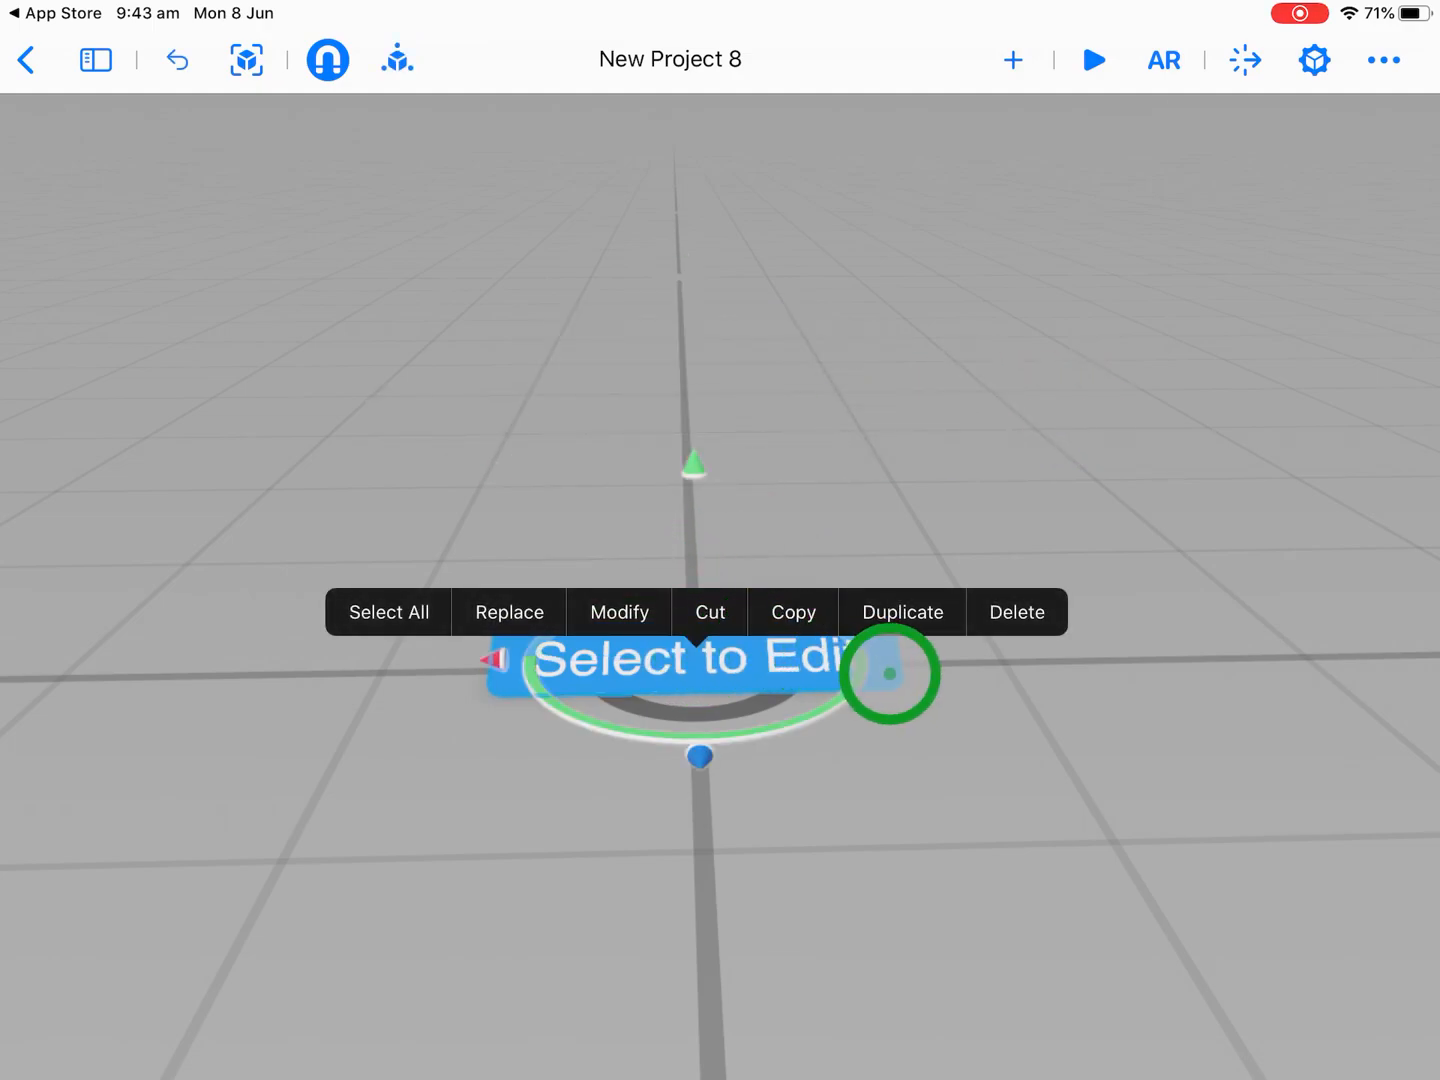
click(1017, 612)
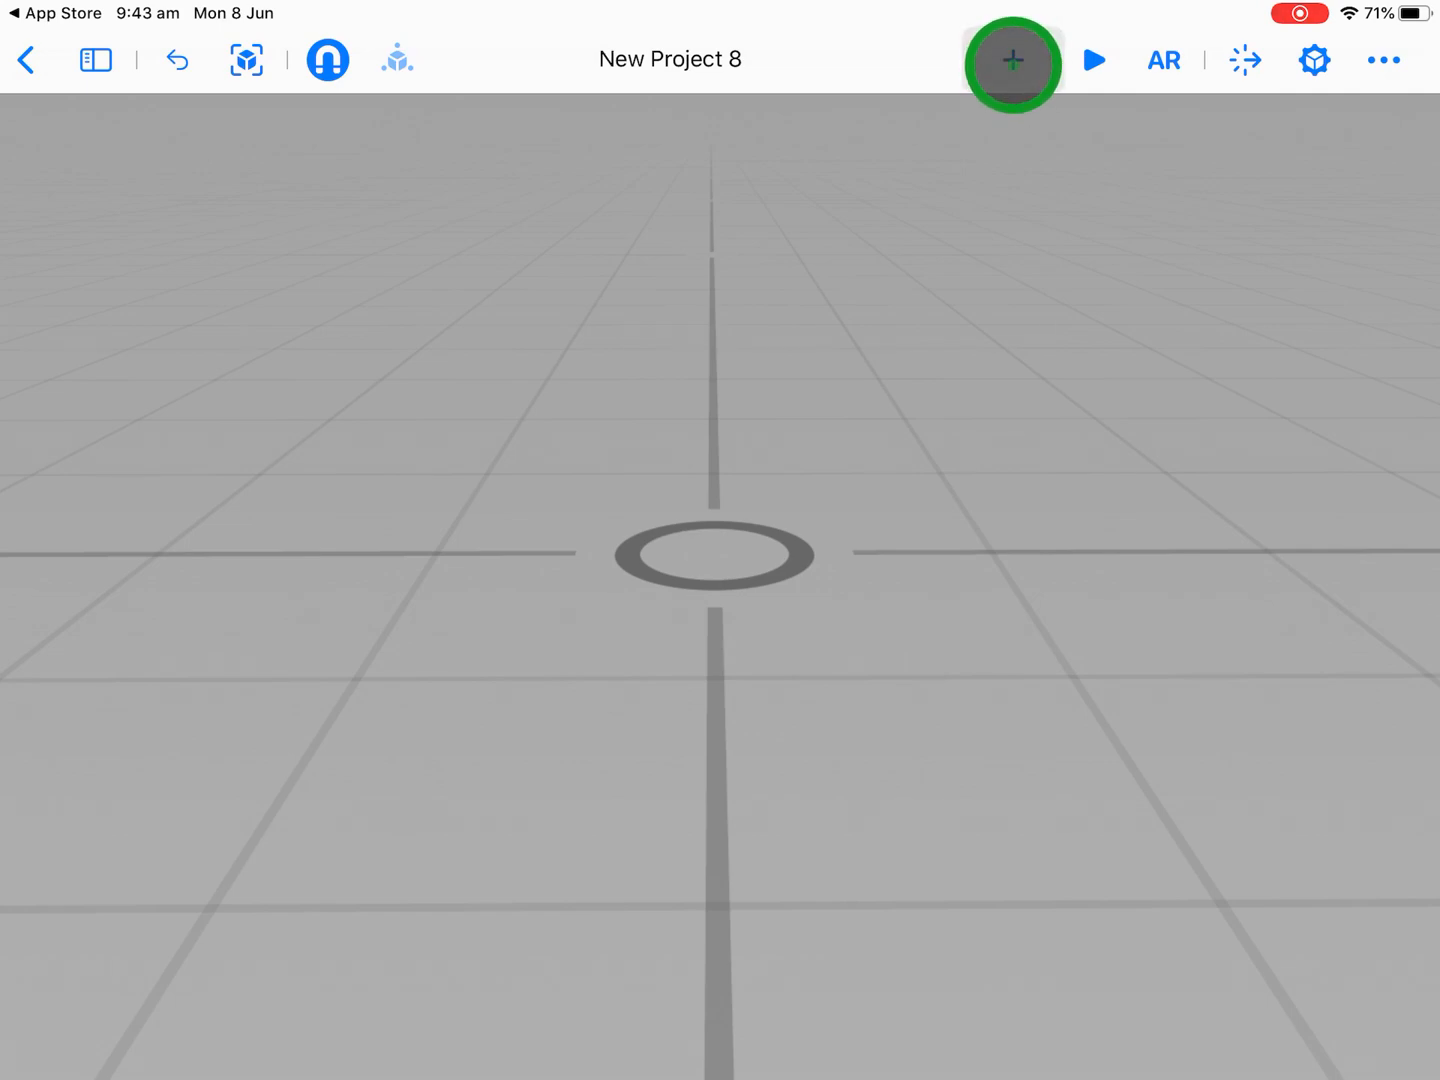
- Add a cube from the Content Library's Shapes section
click(1012, 60)
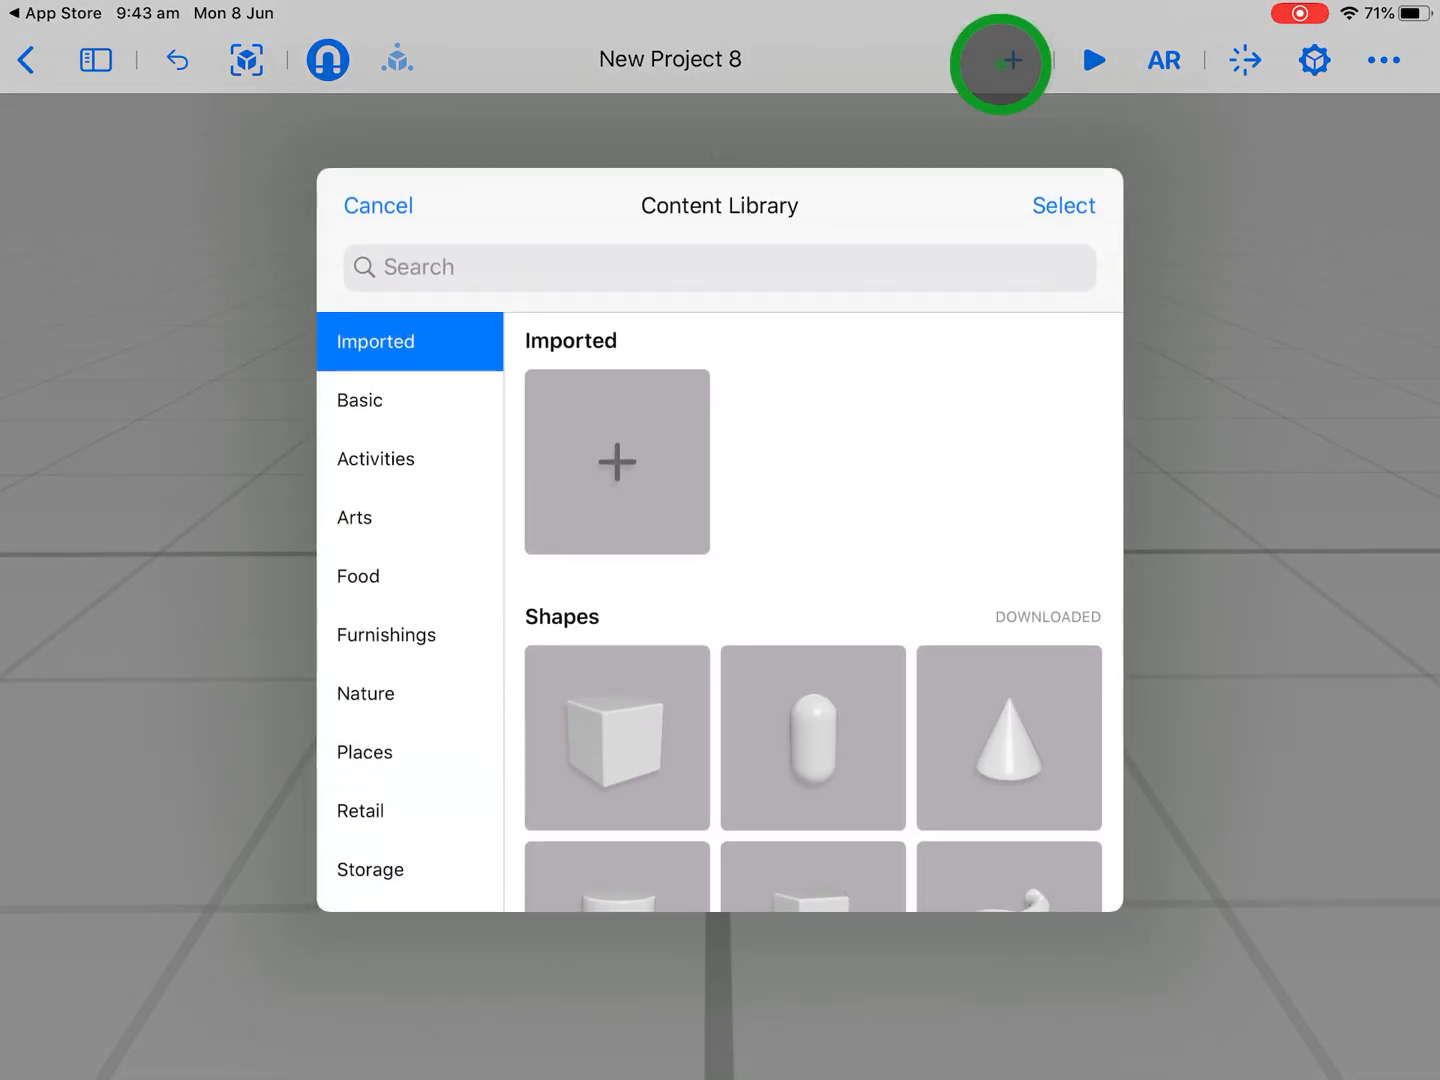
click(617, 462)
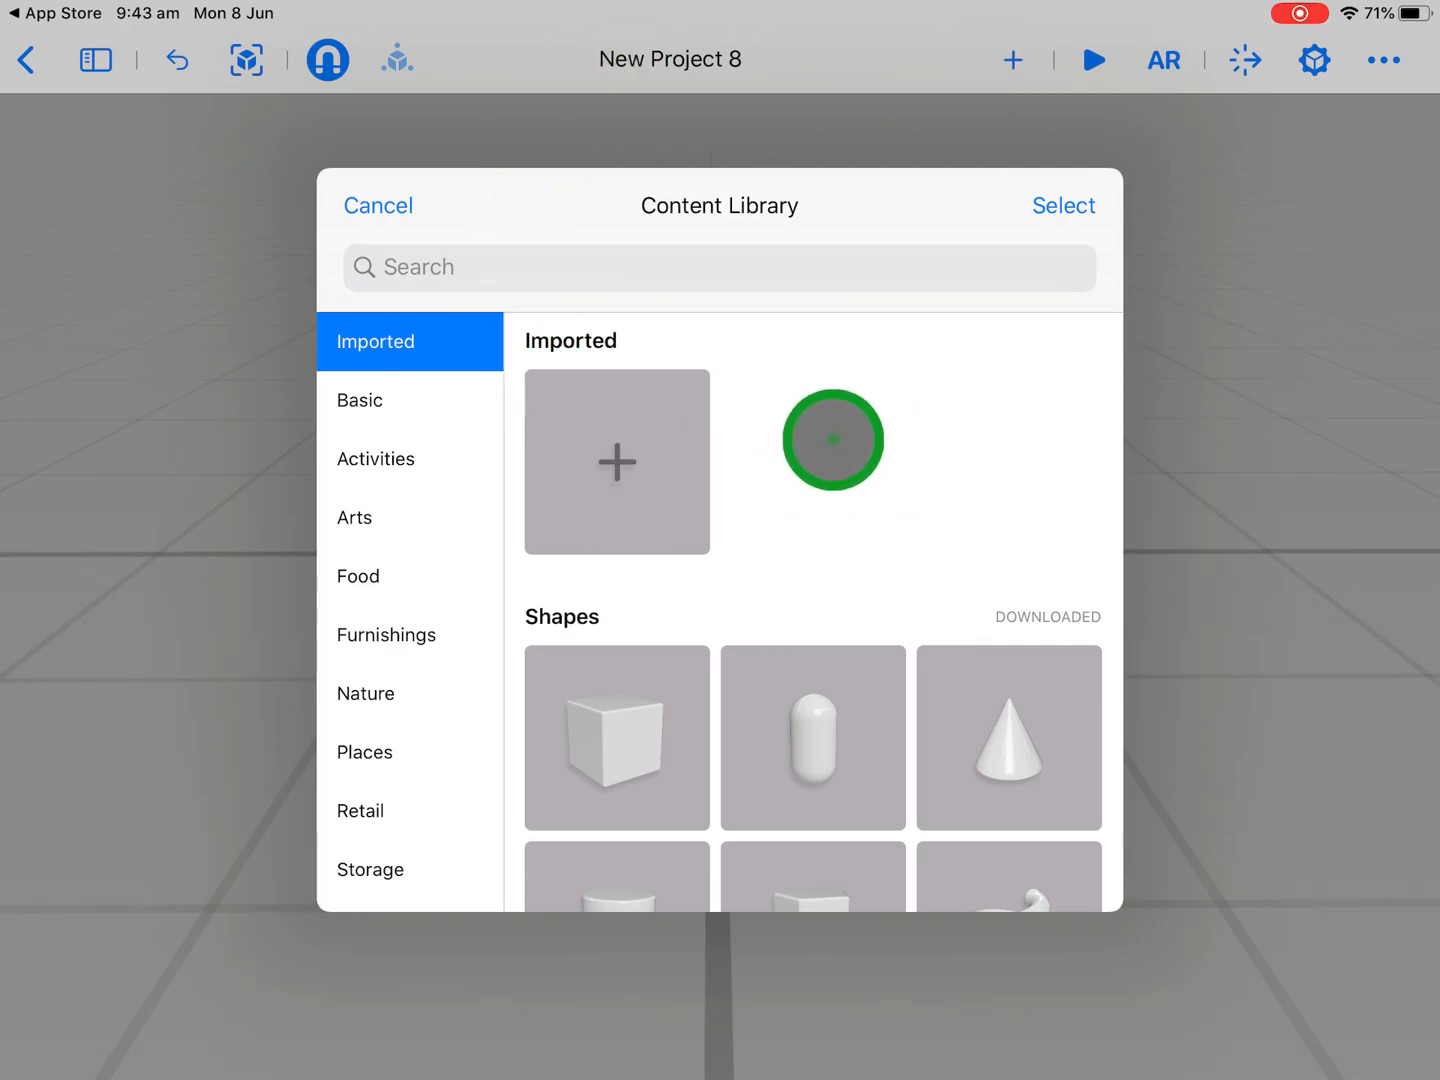
scroll(up, 3)
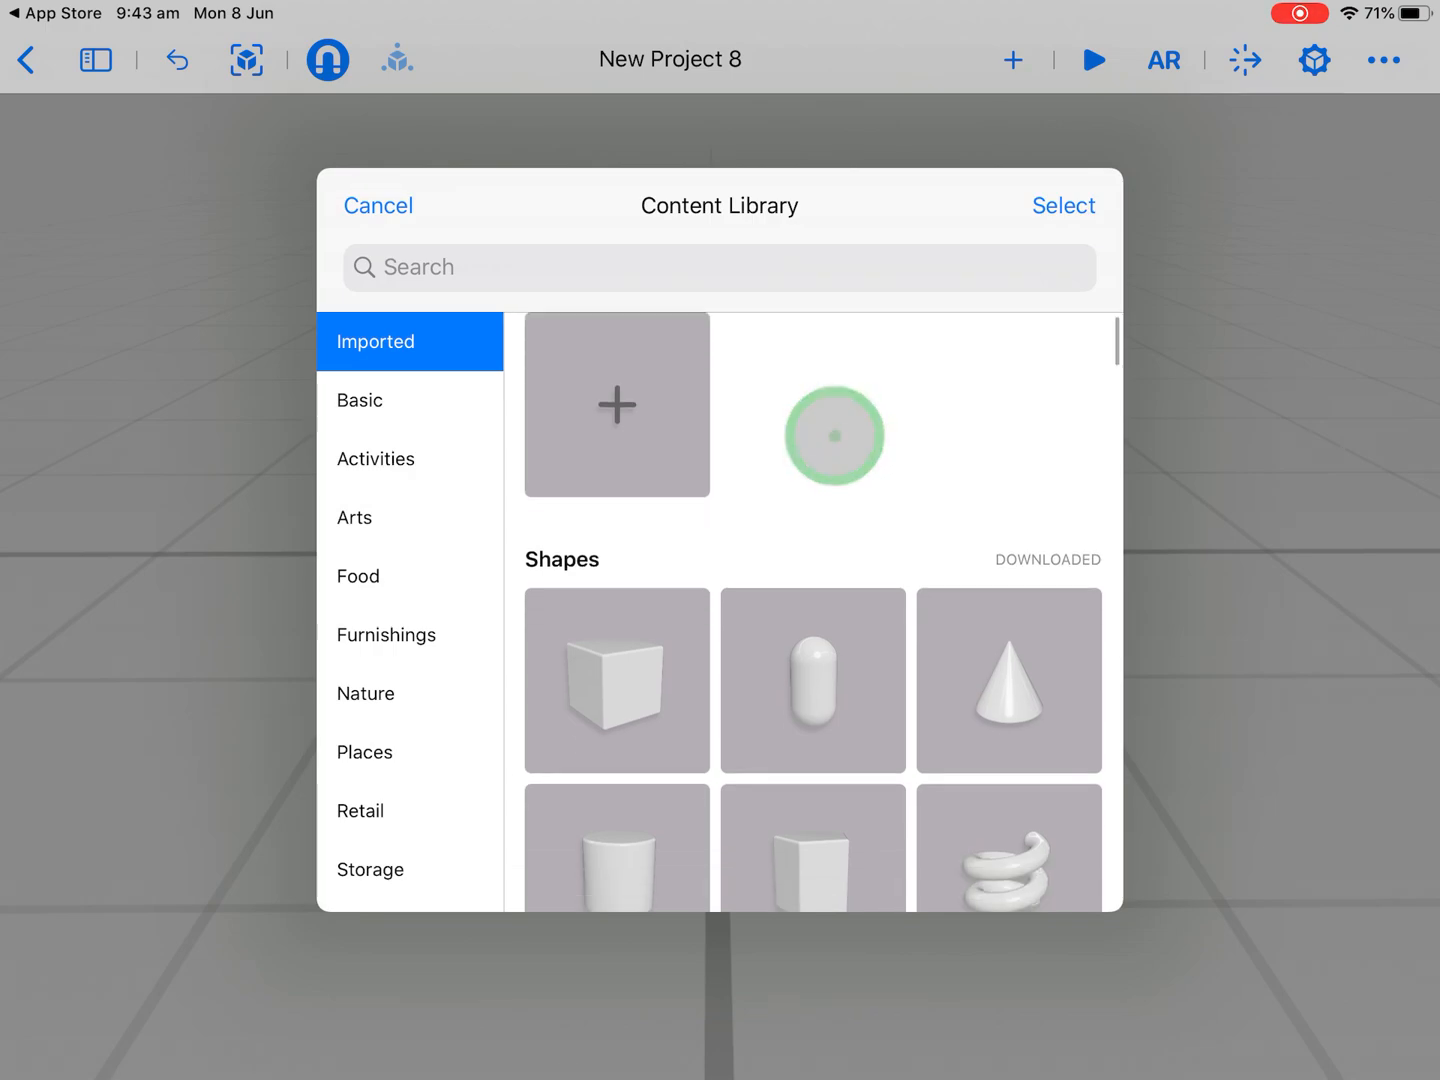
click(359, 400)
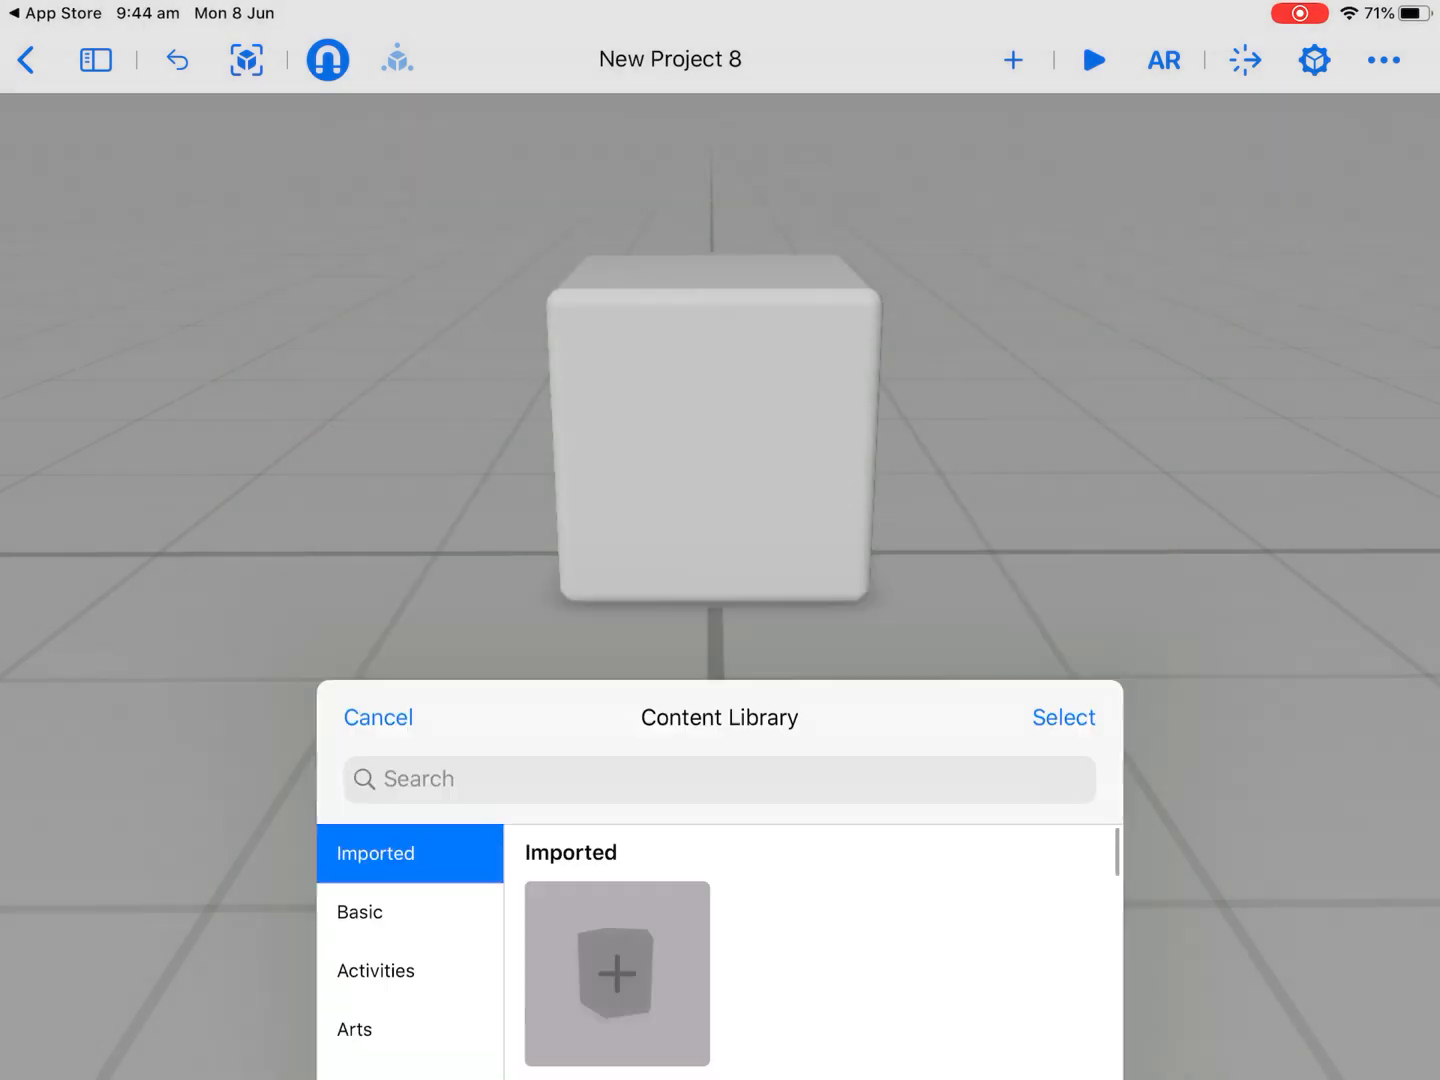
- Select the new white cube in the viewport, dismissing the library
click(378, 717)
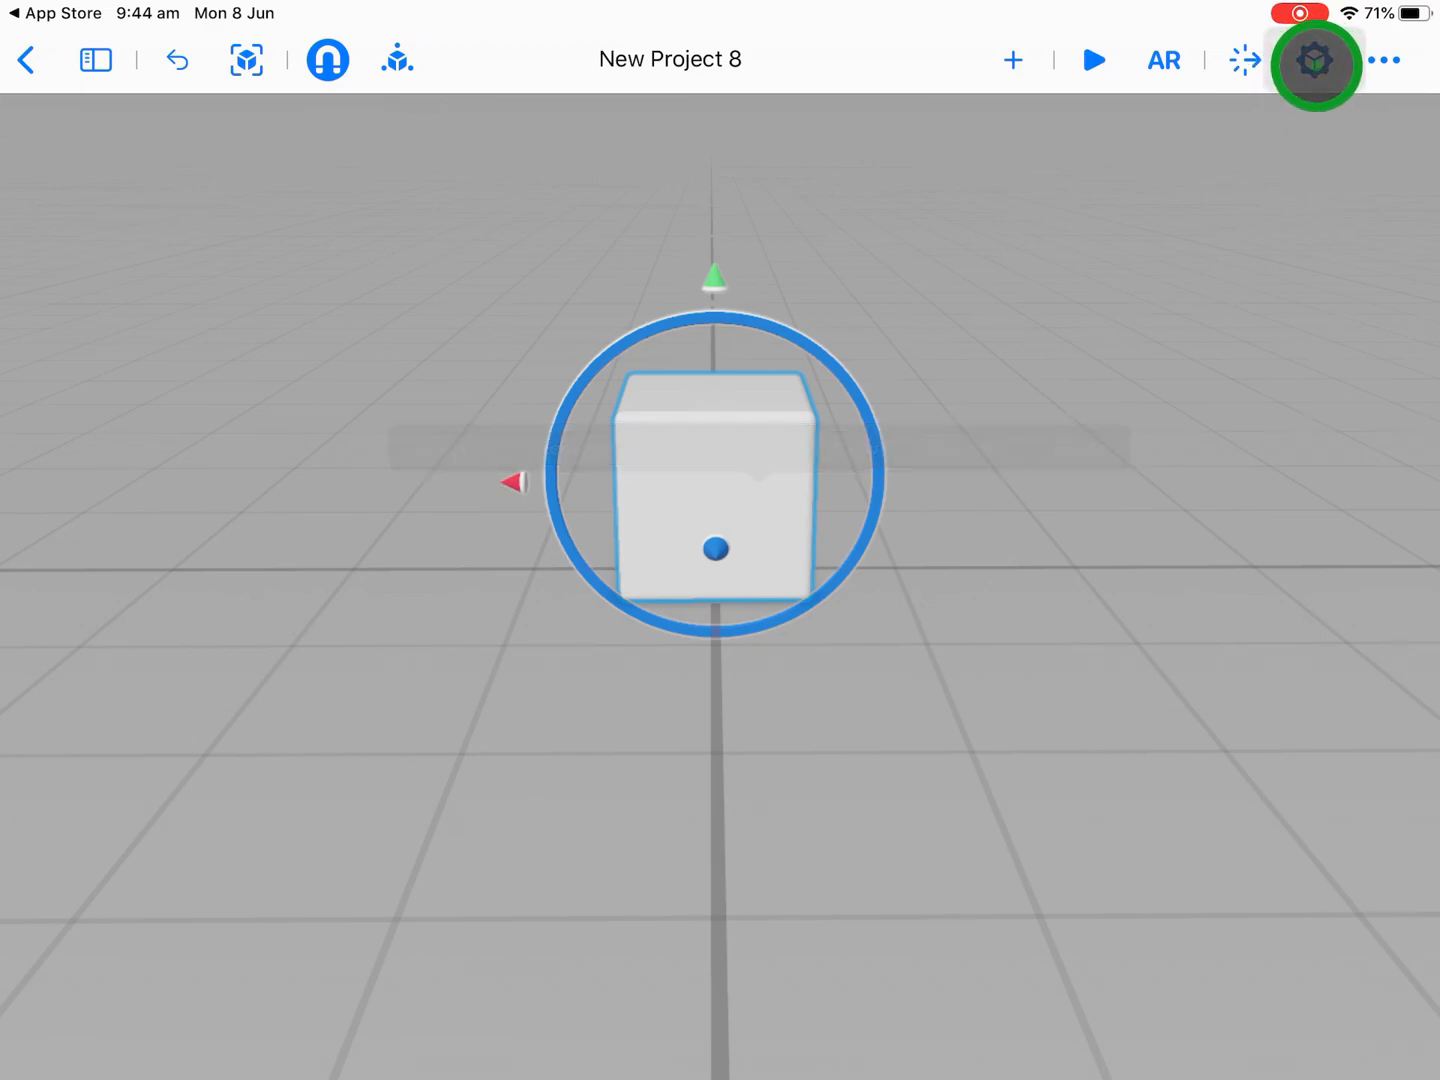
- Give the cube blue glossy car paint and resize it to 15.25 × 8.57 × 13.05 cm
click(1314, 60)
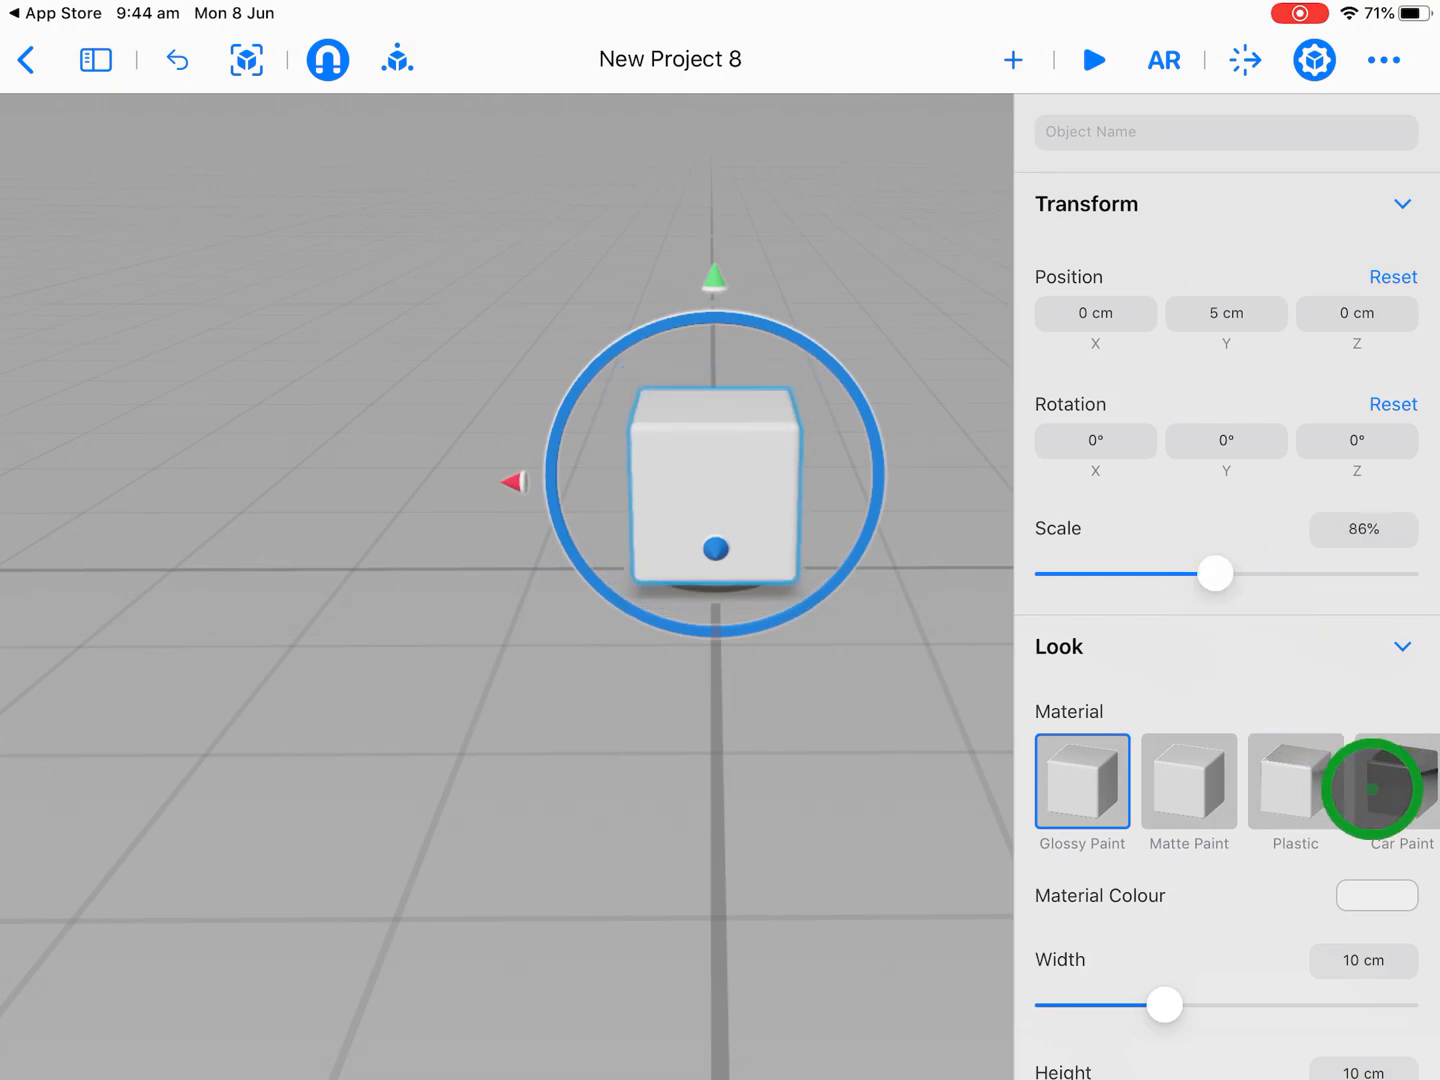
click(1398, 790)
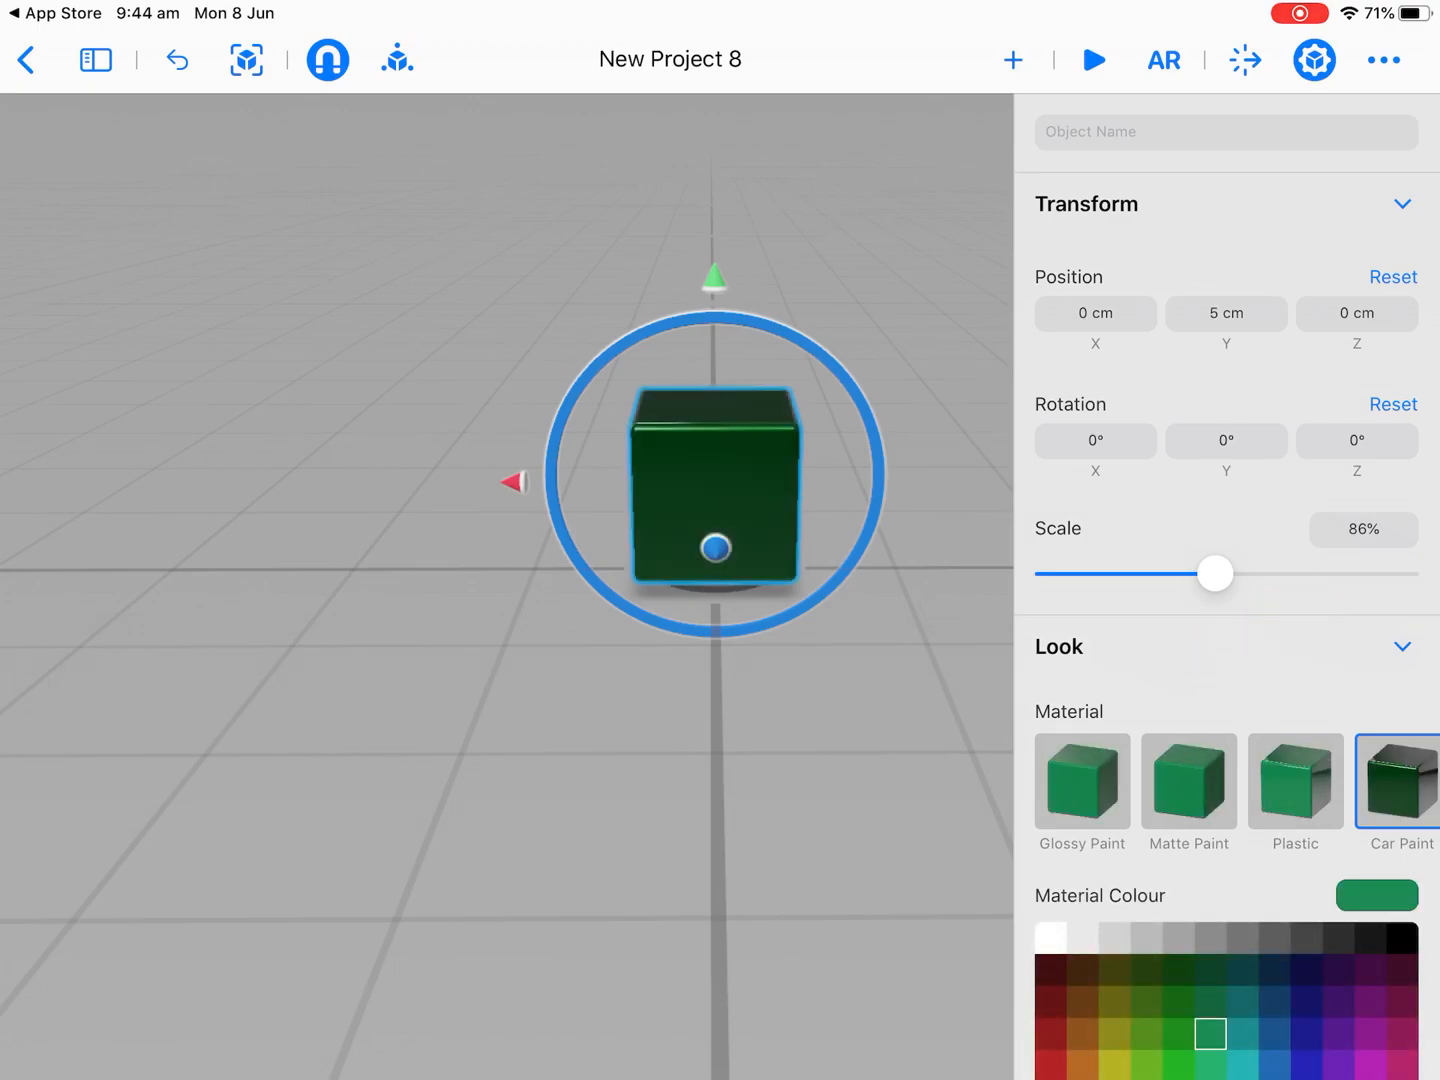
click(1307, 938)
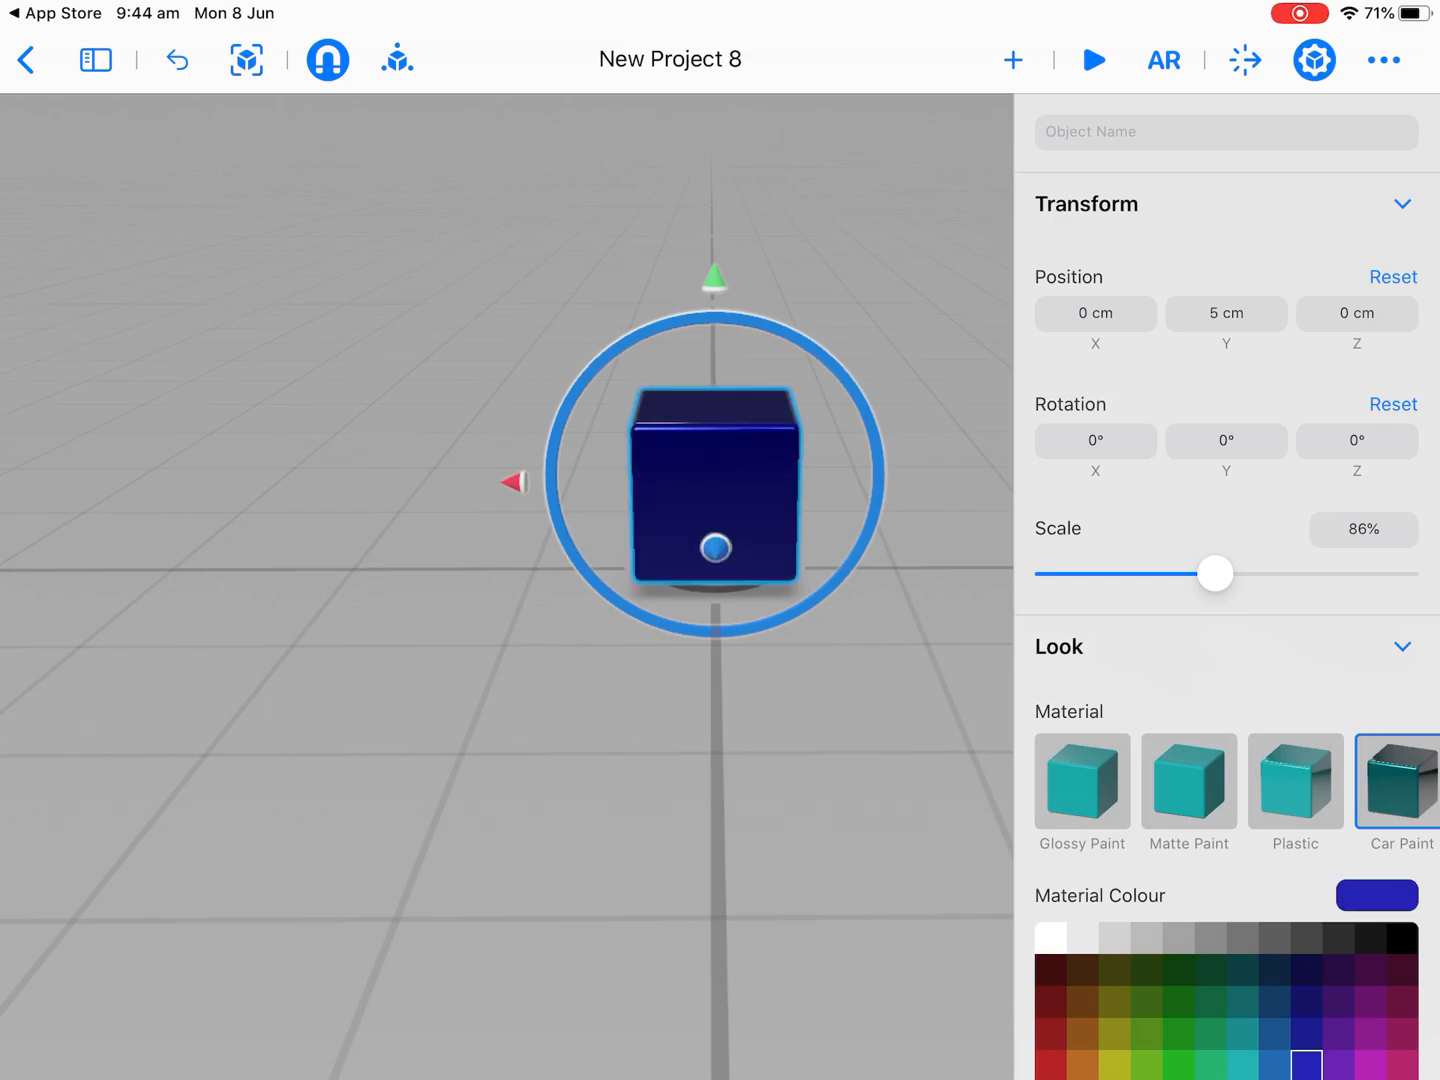
click(1081, 782)
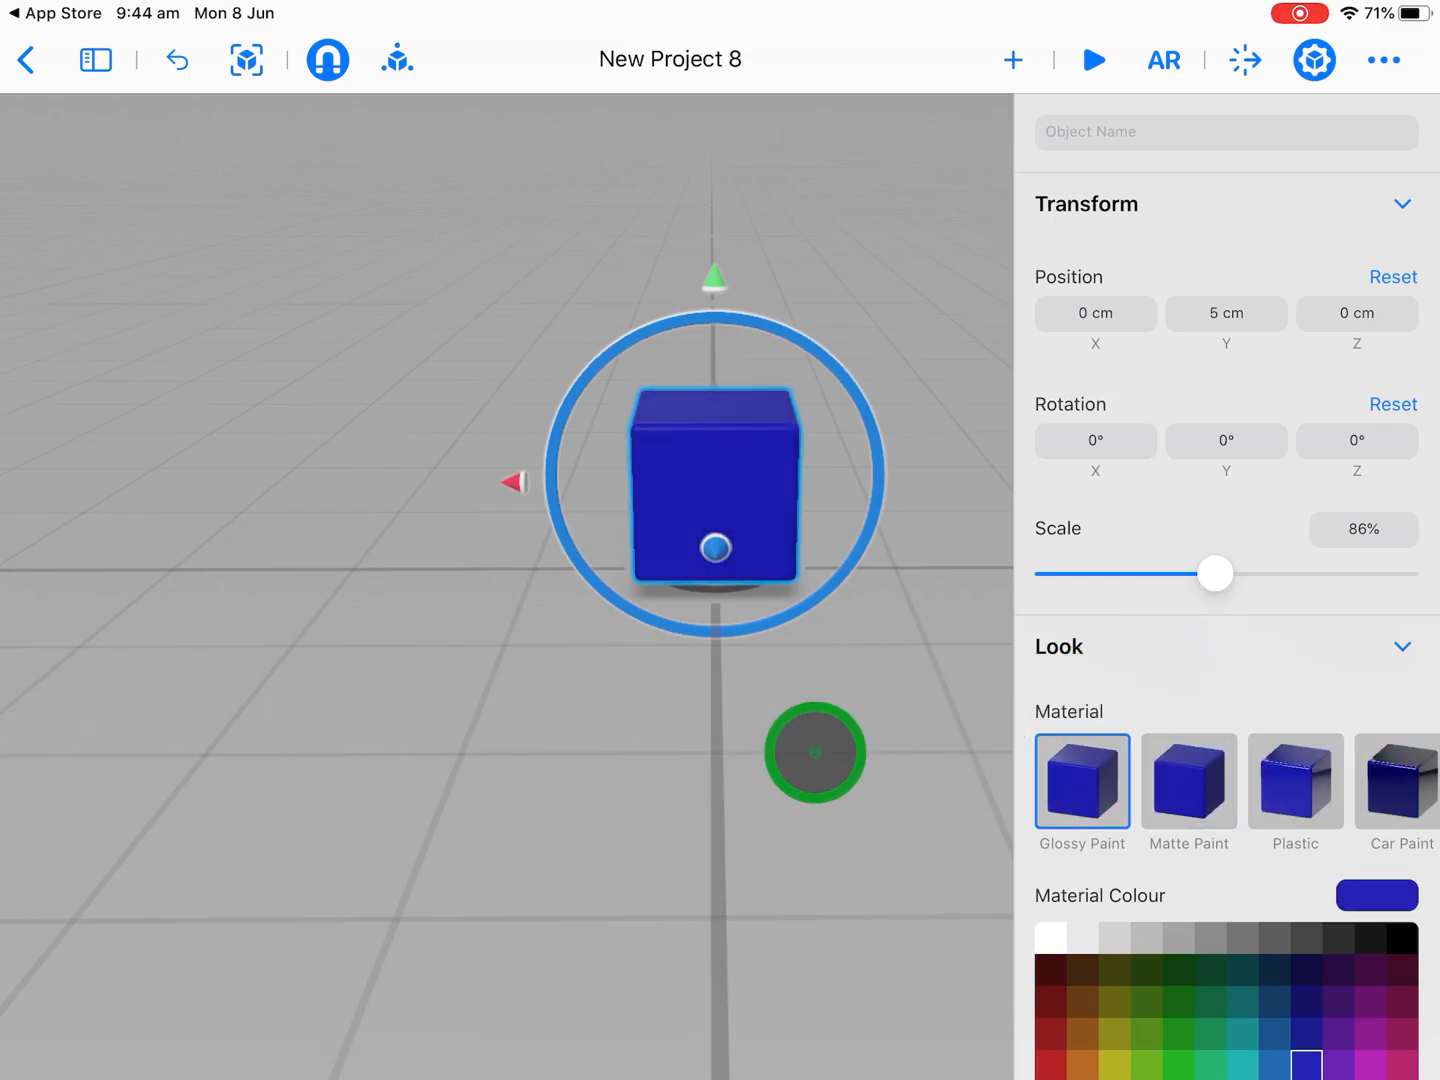
scroll(down, 3)
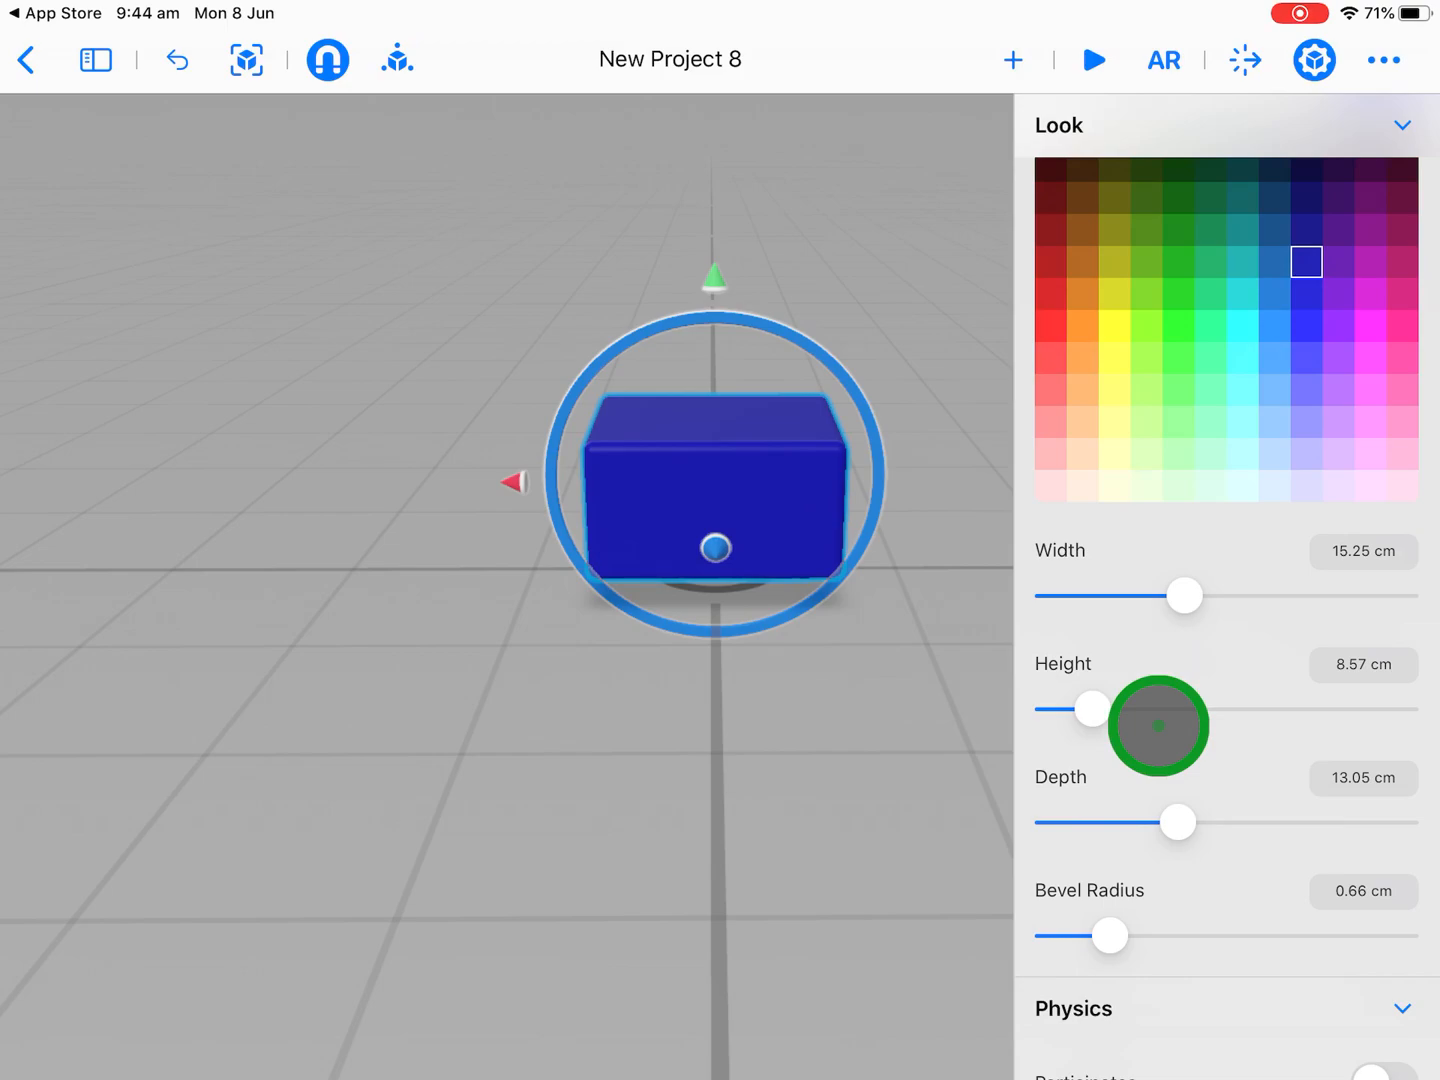
scroll(down, 3)
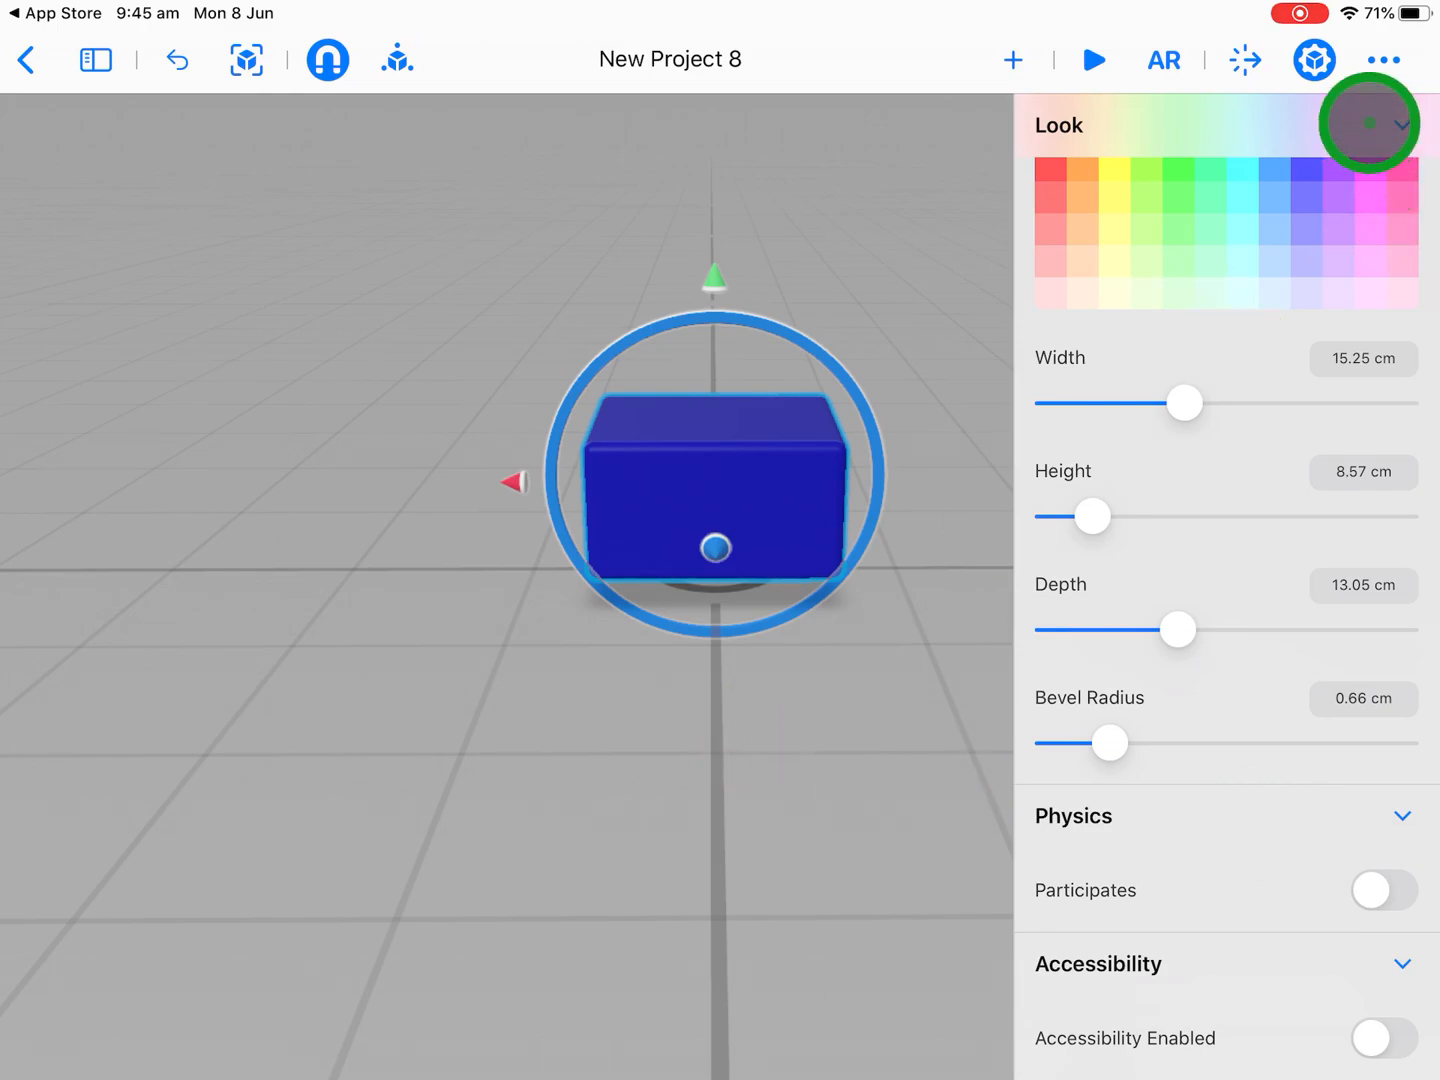
- Collapse the box's material and size settings in the properties panel
click(1314, 60)
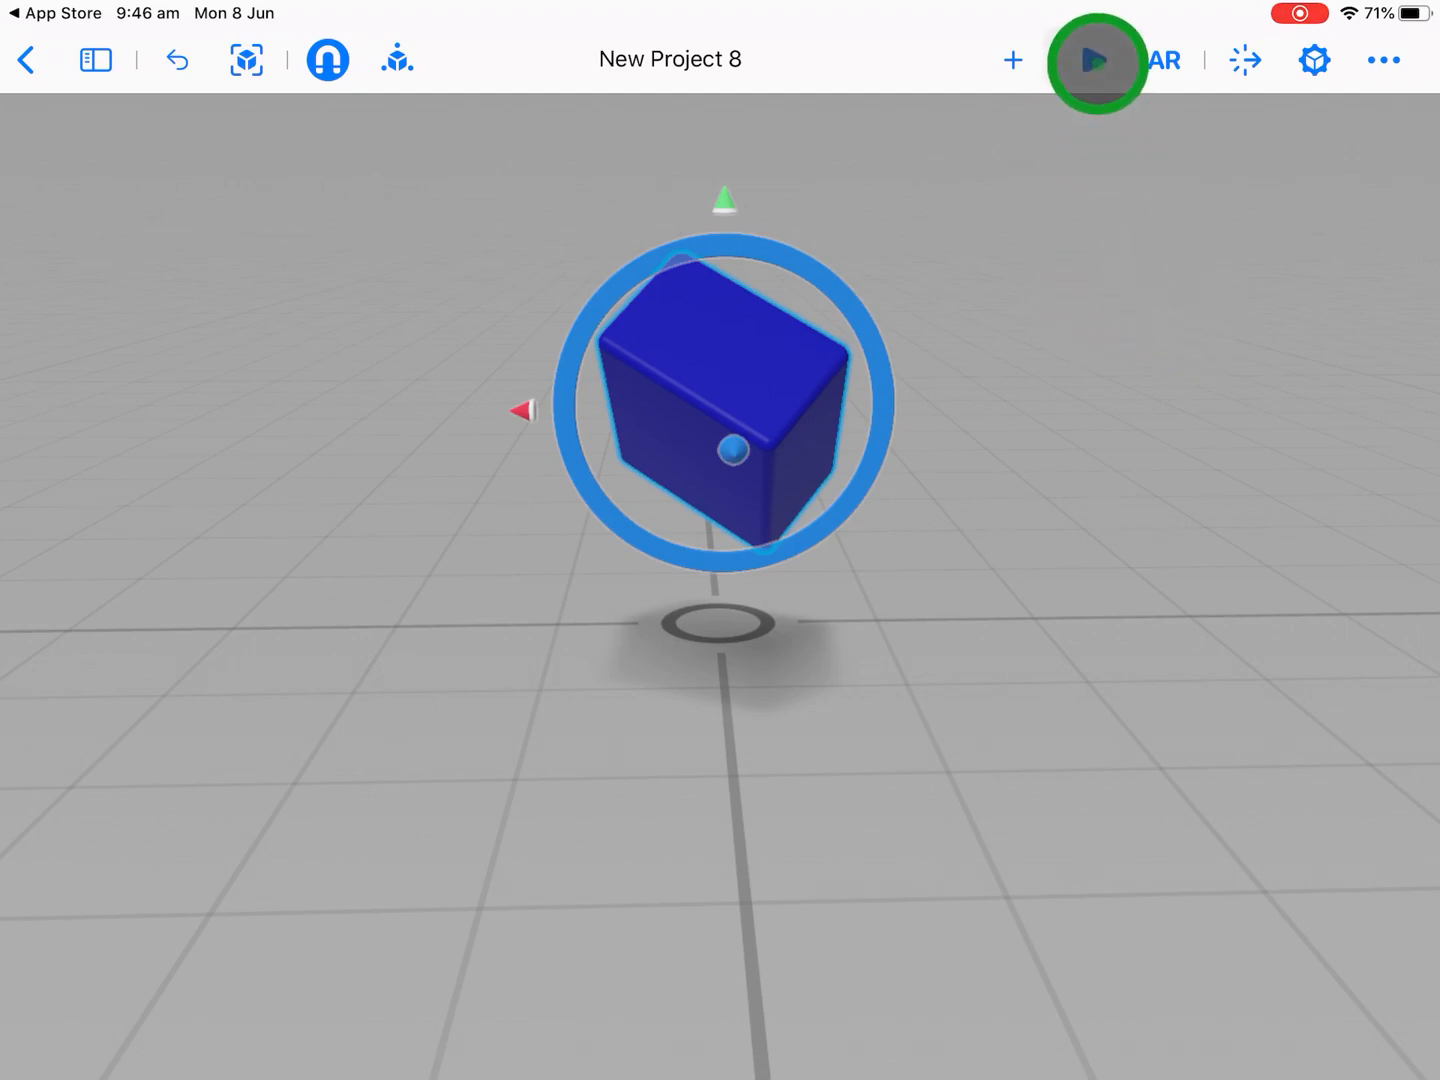
click(1096, 60)
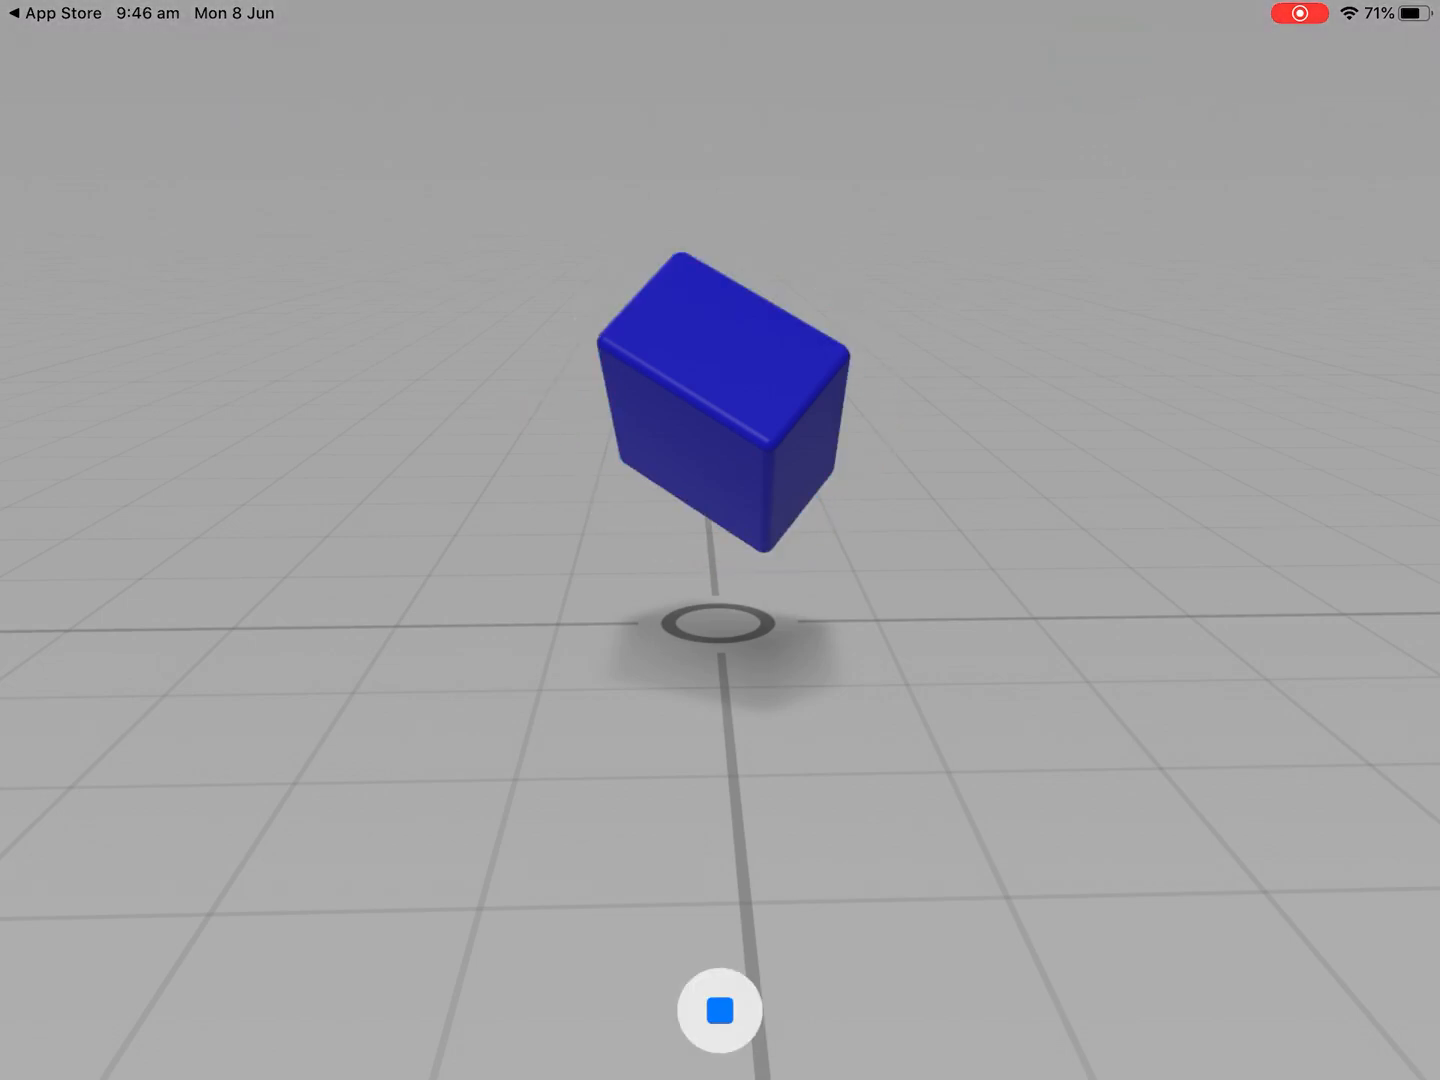
click(719, 1011)
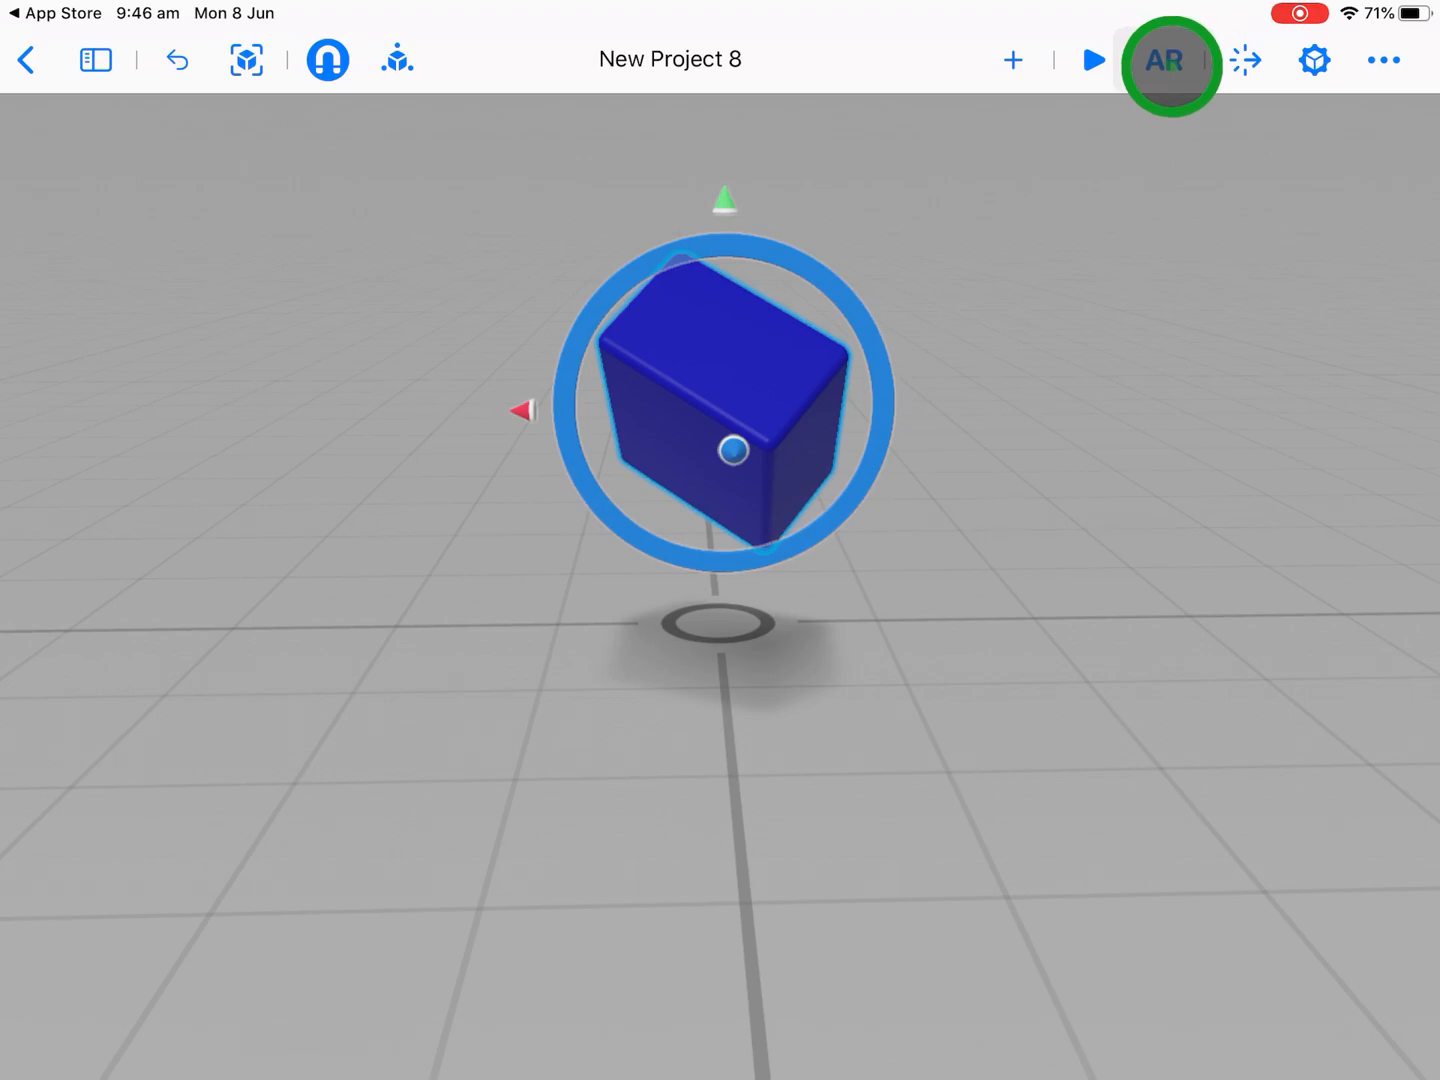
- Try the AR preview, then choose Transform from the box's edit menu to restore its handles
click(397, 60)
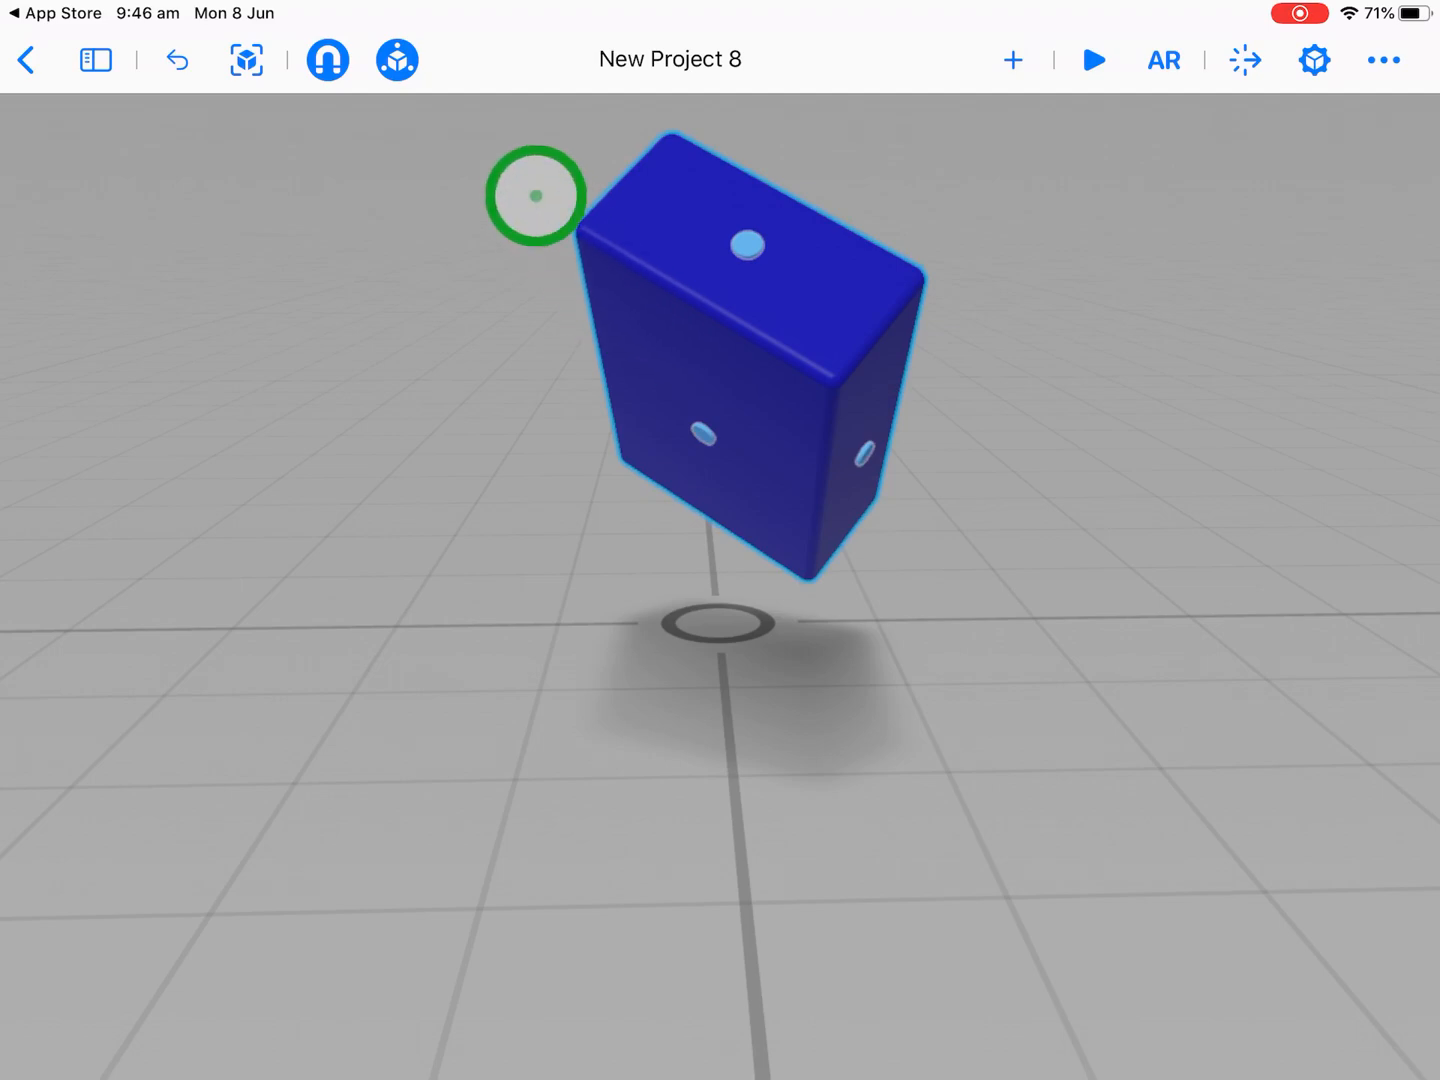
click(326, 59)
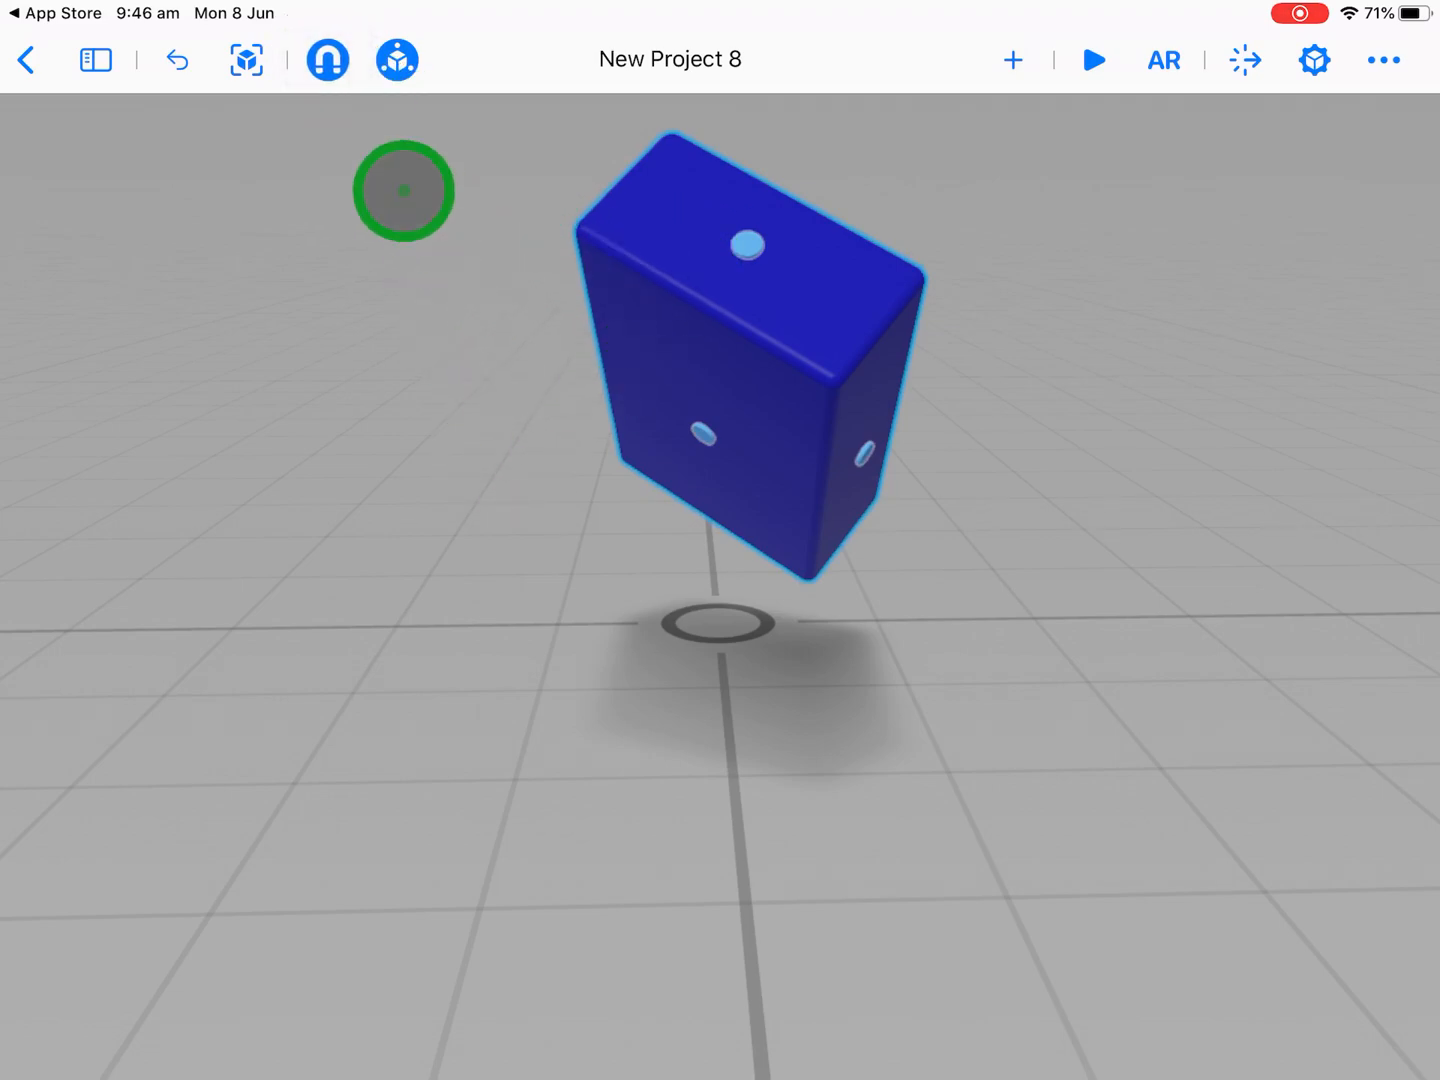
click(713, 350)
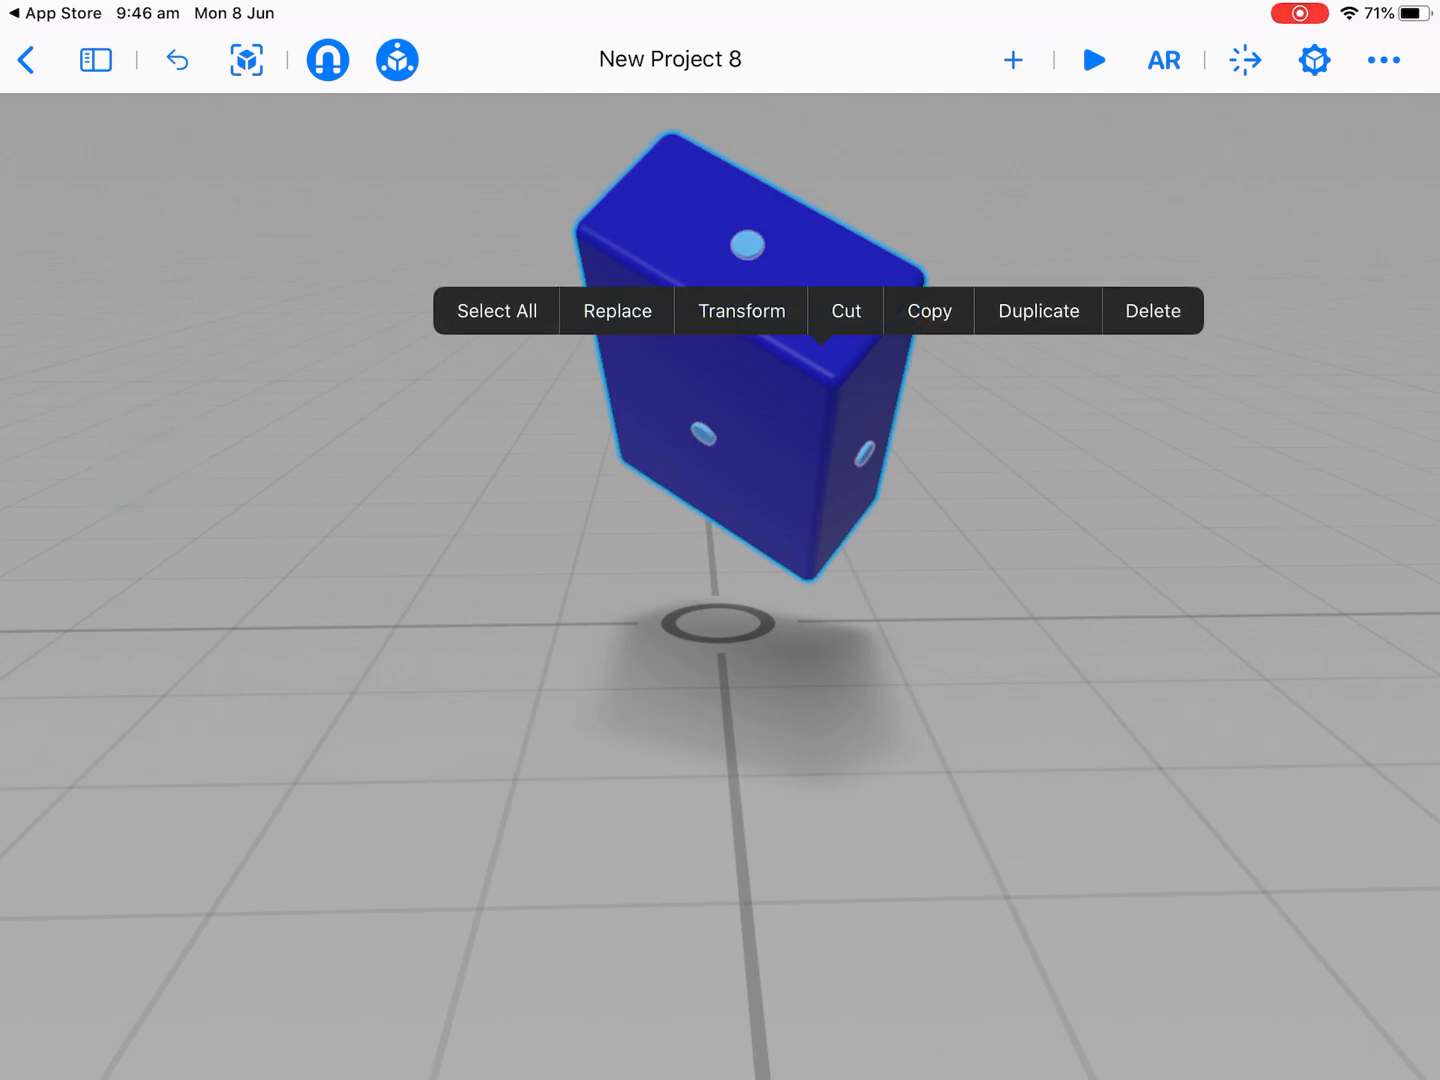
click(741, 311)
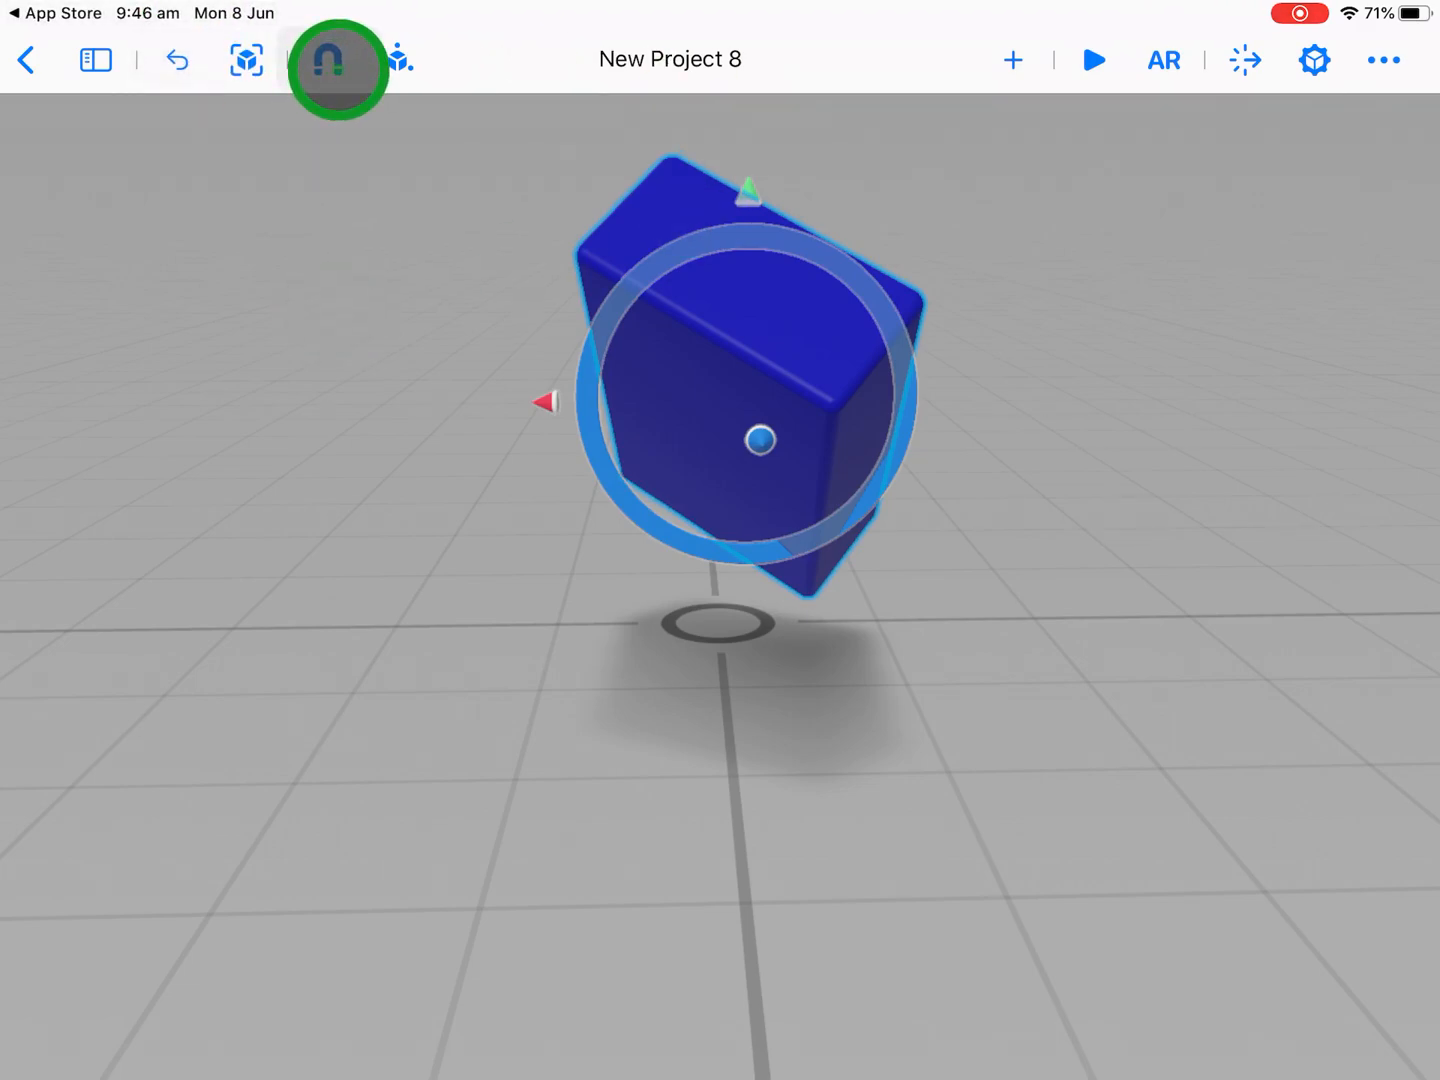
- Toggle snapping and reframe the view around the tilted blue box
click(247, 60)
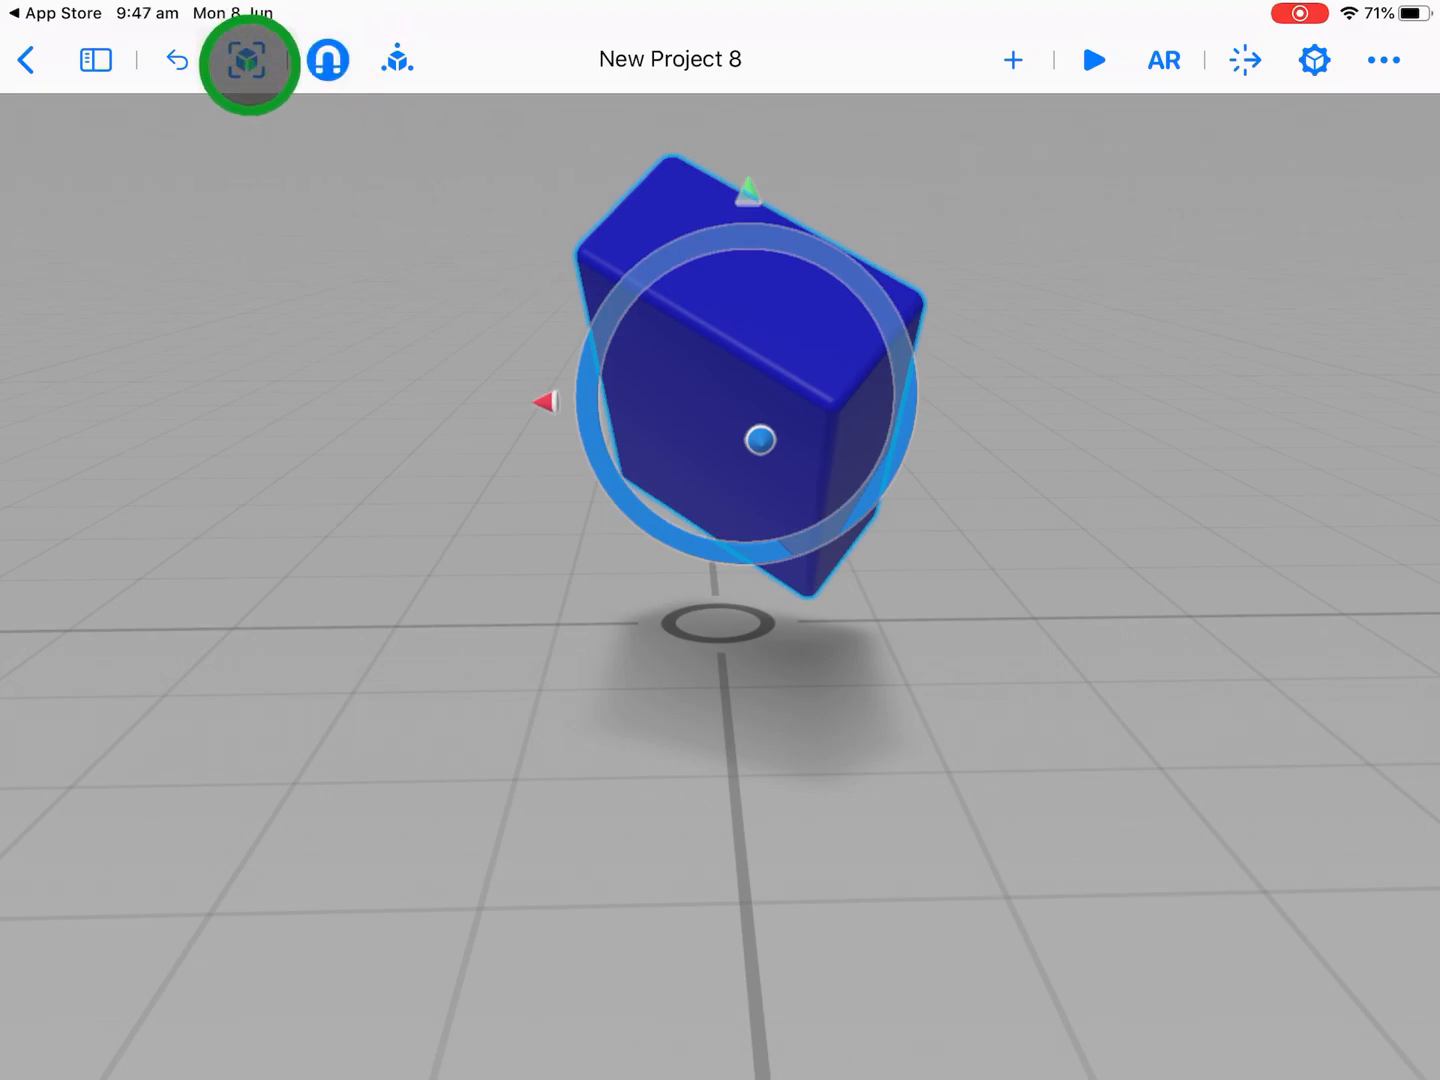
click(247, 60)
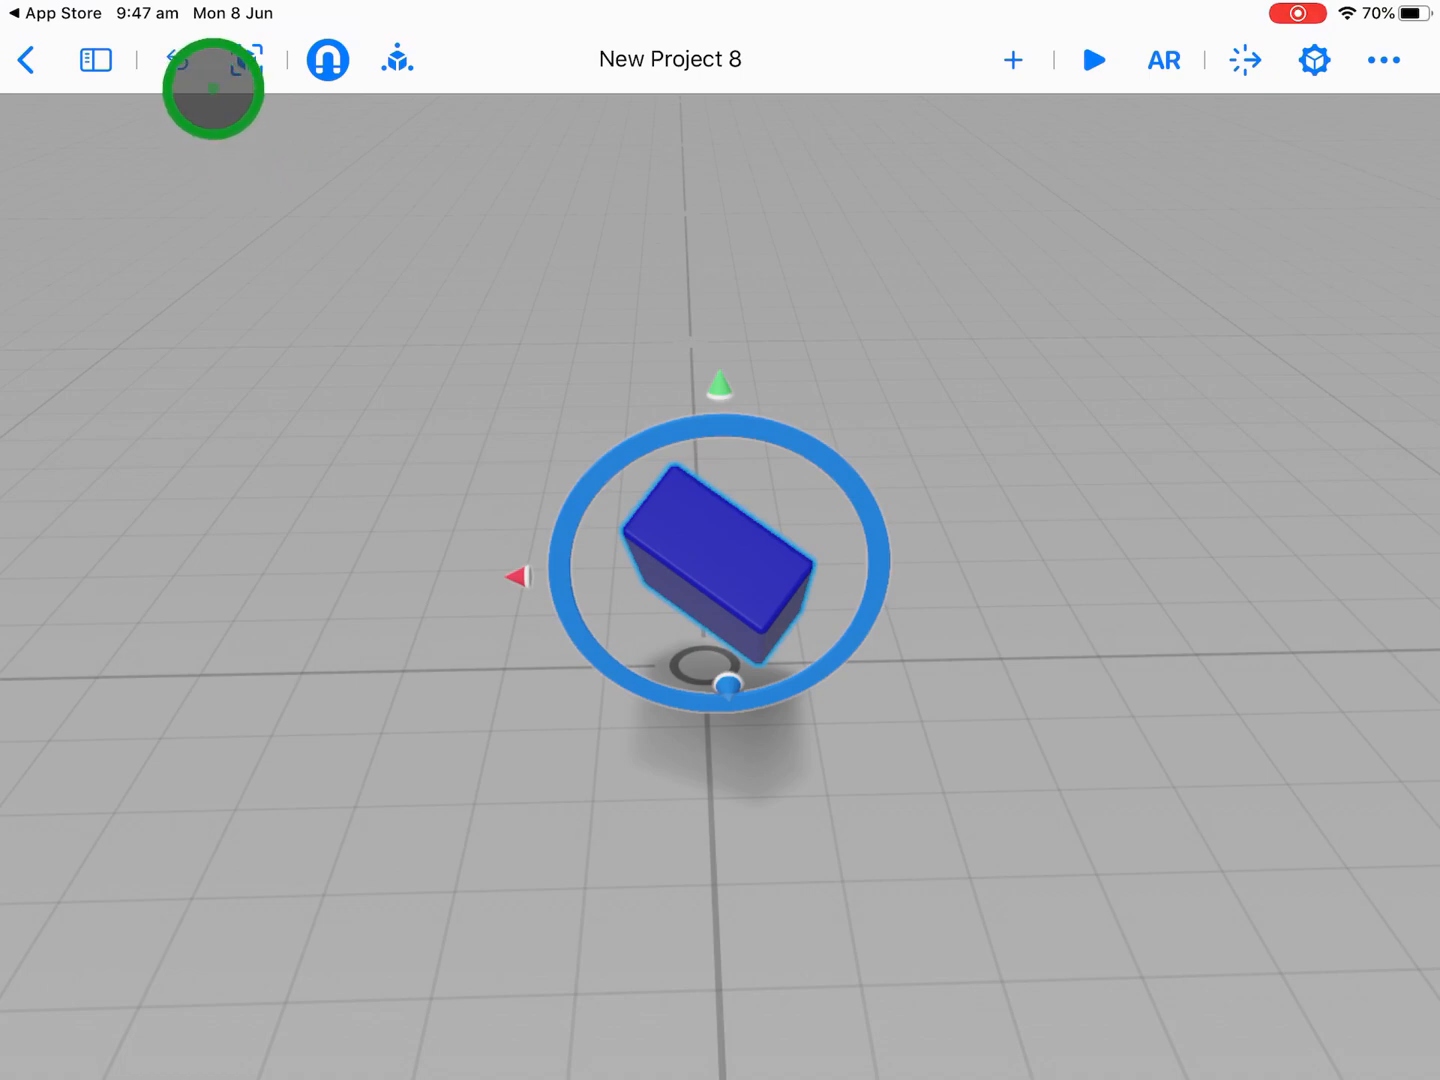
click(233, 60)
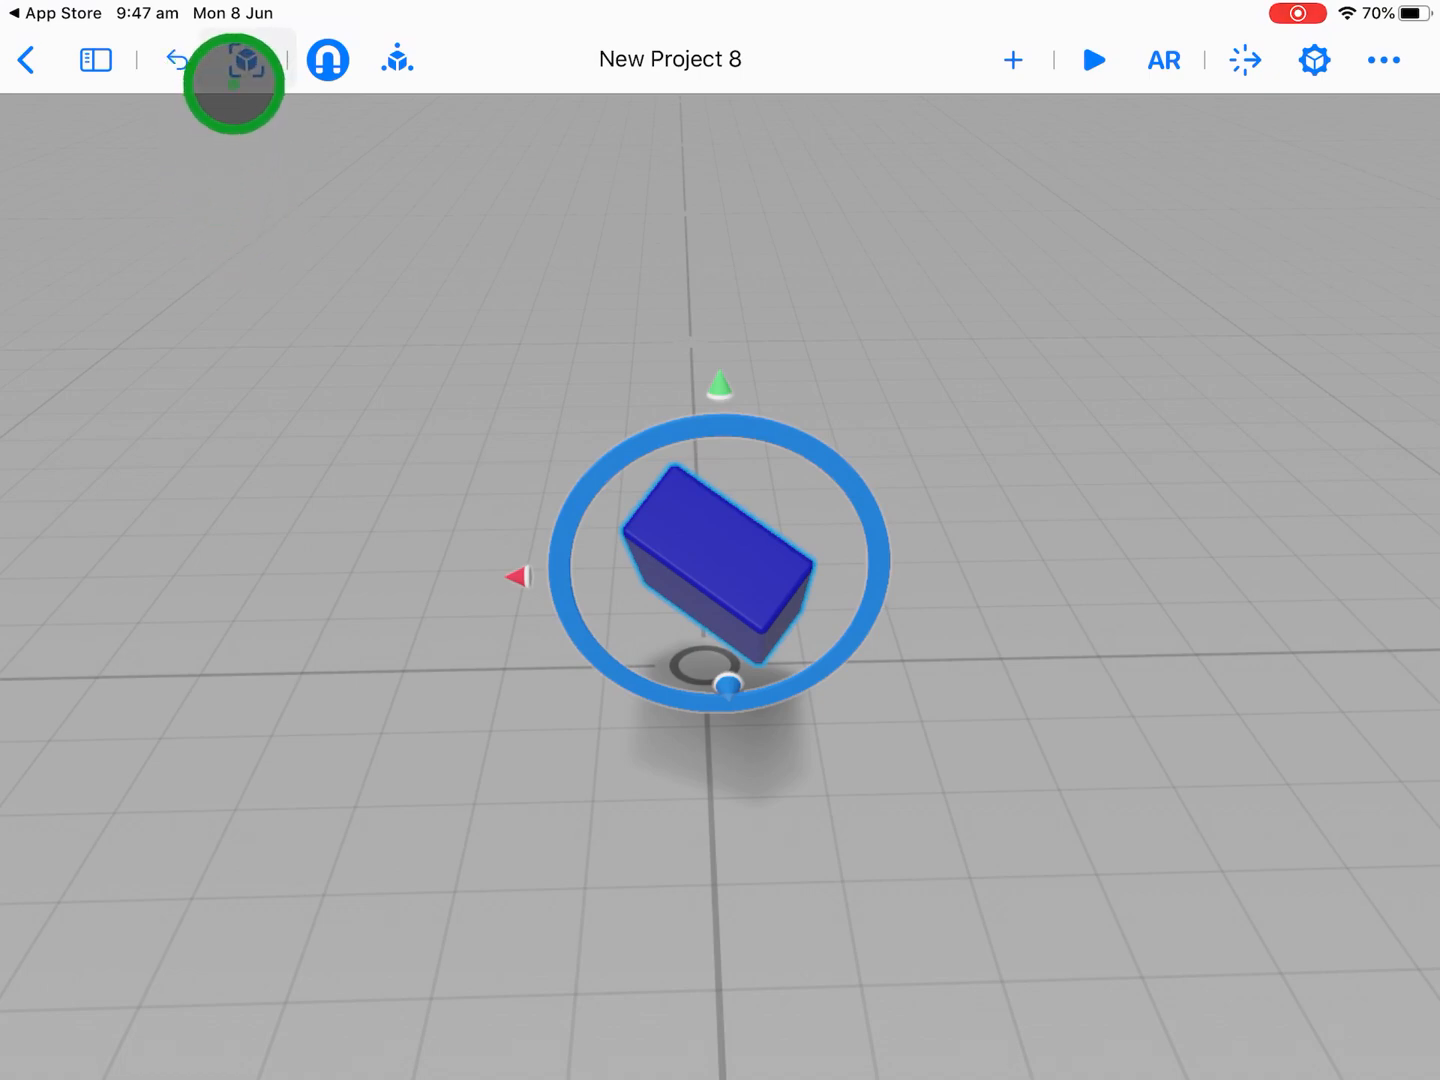
click(246, 60)
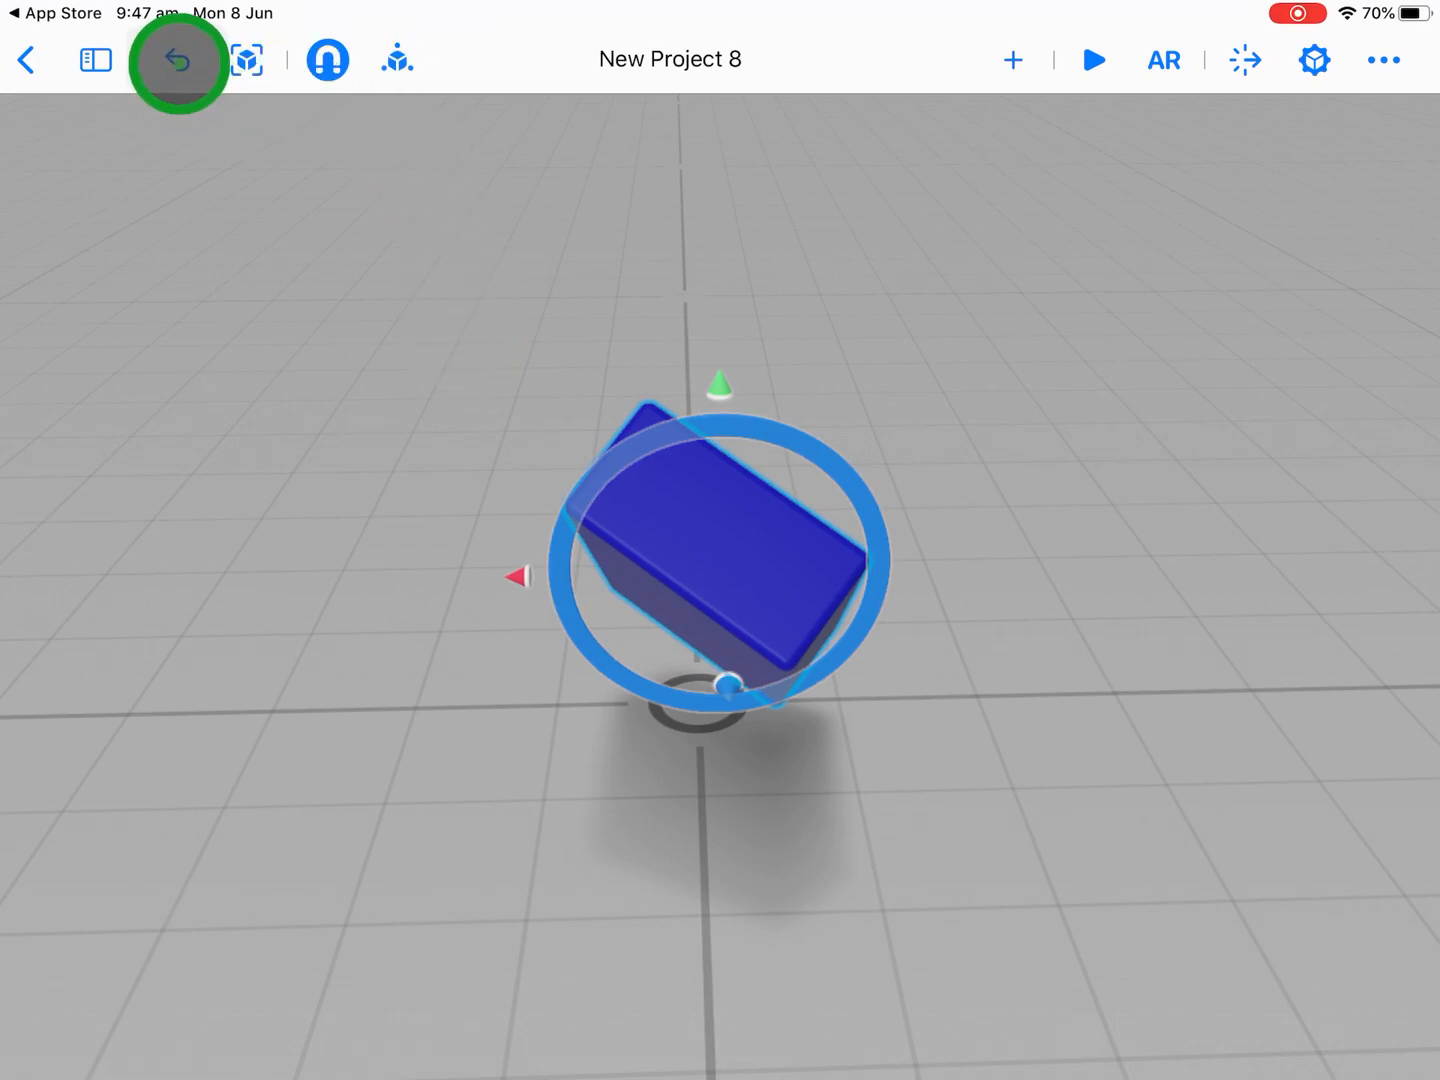
- Undo the box's latest change and open the Scenes sidebar showing the single scene
click(177, 59)
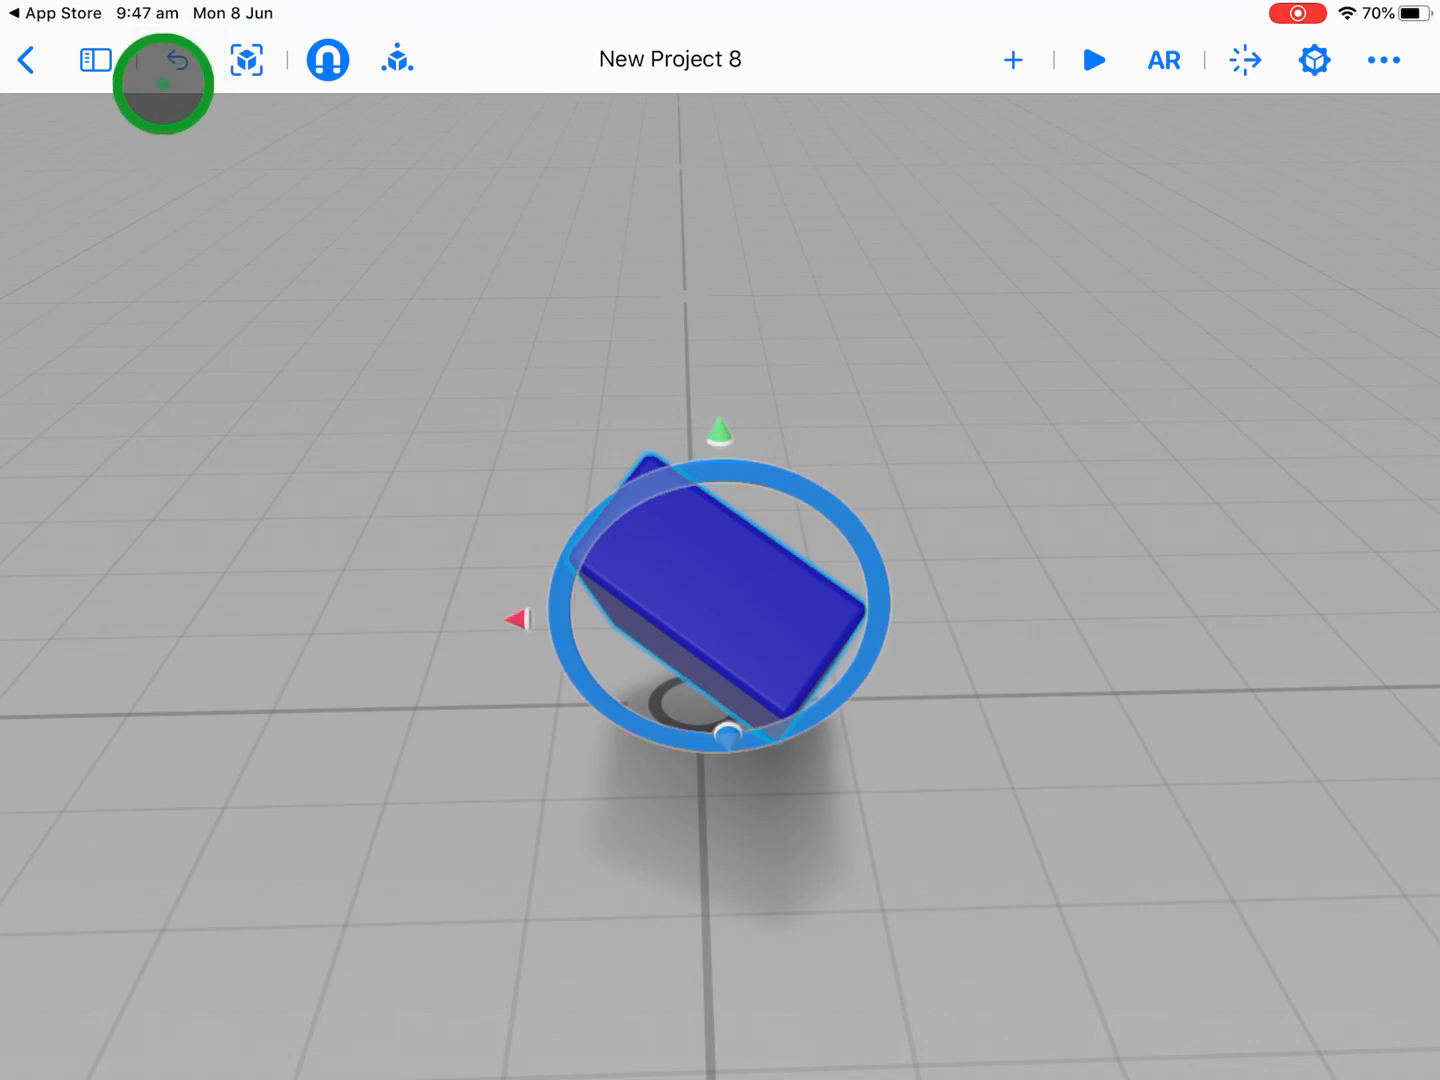
click(97, 60)
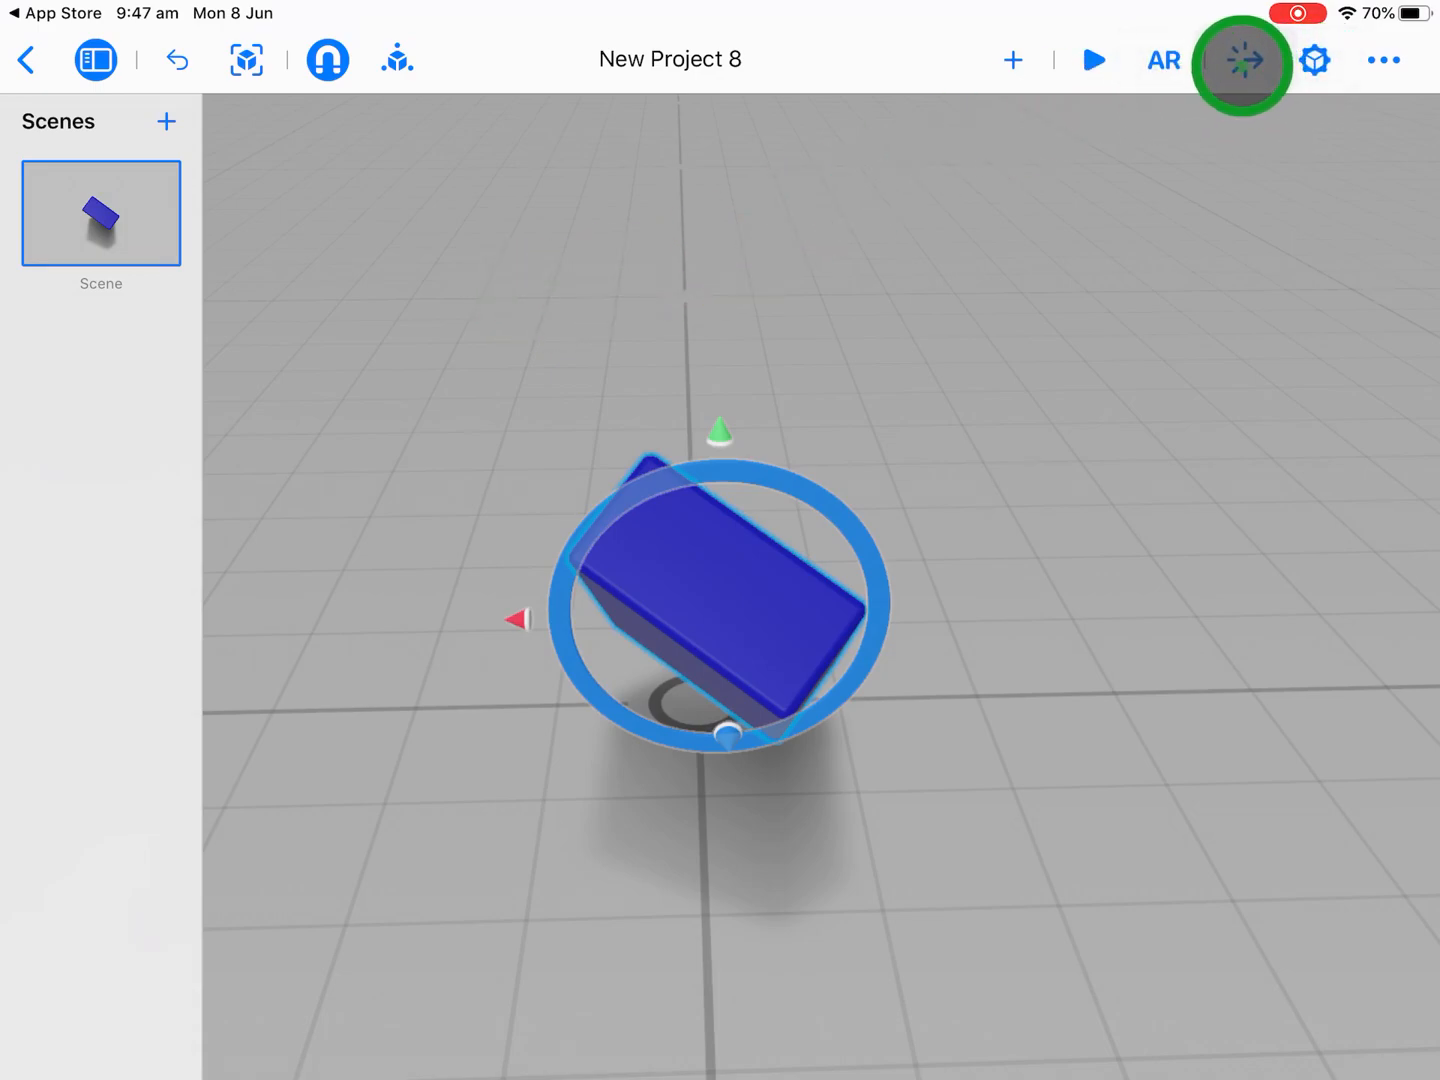
- Open and close Behaviours, then show the box's Glossy Paint, 25.21 × 8.57 × 16.66 cm properties
click(1247, 60)
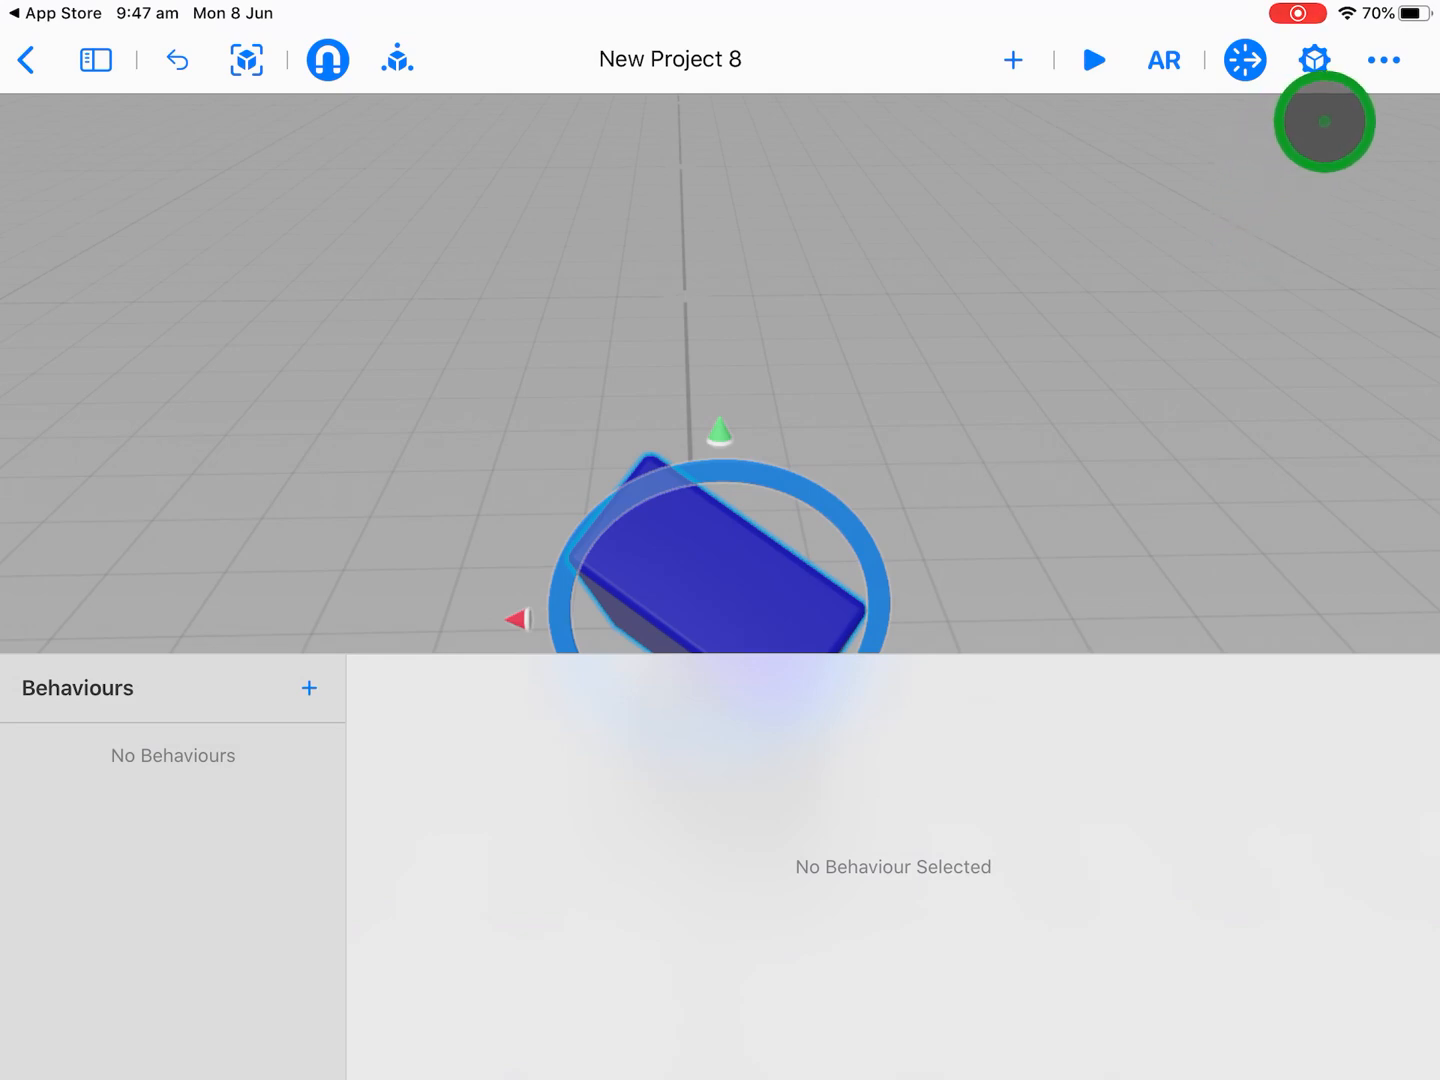
click(1381, 60)
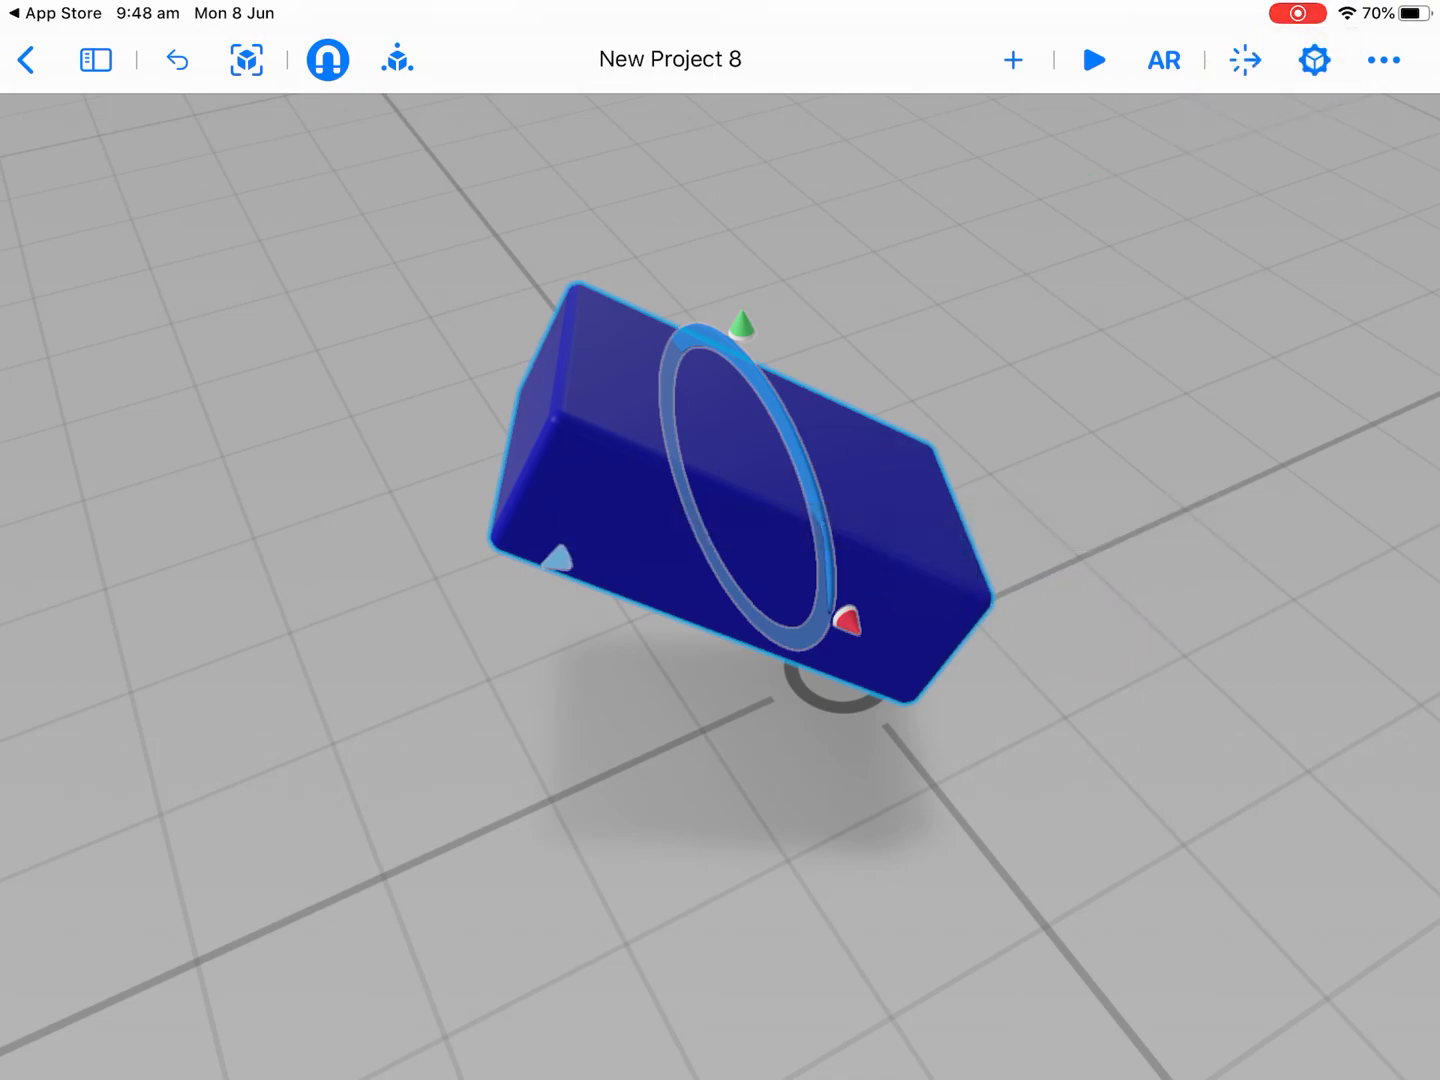
click(1313, 59)
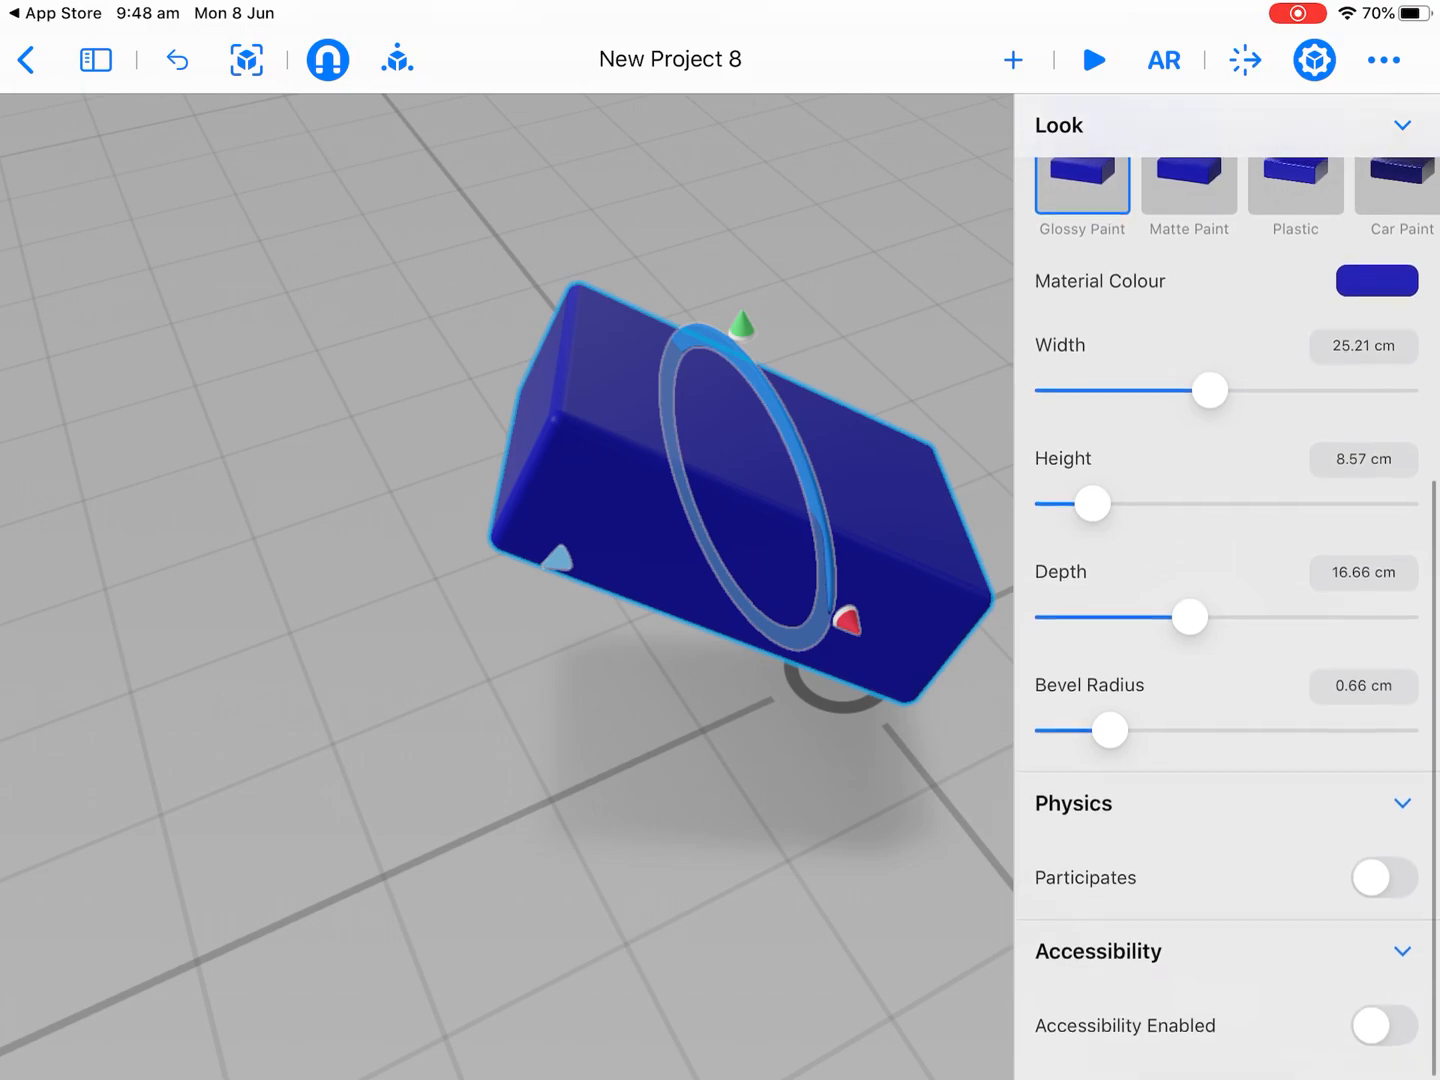